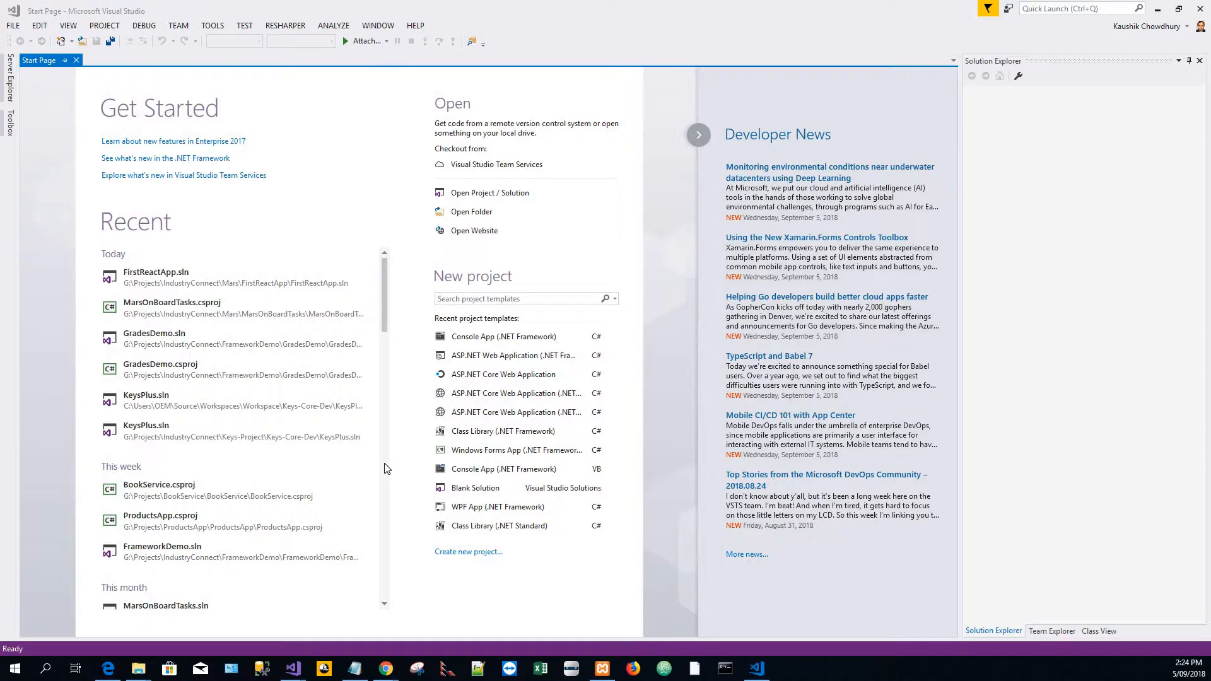
pyautogui.moveTo(390, 469)
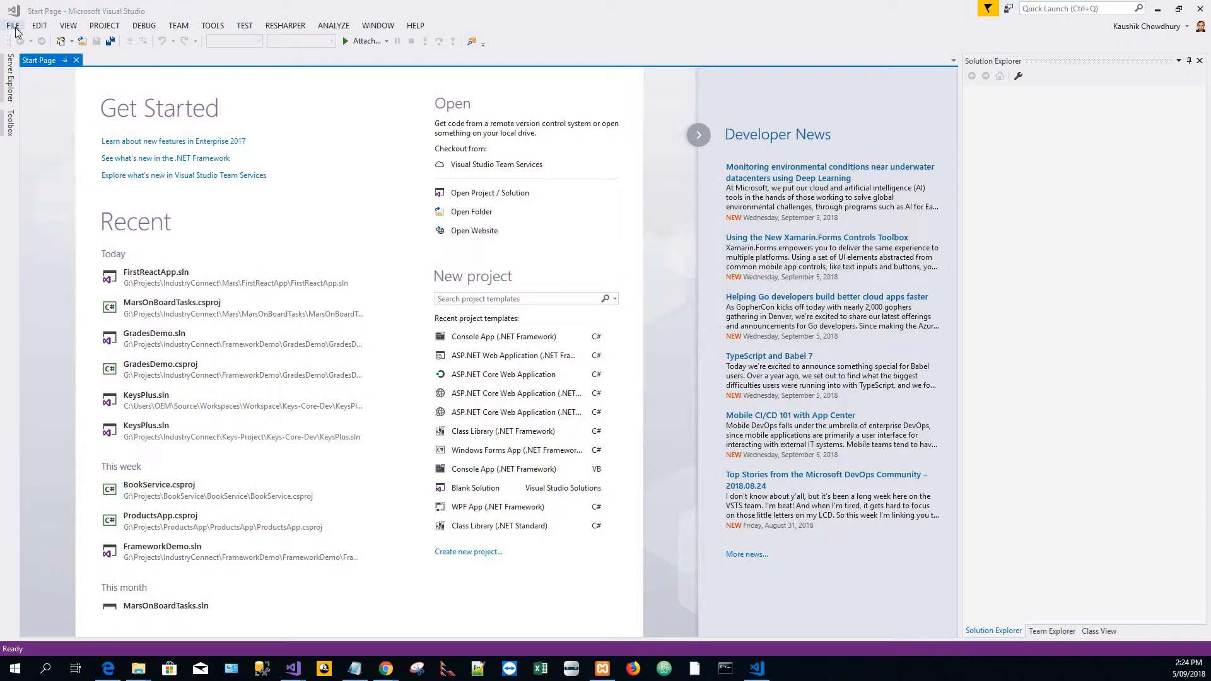
# - Create a new Visual C# Console App (.NET Framework) project named GuessNumber
pyautogui.click(10, 26)
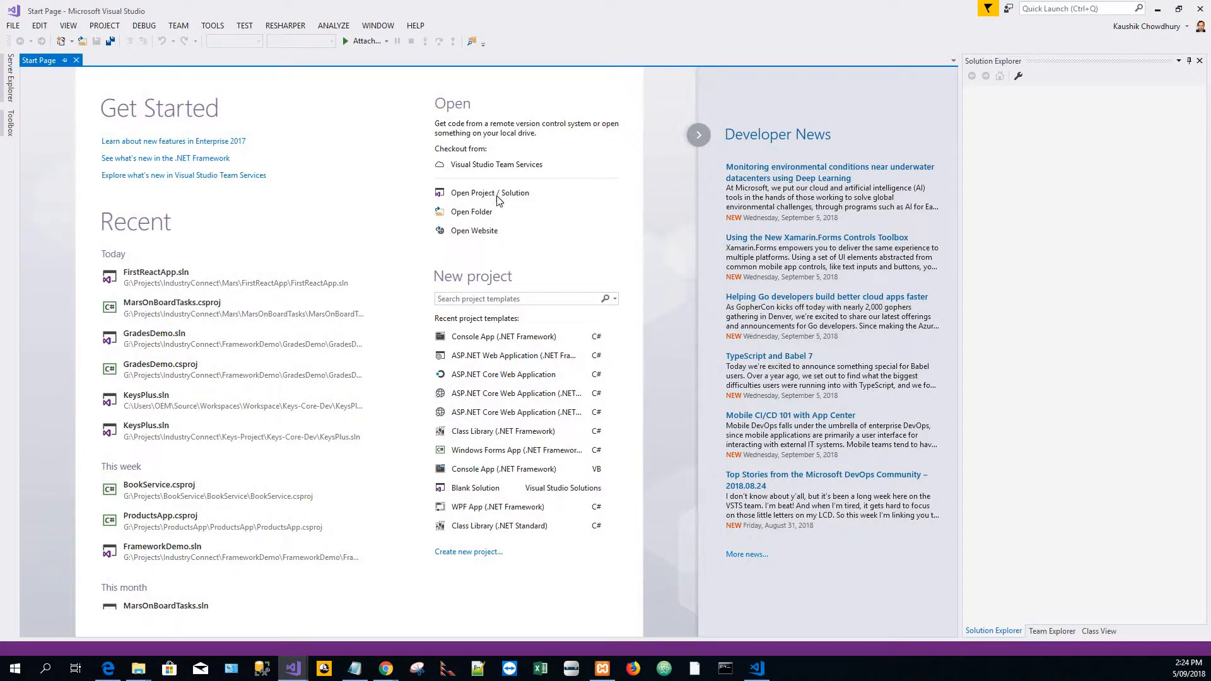
pyautogui.click(469, 551)
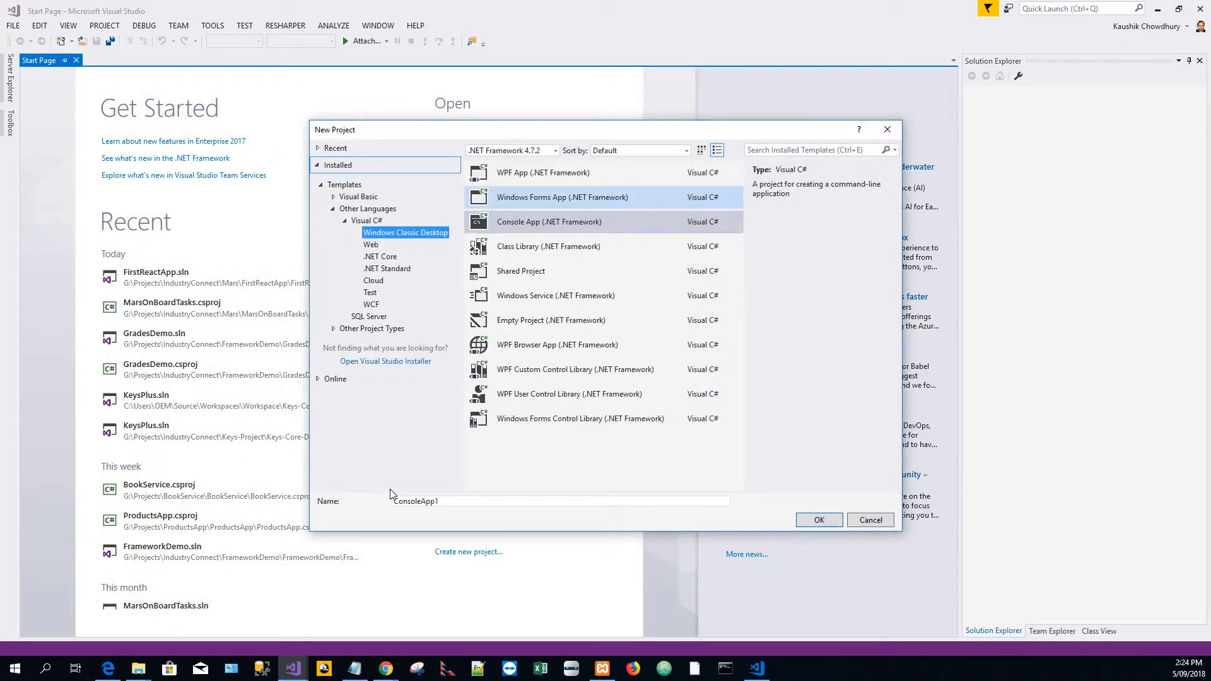
pyautogui.click(548, 221)
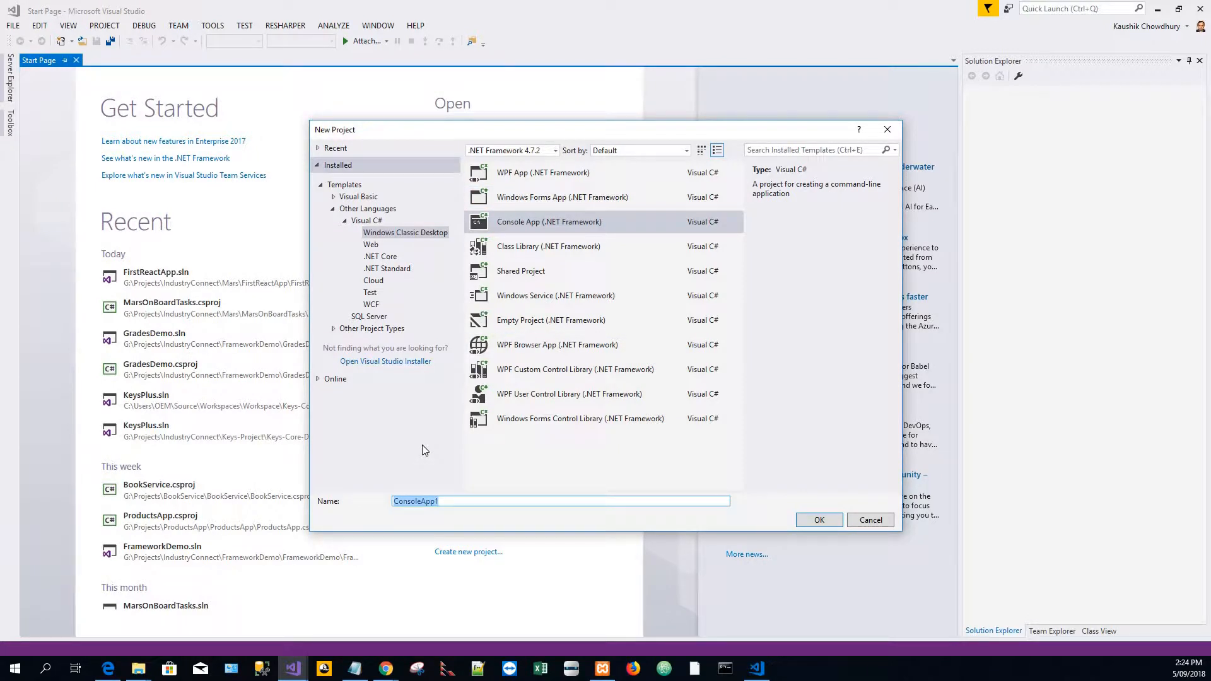
pyautogui.write('Gue')
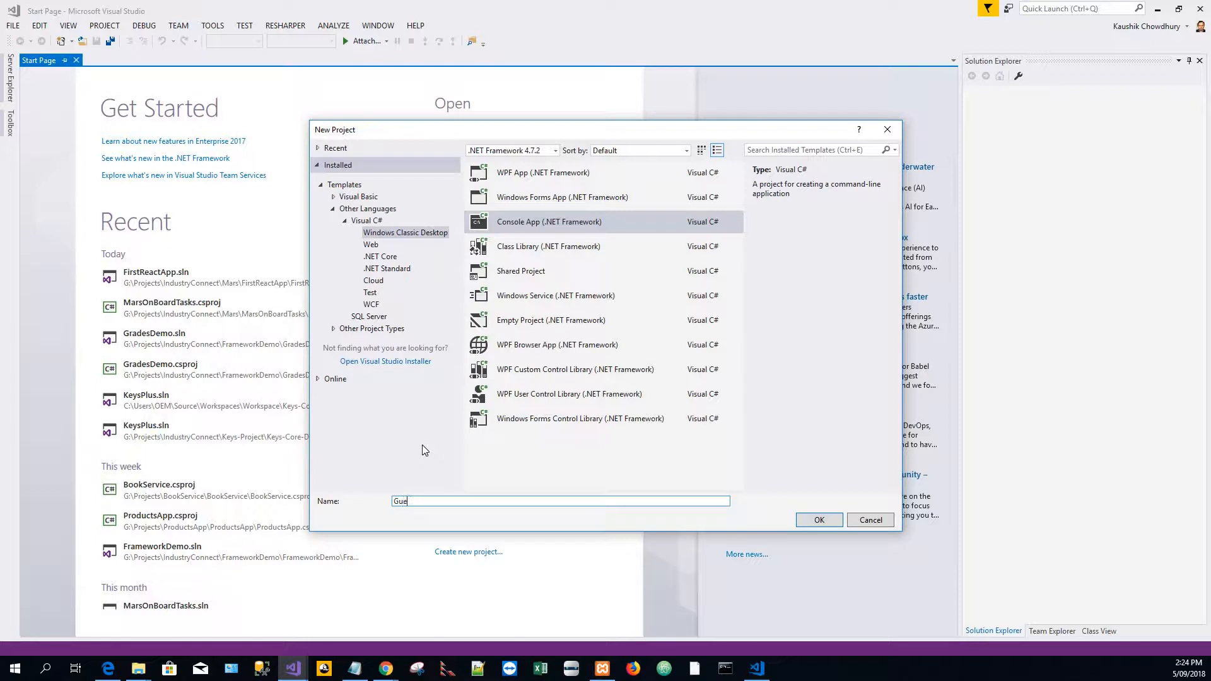
pyautogui.write('ssNumber')
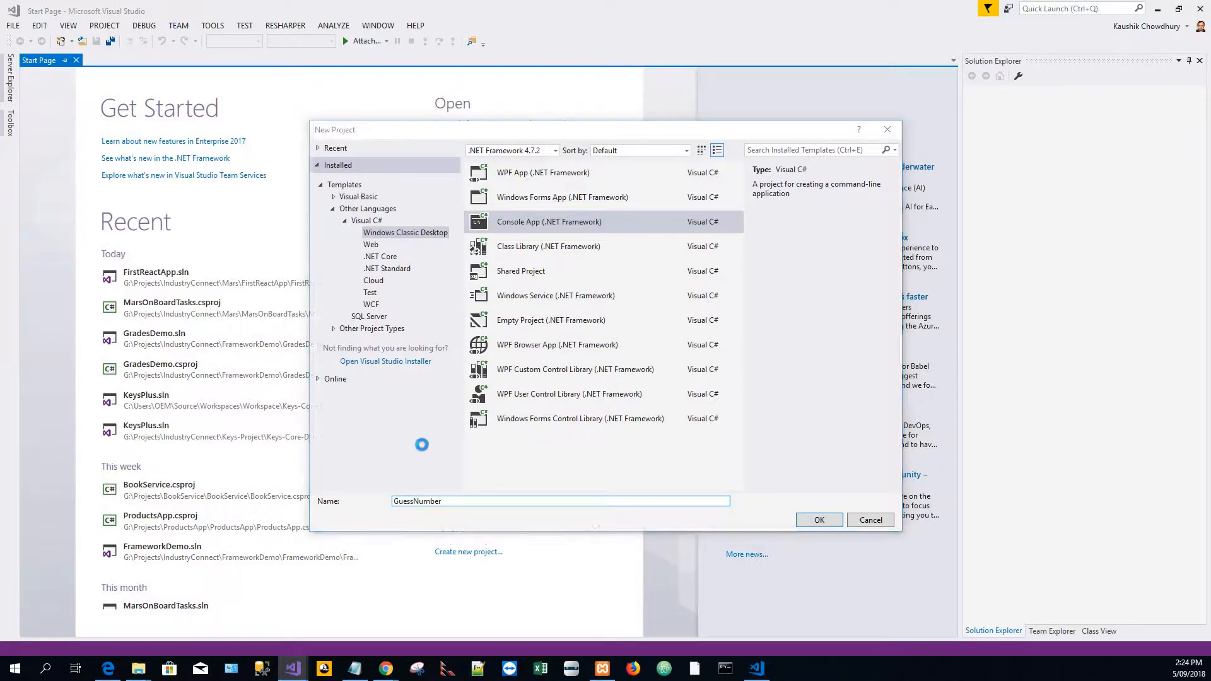
pyautogui.click(819, 520)
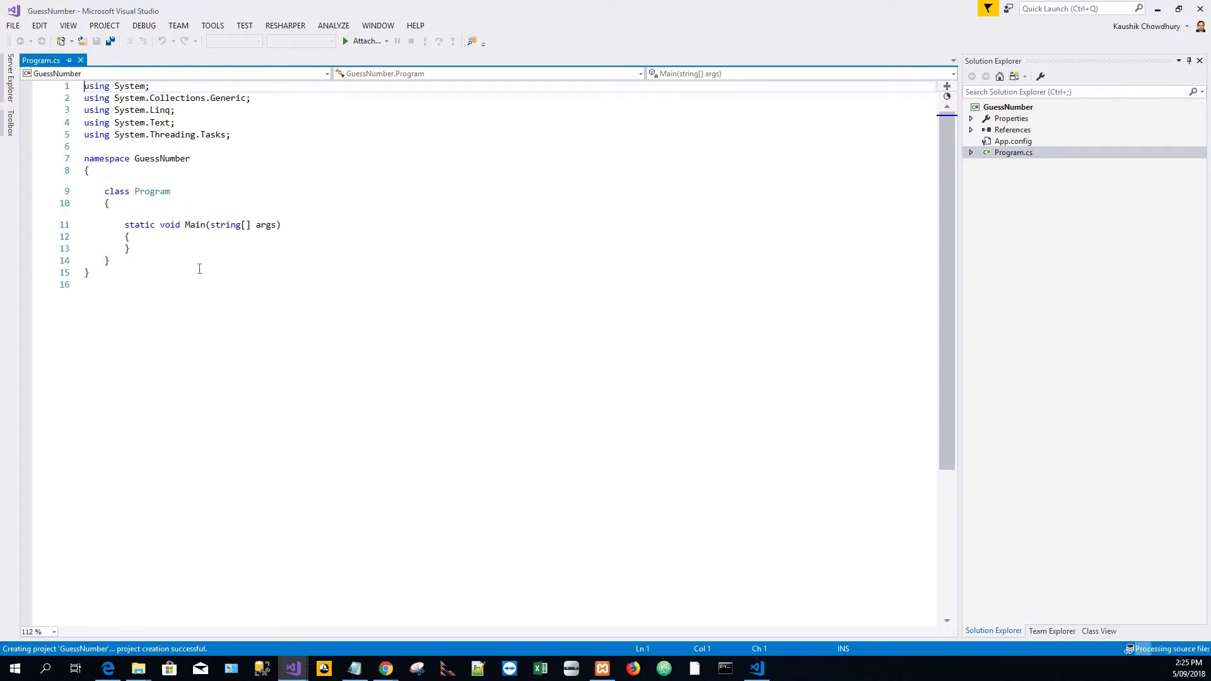
# - In Main, write Random rand = new Random();
pyautogui.click(129, 237)
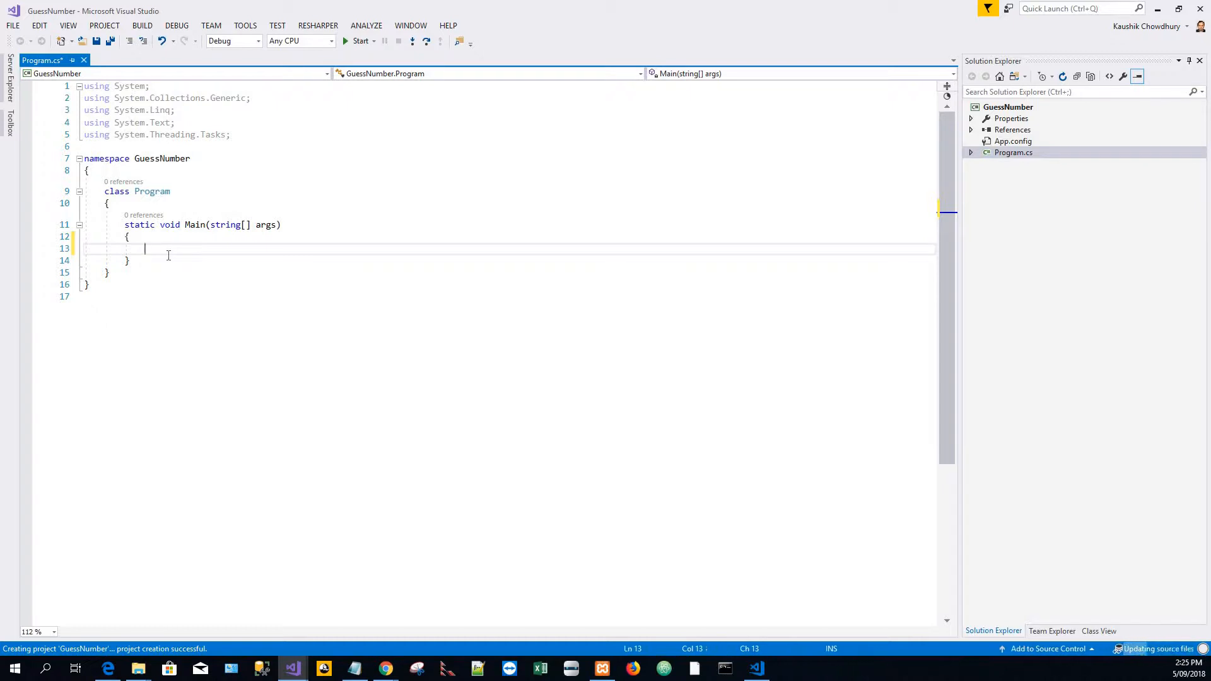
pyautogui.write('Ra')
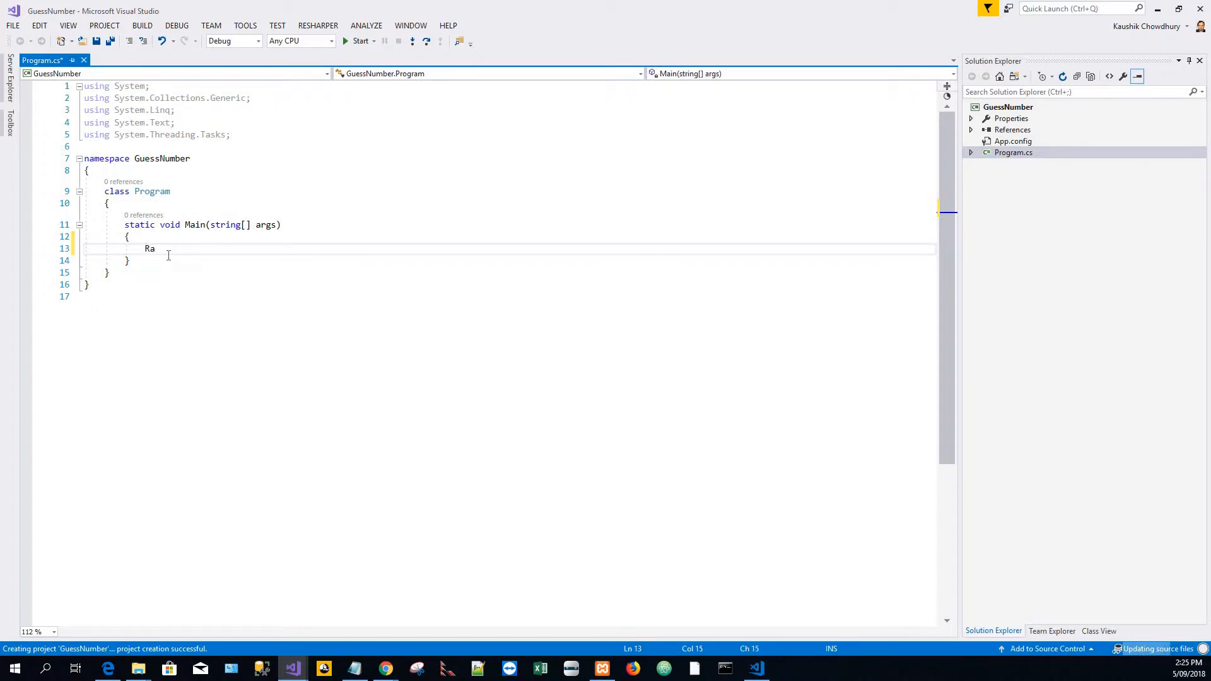
pyautogui.write('ndom')
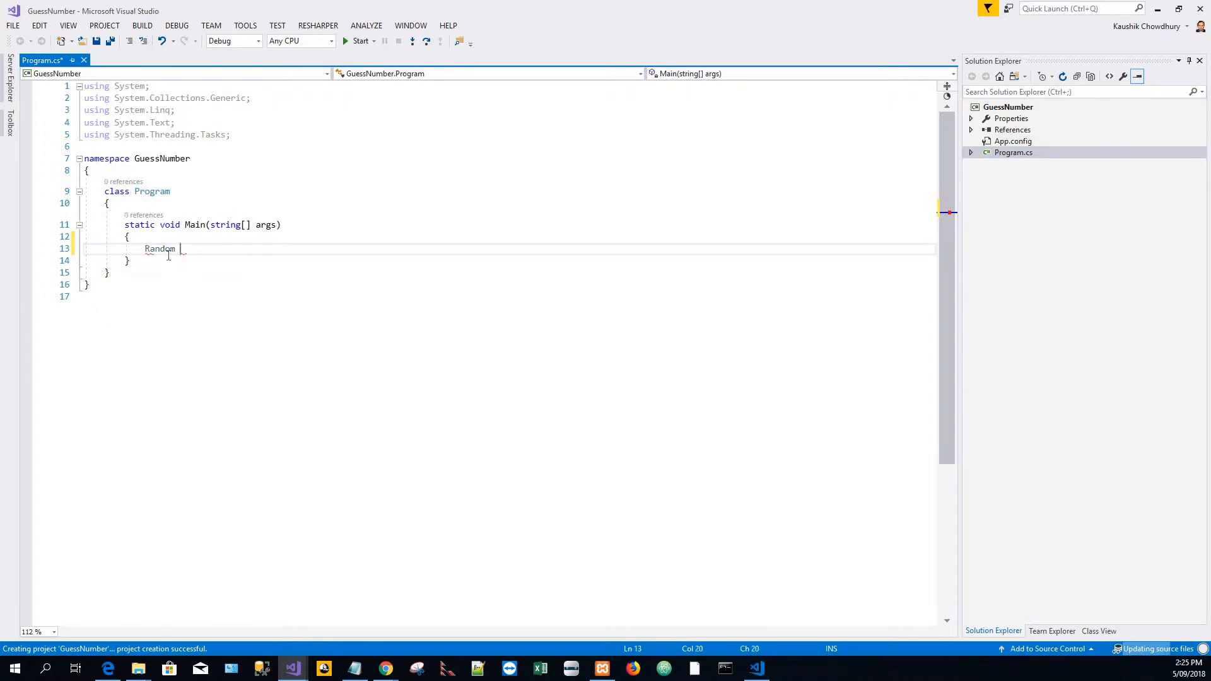
pyautogui.write('r')
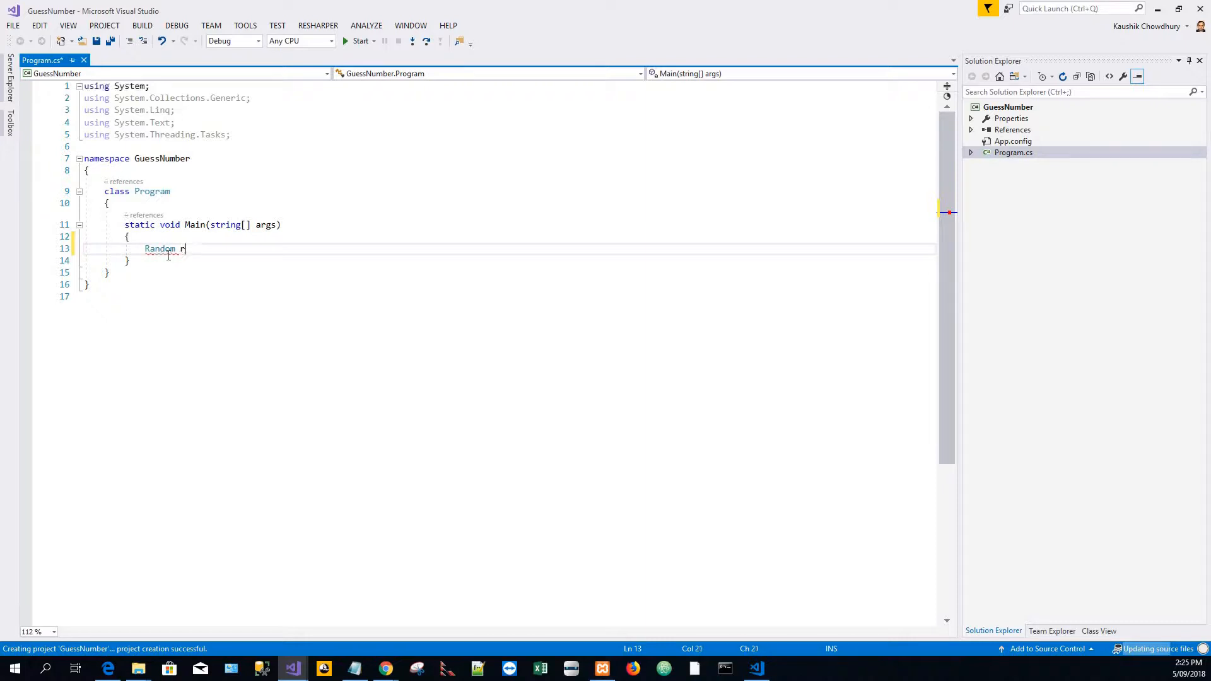
pyautogui.write('and')
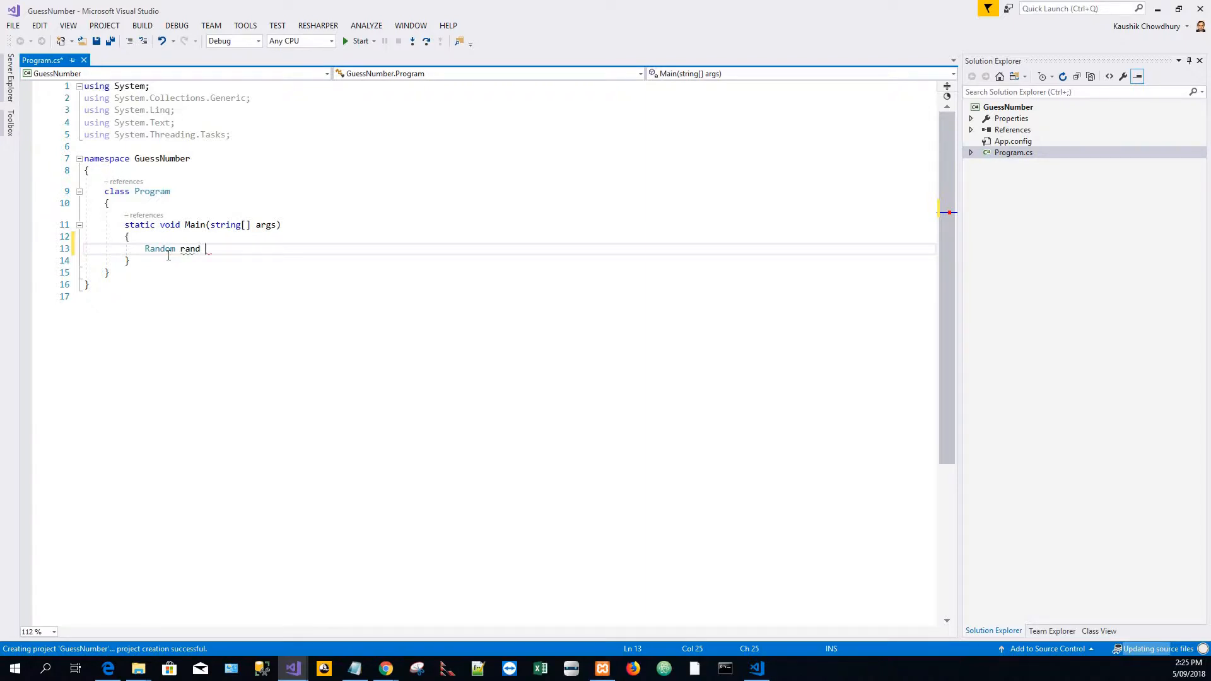
pyautogui.write('=')
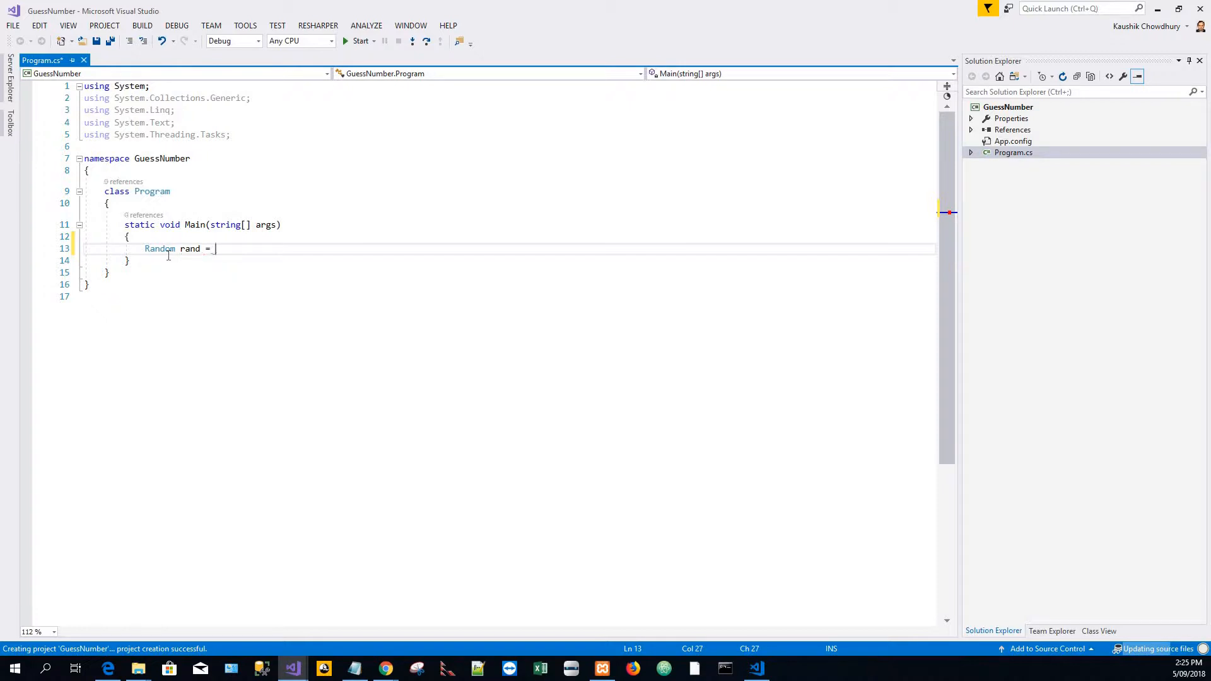
pyautogui.write('new')
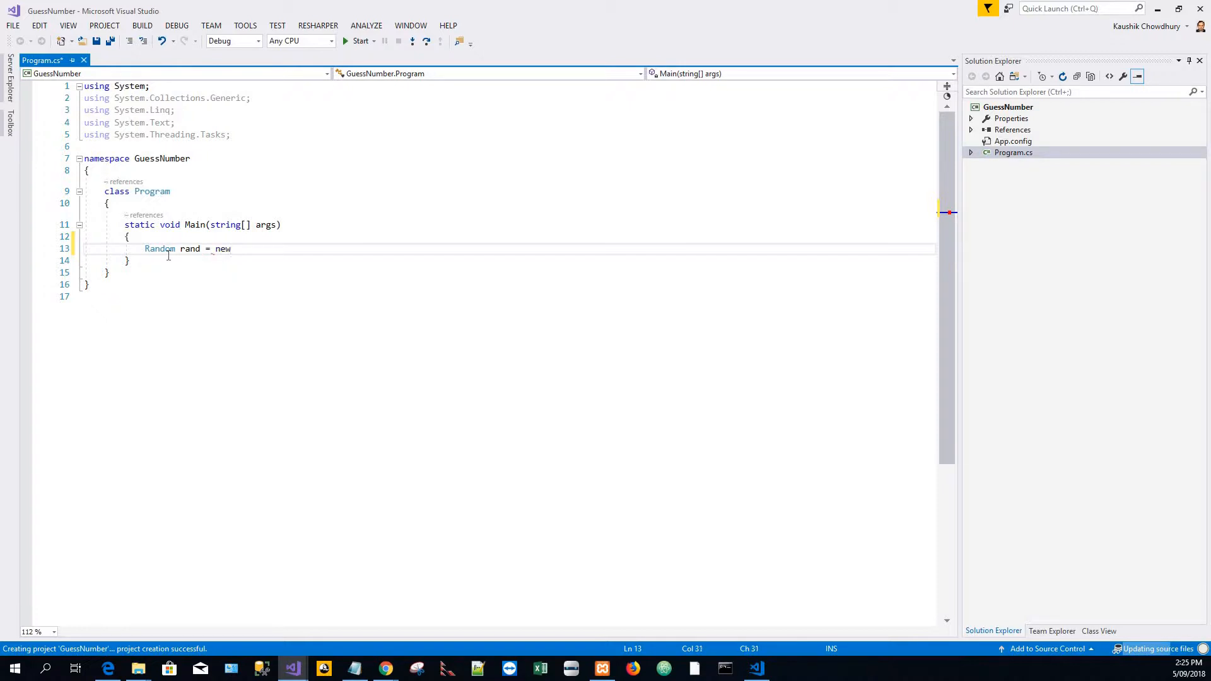
pyautogui.write('R')
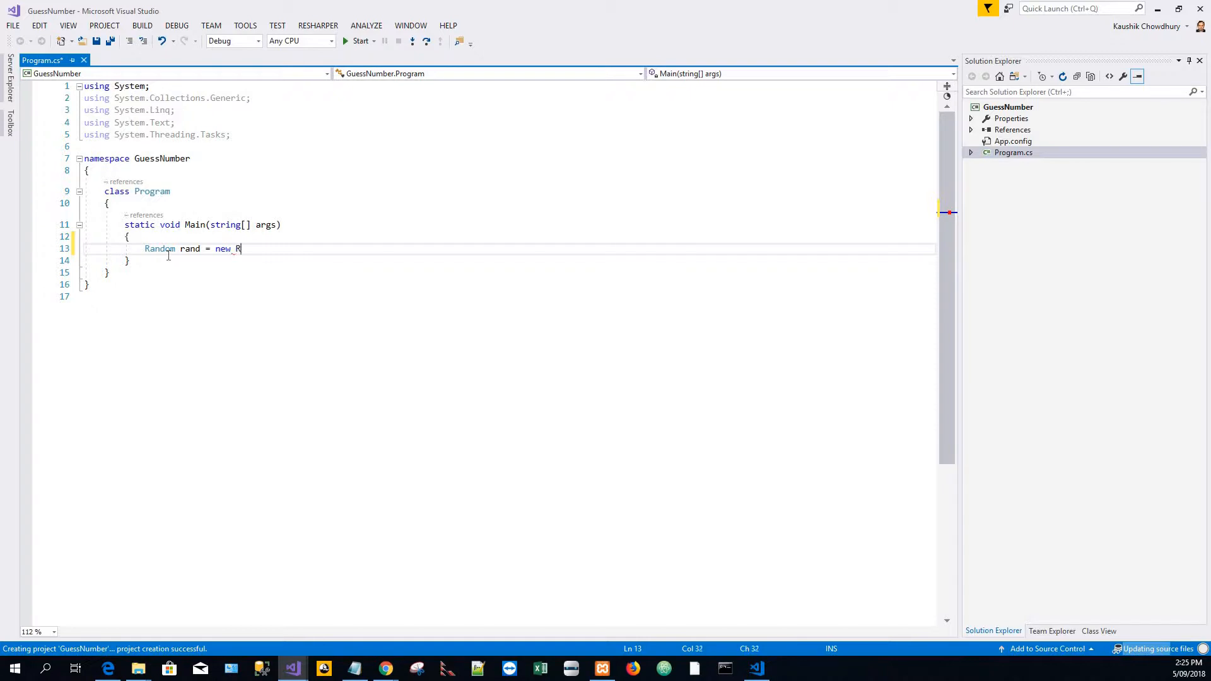
pyautogui.write('andom();')
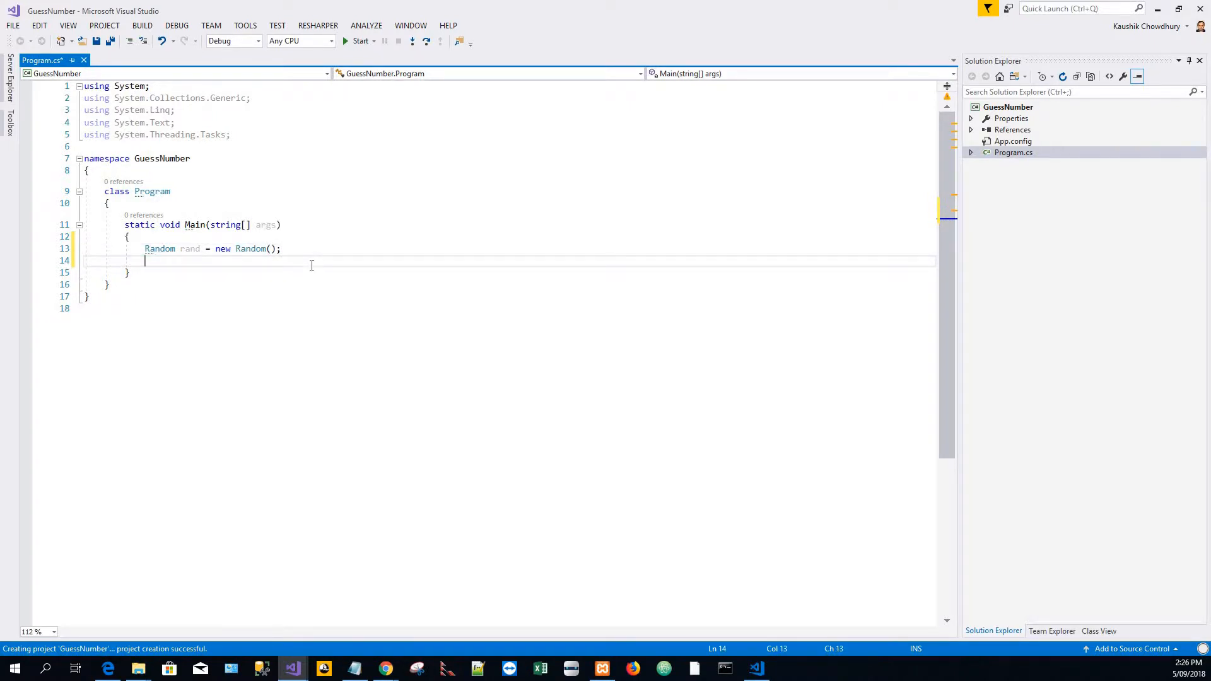
# - Add int rndNumber = rand.Next(1, 100); to store the random number
pyautogui.write('int')
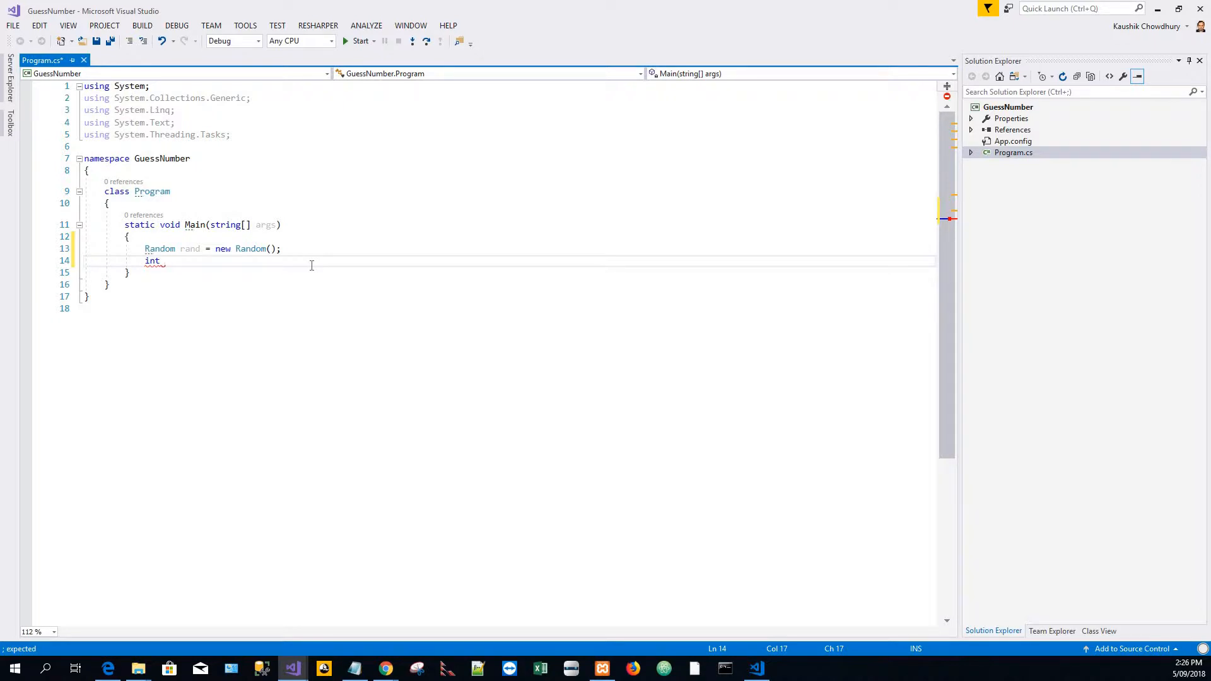
pyautogui.write('rnd')
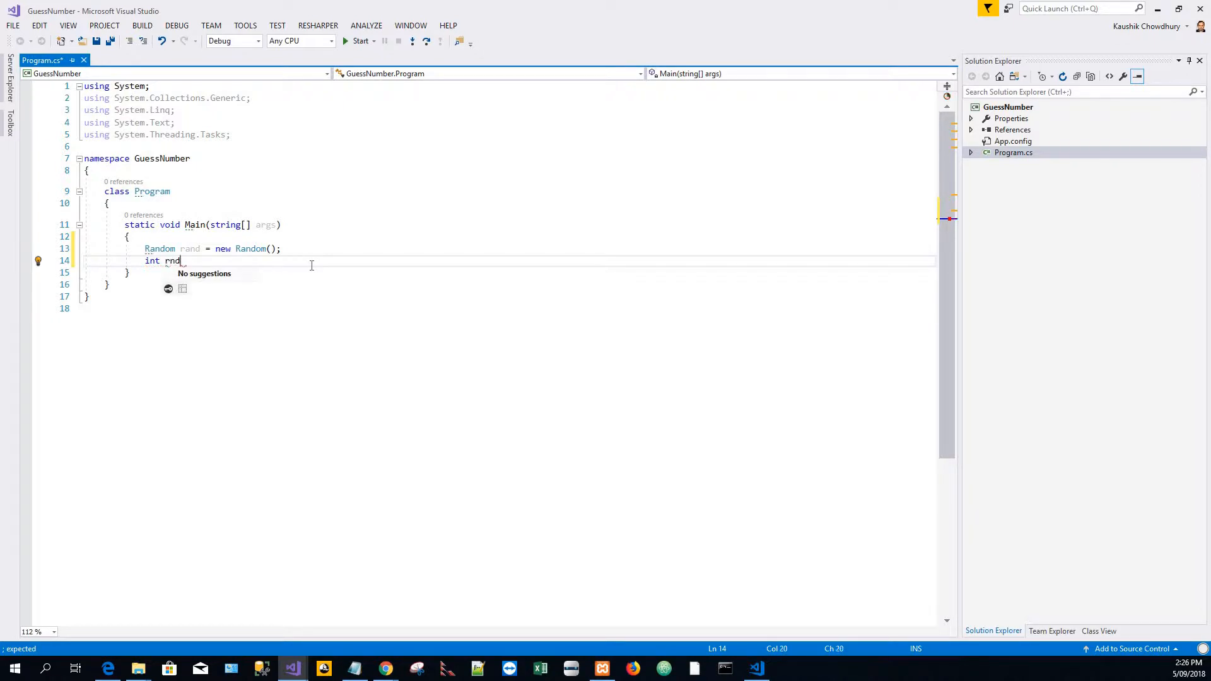
pyautogui.write('Num')
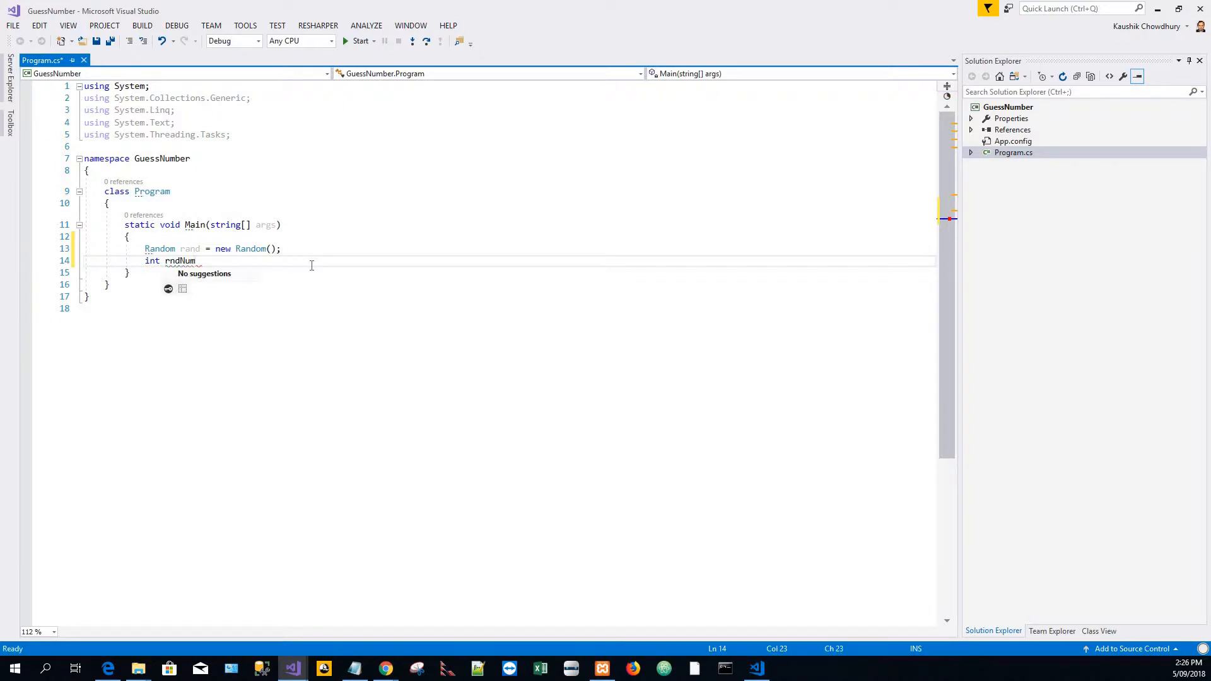
pyautogui.write('ber =')
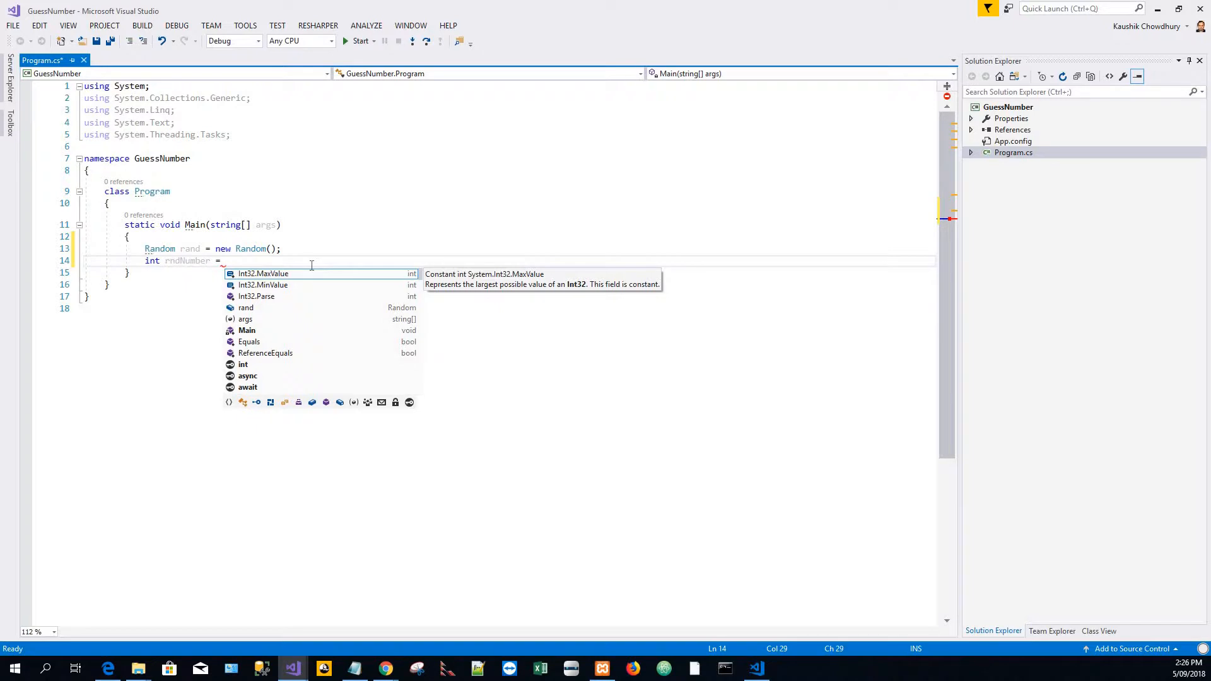
pyautogui.write('rand')
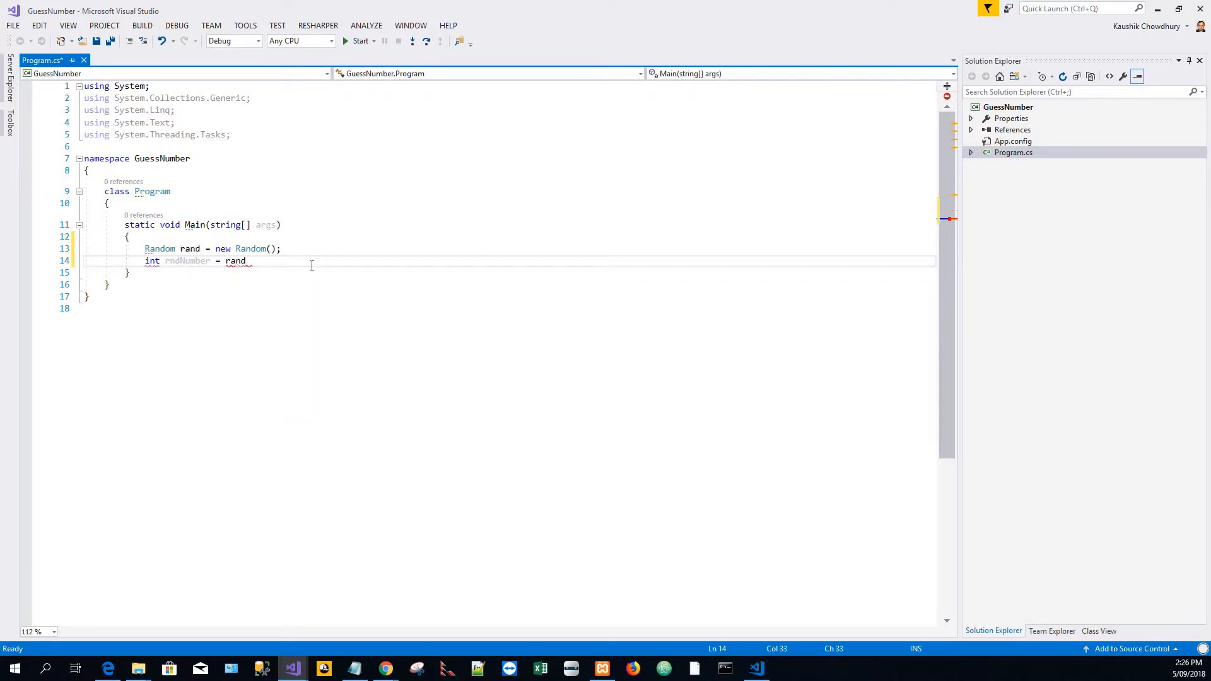
pyautogui.write('.Ne')
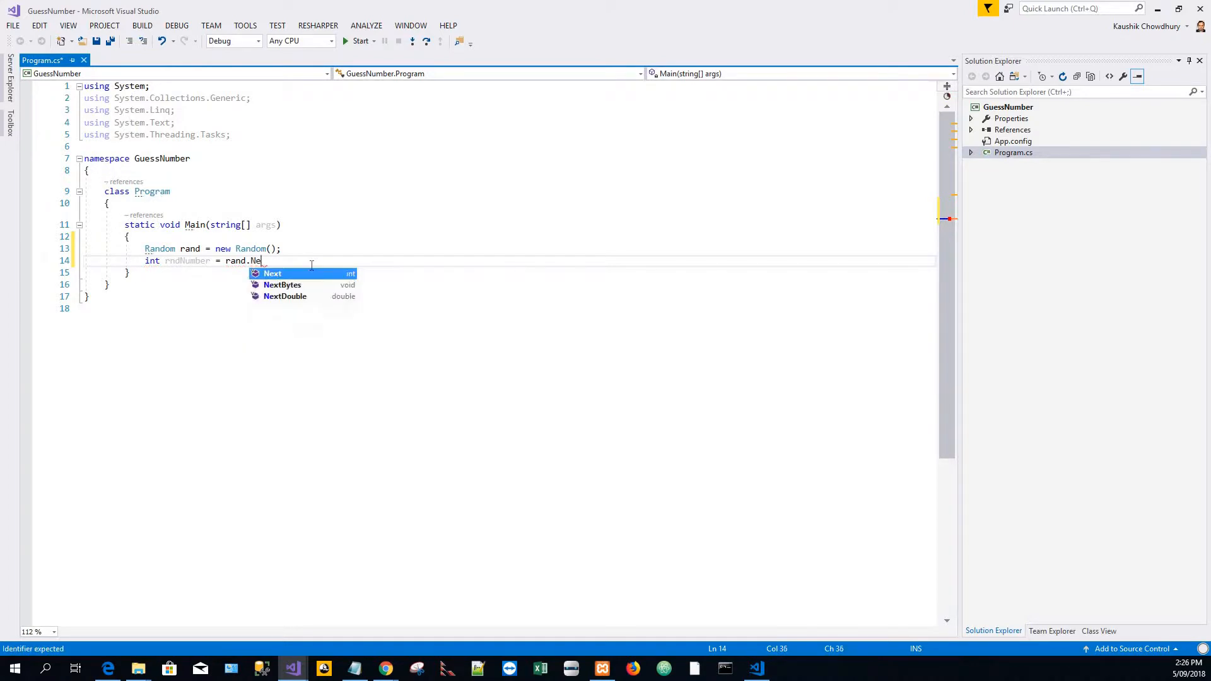
pyautogui.write('xt()')
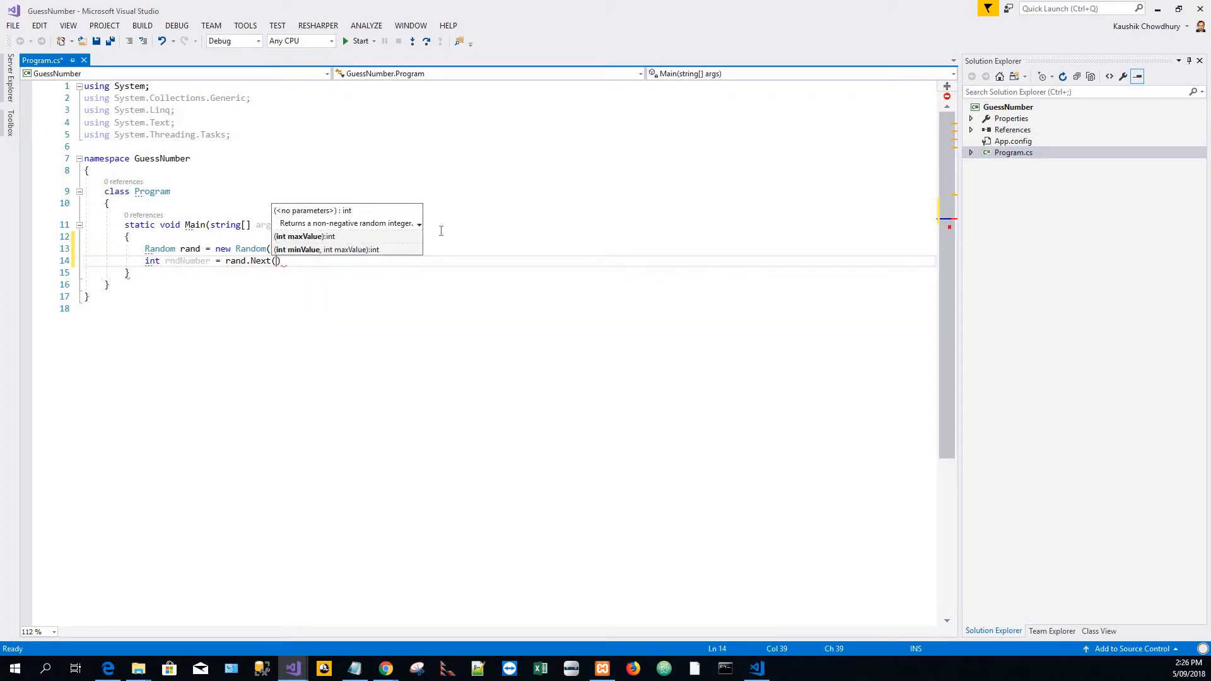
pyautogui.moveTo(385, 260)
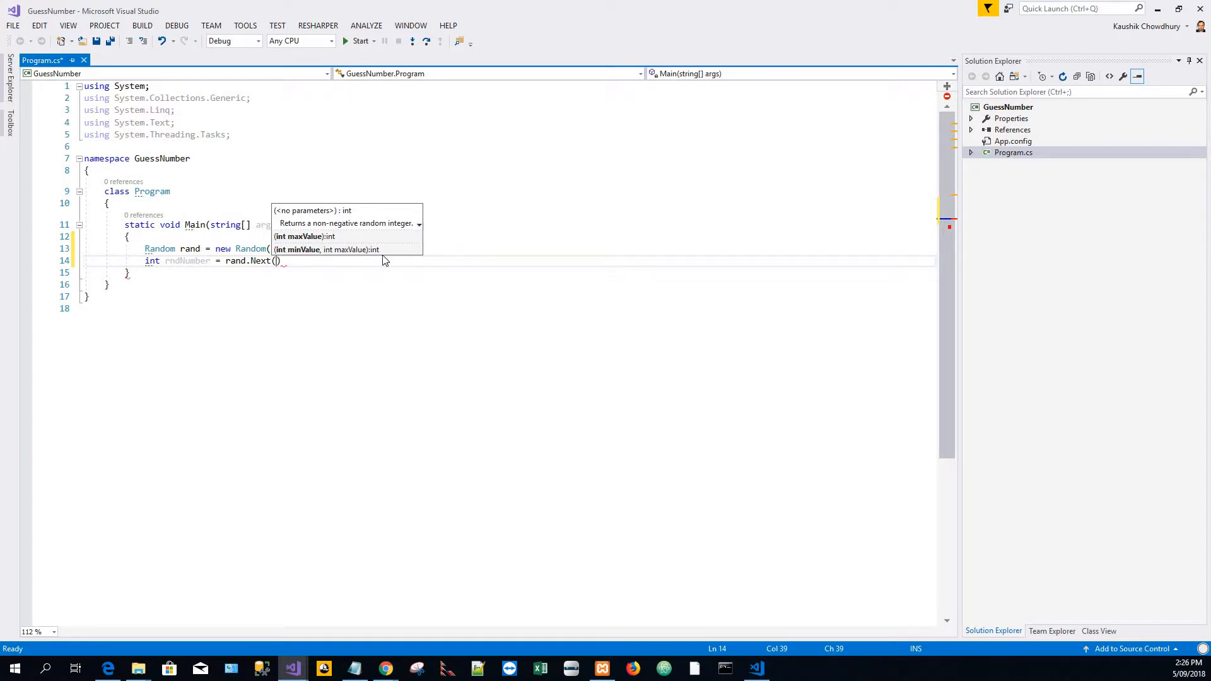
pyautogui.moveTo(371, 275)
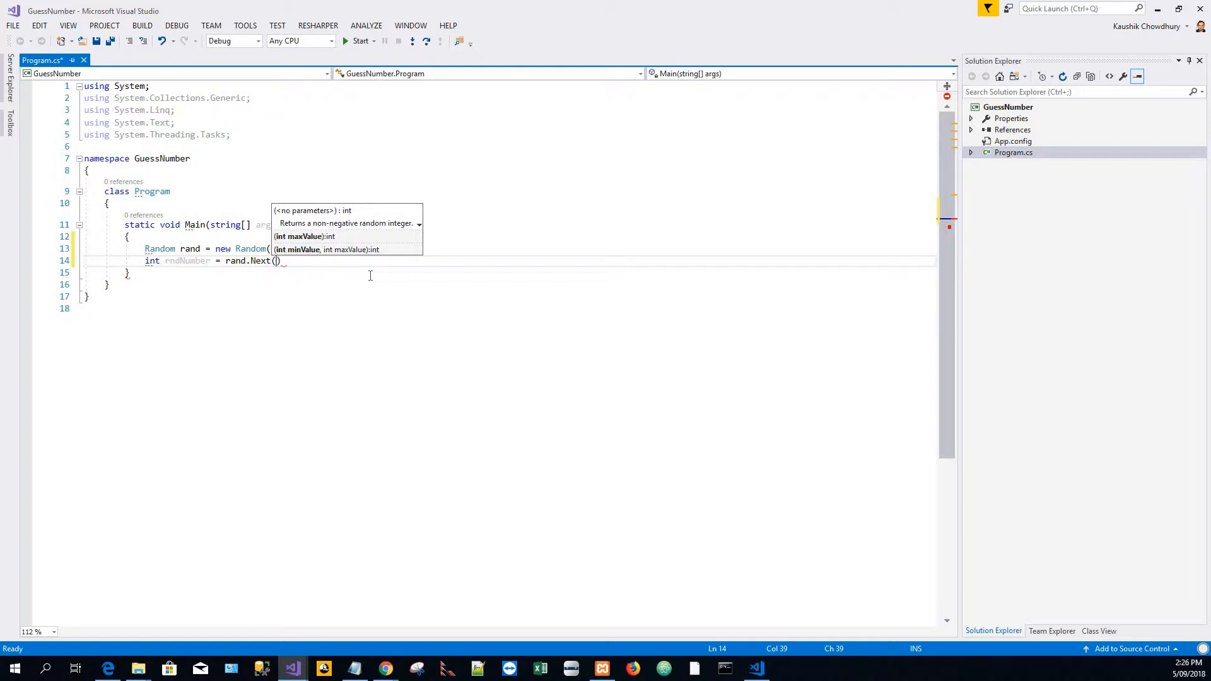
pyautogui.write('1,')
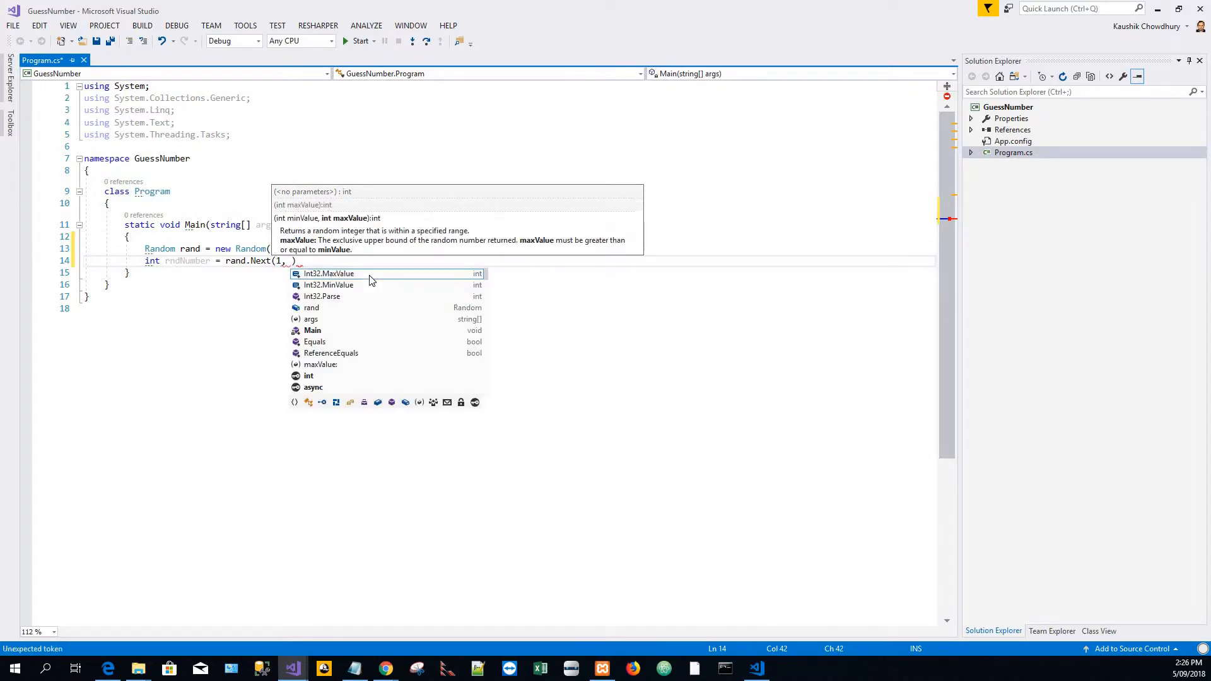
pyautogui.write('100)')
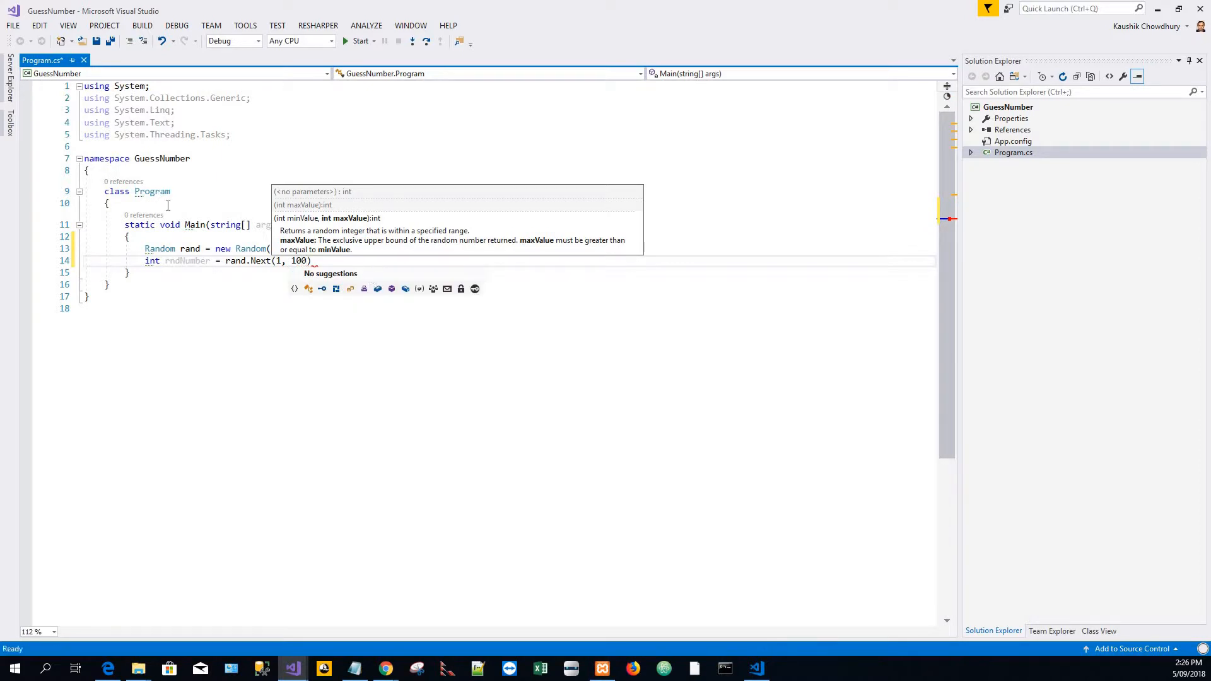
pyautogui.click(335, 260)
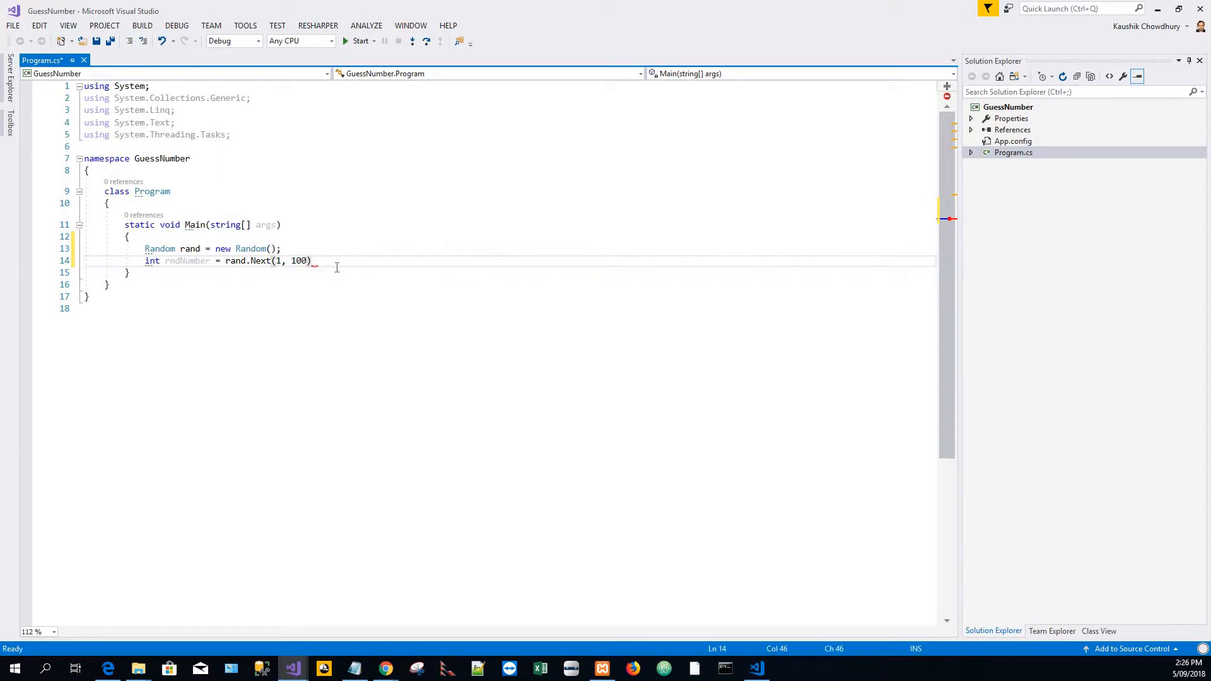
pyautogui.write(';')
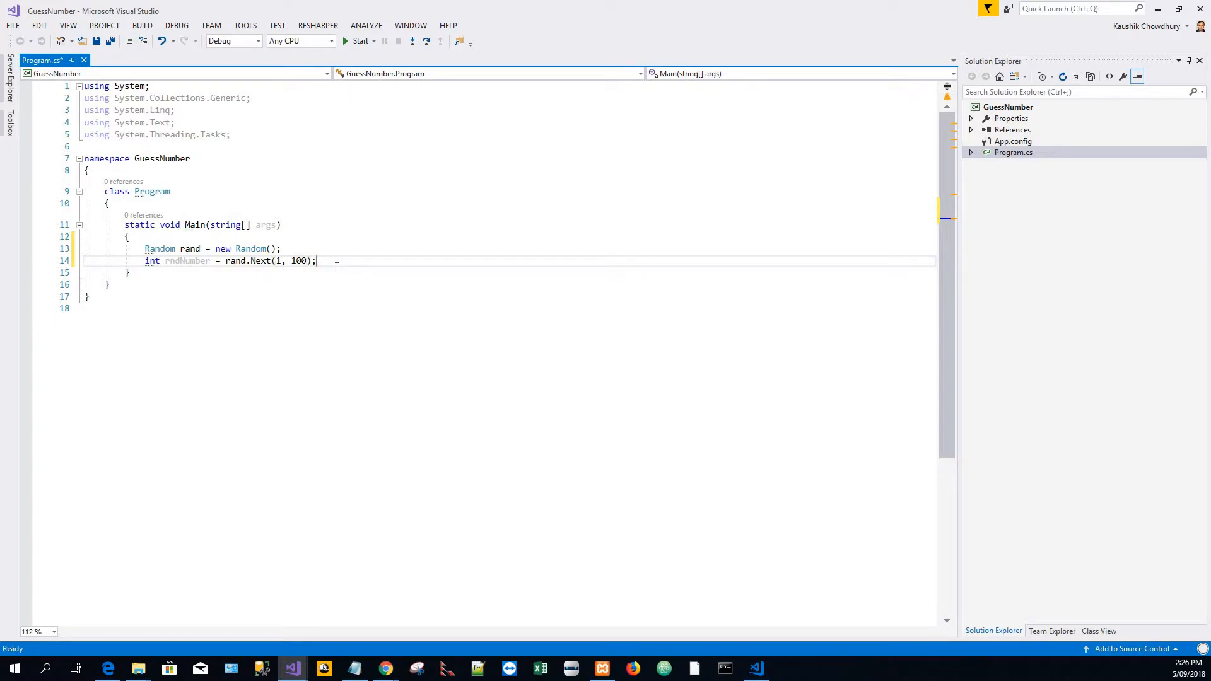
# - Add Console.WriteLine(rndNumber); to print the random number
pyautogui.write('Co')
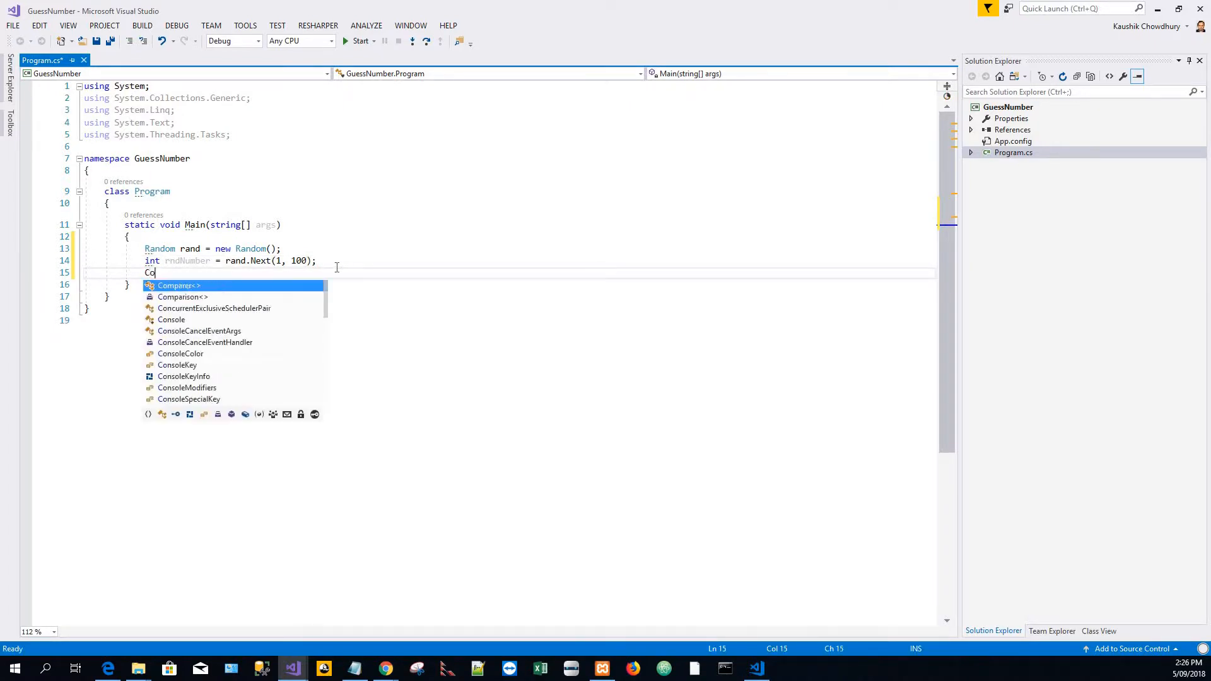
pyautogui.write('nsole')
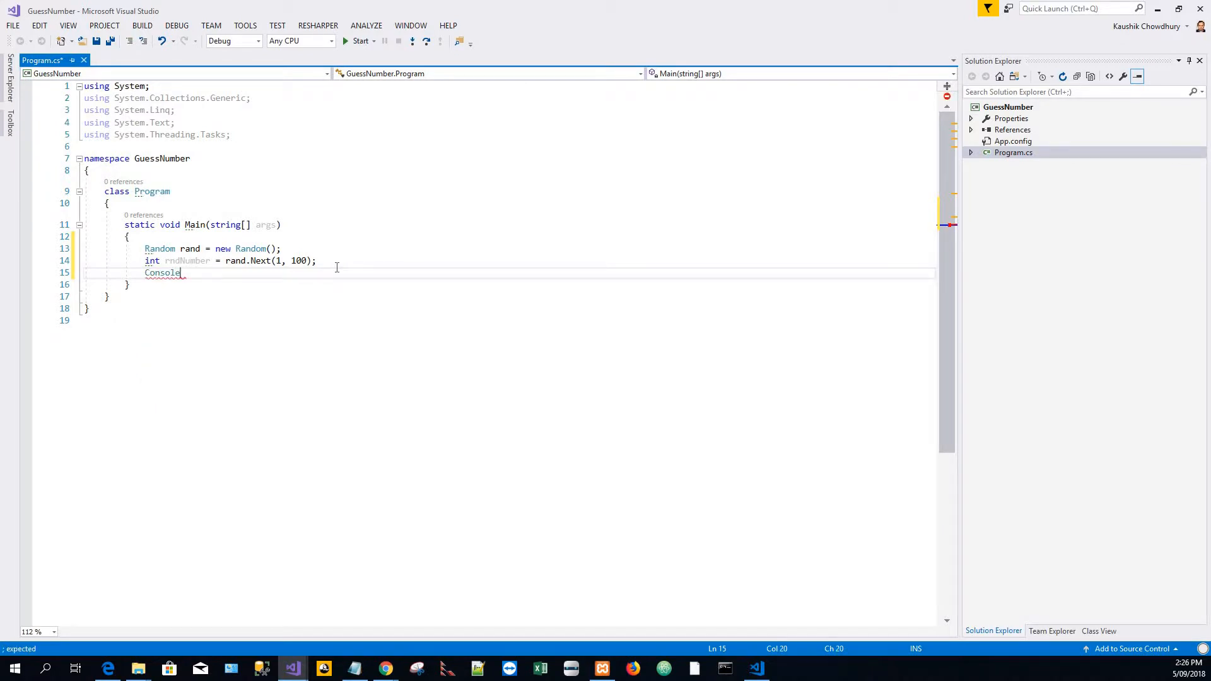
pyautogui.write('.')
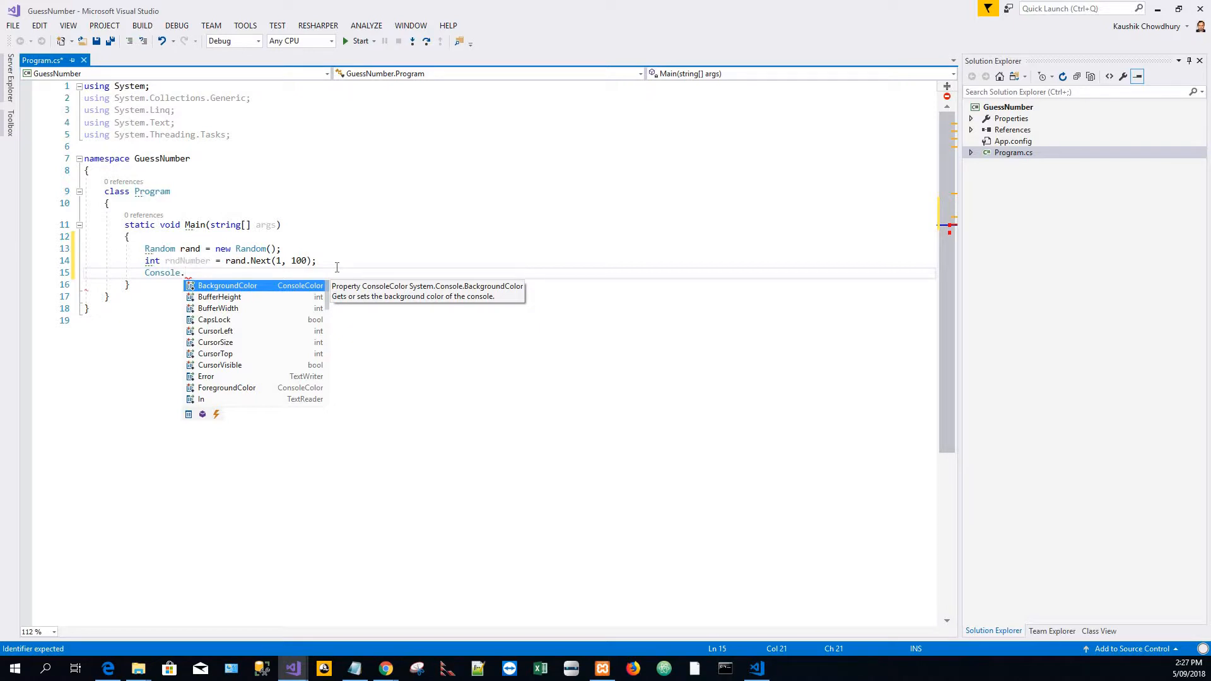
pyautogui.write('Wr')
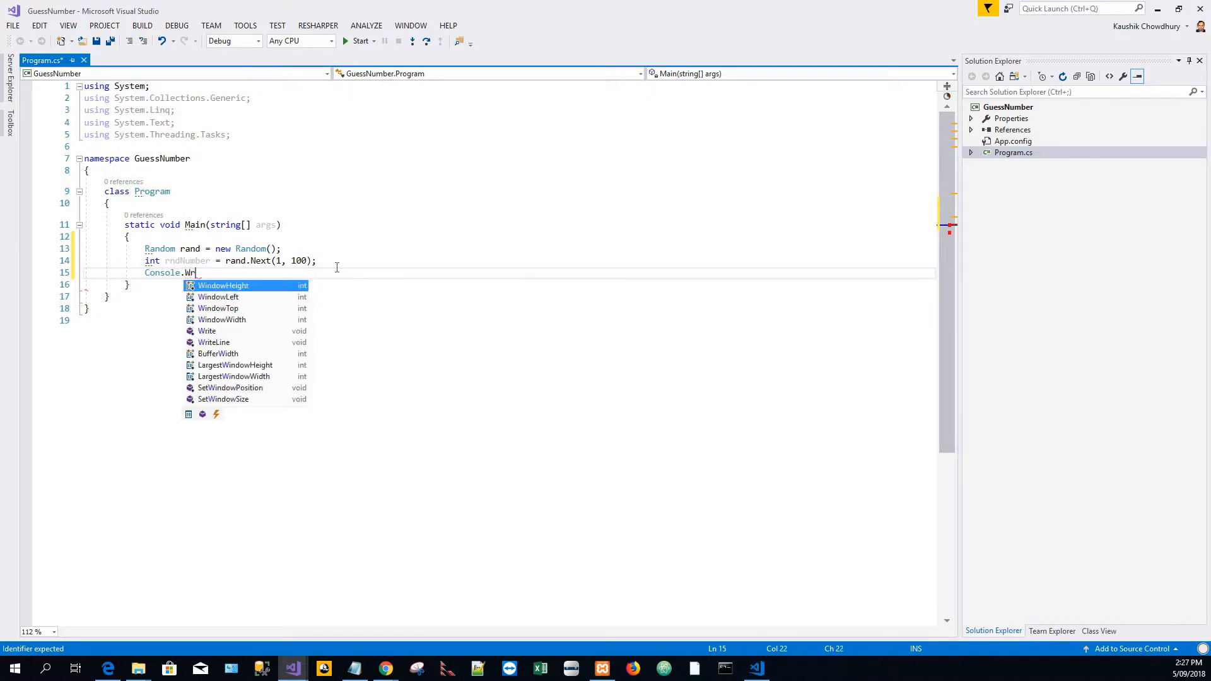
pyautogui.write('ite')
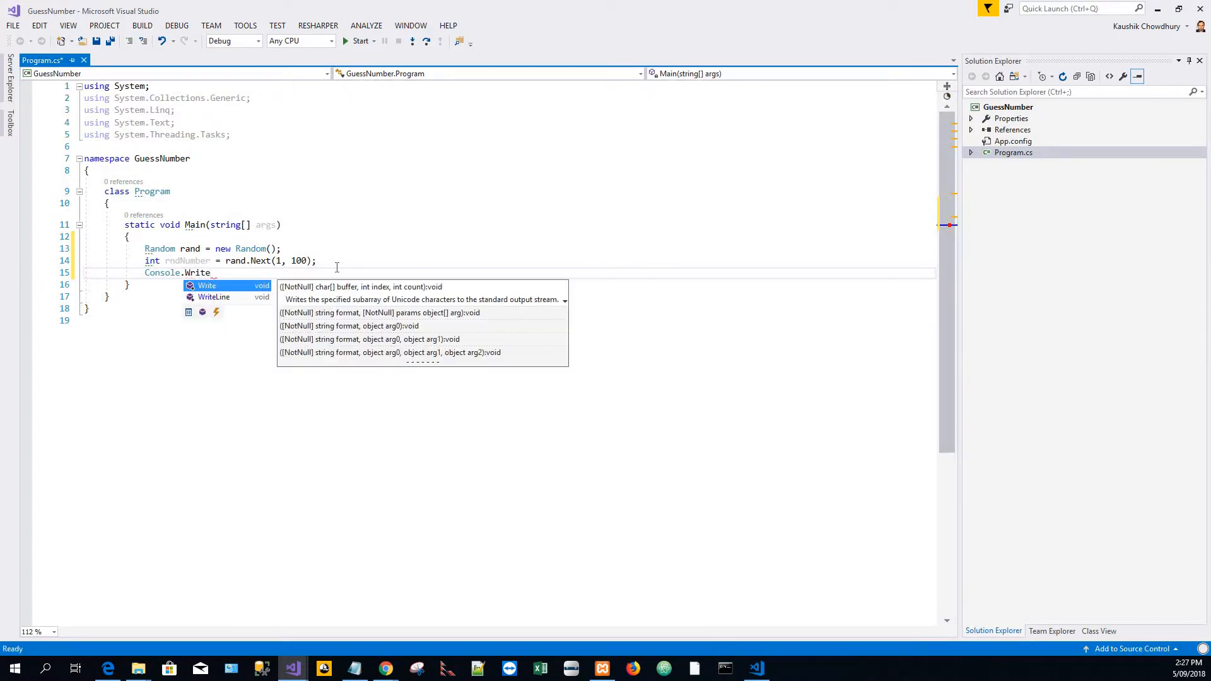
pyautogui.write('Line();')
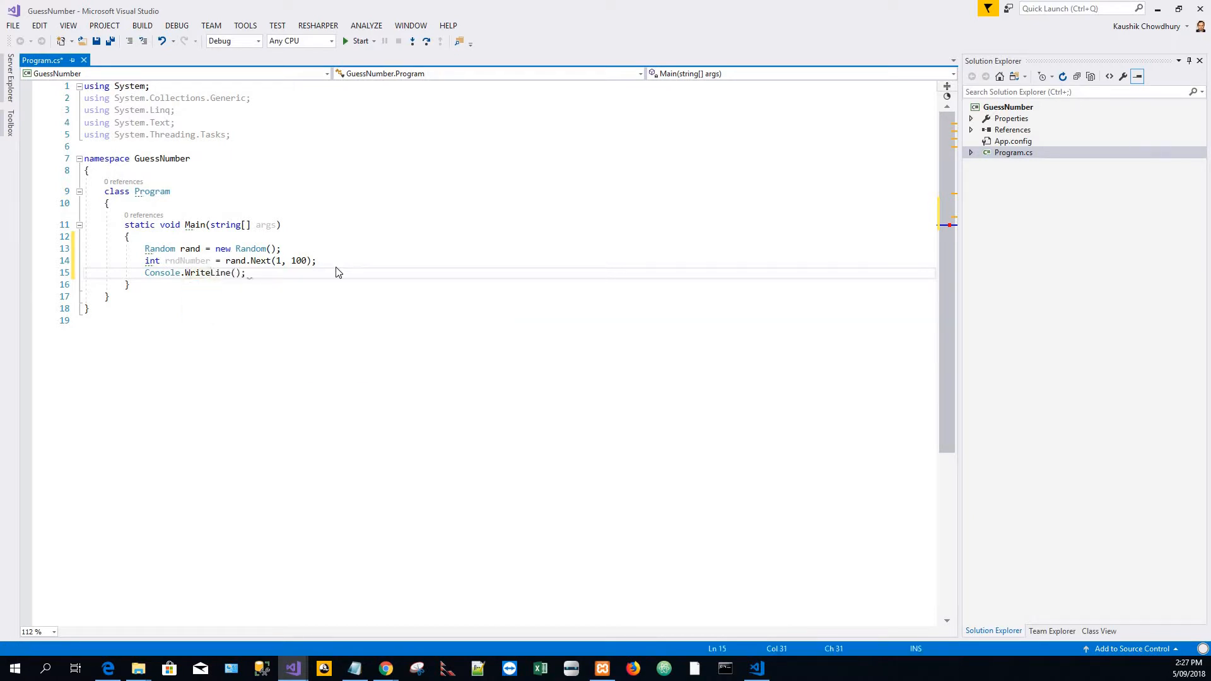
pyautogui.click(237, 273)
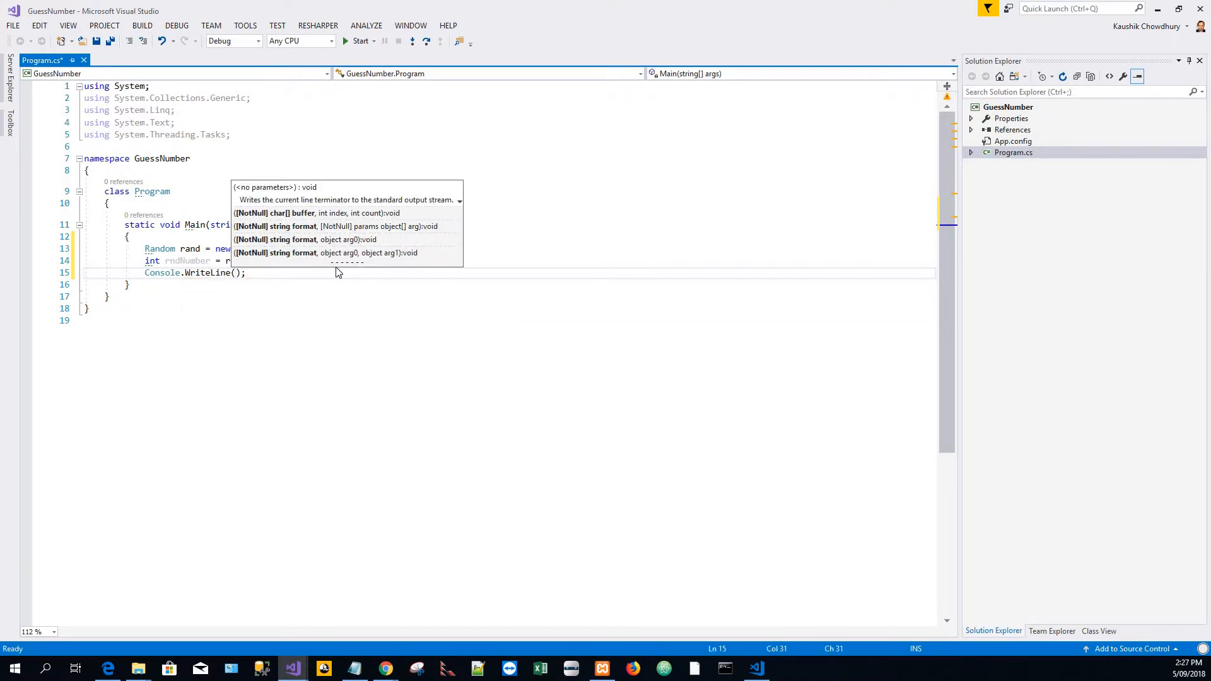
pyautogui.write('rnd')
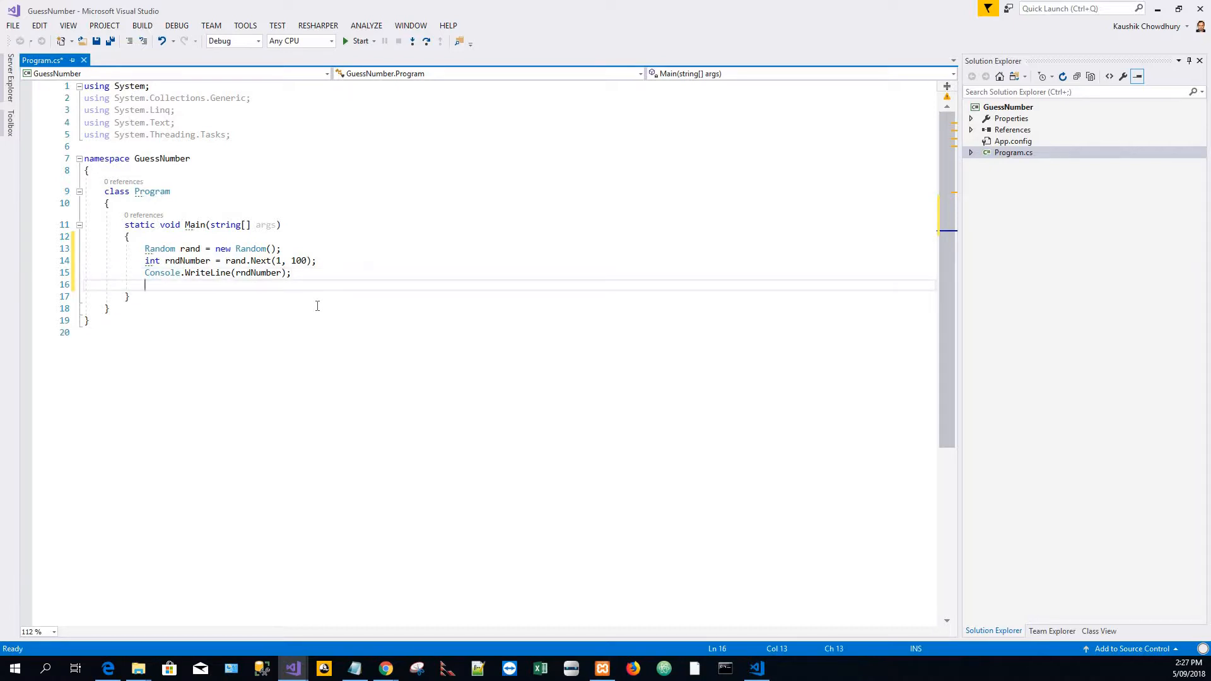
pyautogui.write('Num')
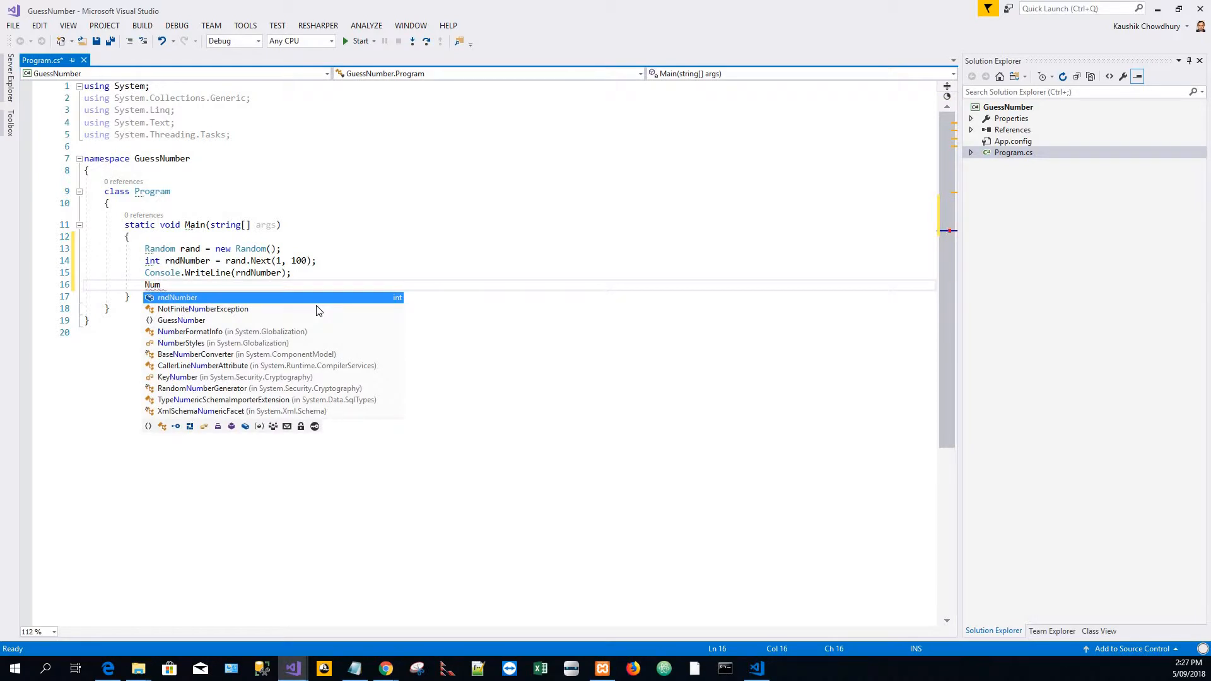
pyautogui.write('ber')
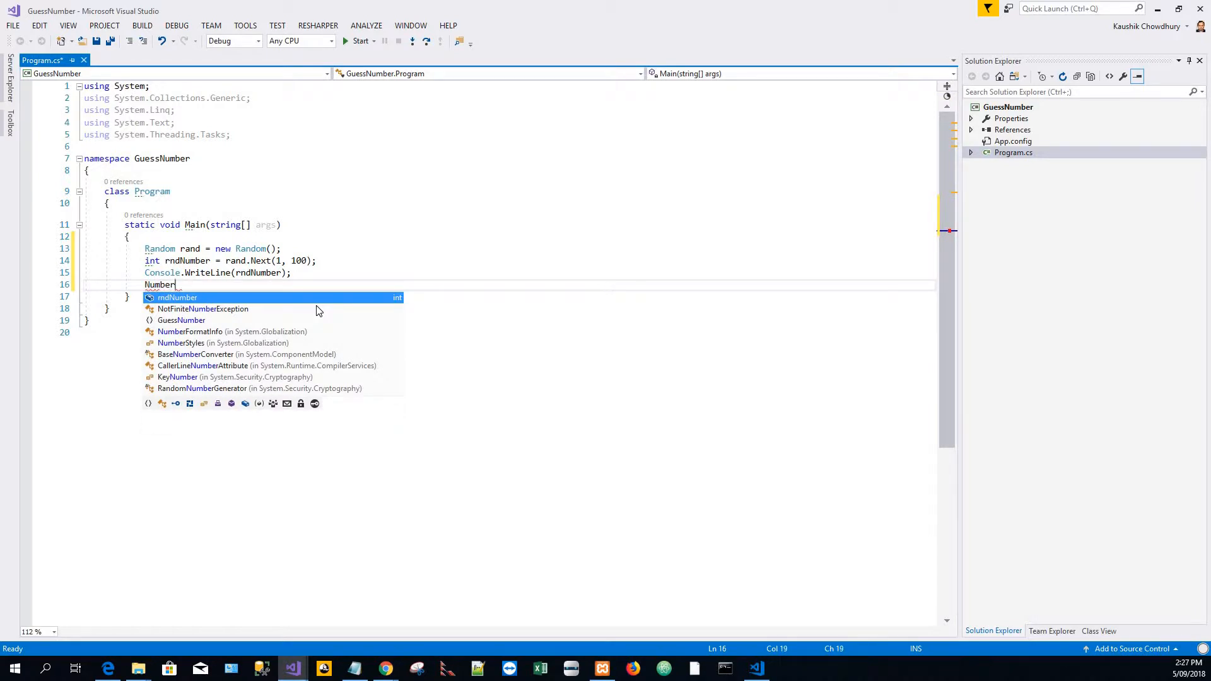
# - Add the call NumberGuess(rndNumber); after the WriteLine
pyautogui.write('Guess')
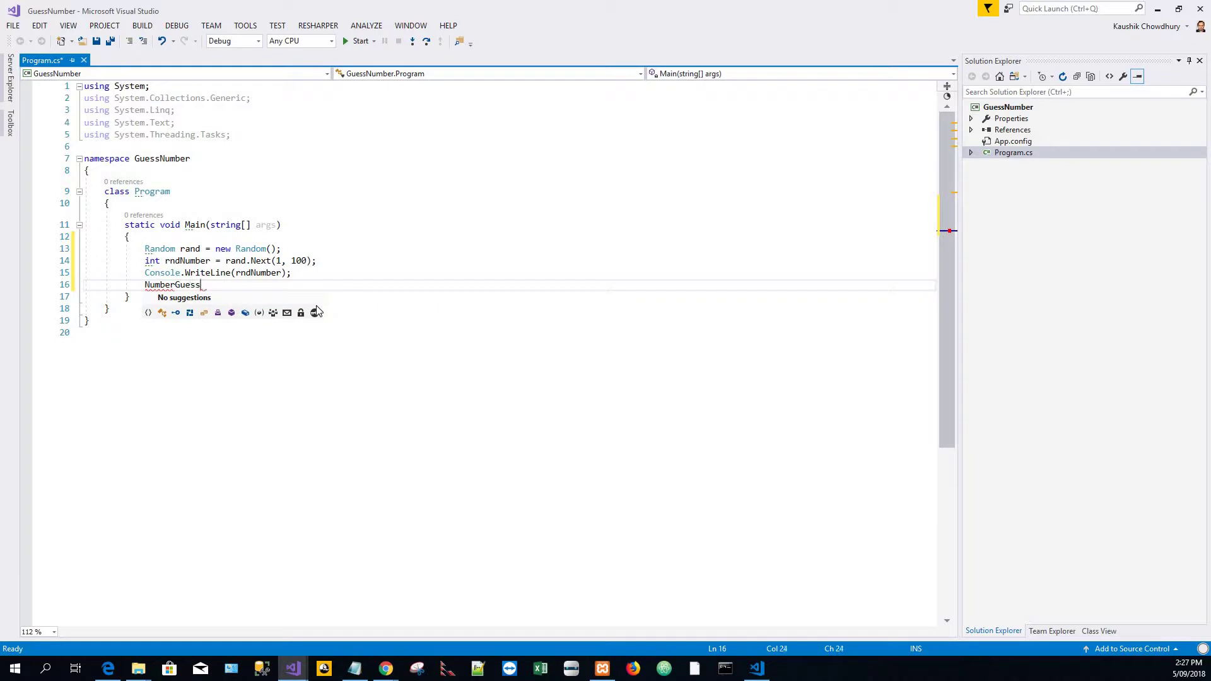
pyautogui.write('(')
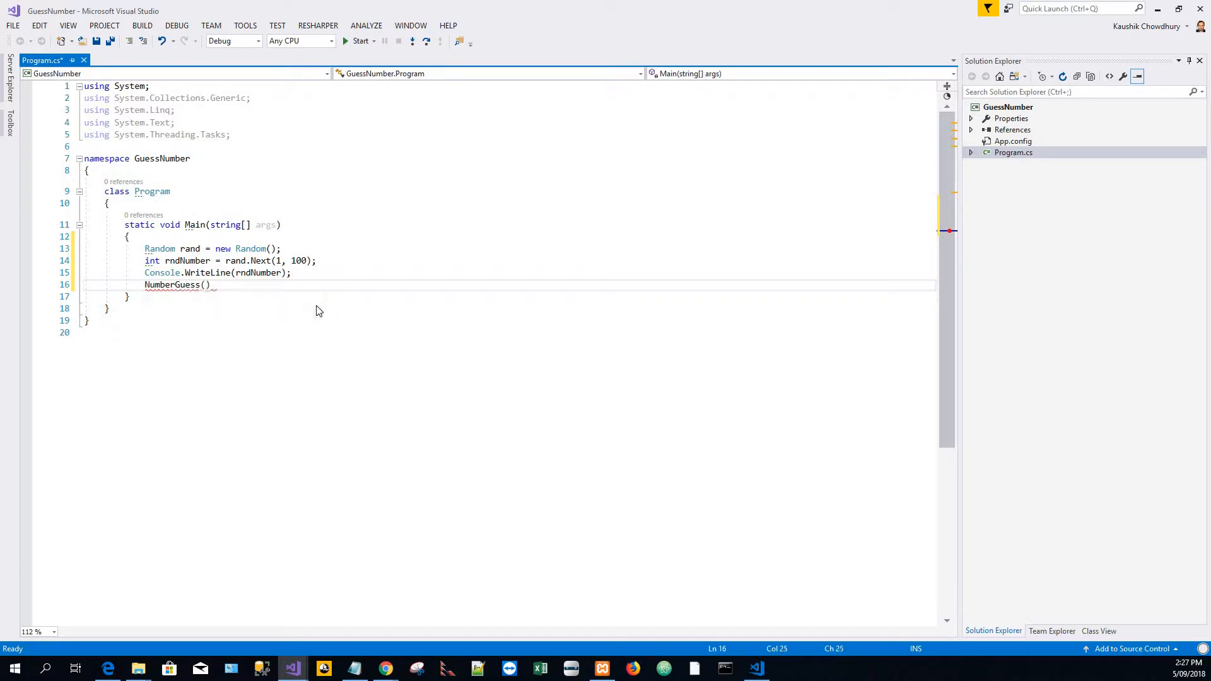
pyautogui.write('(')
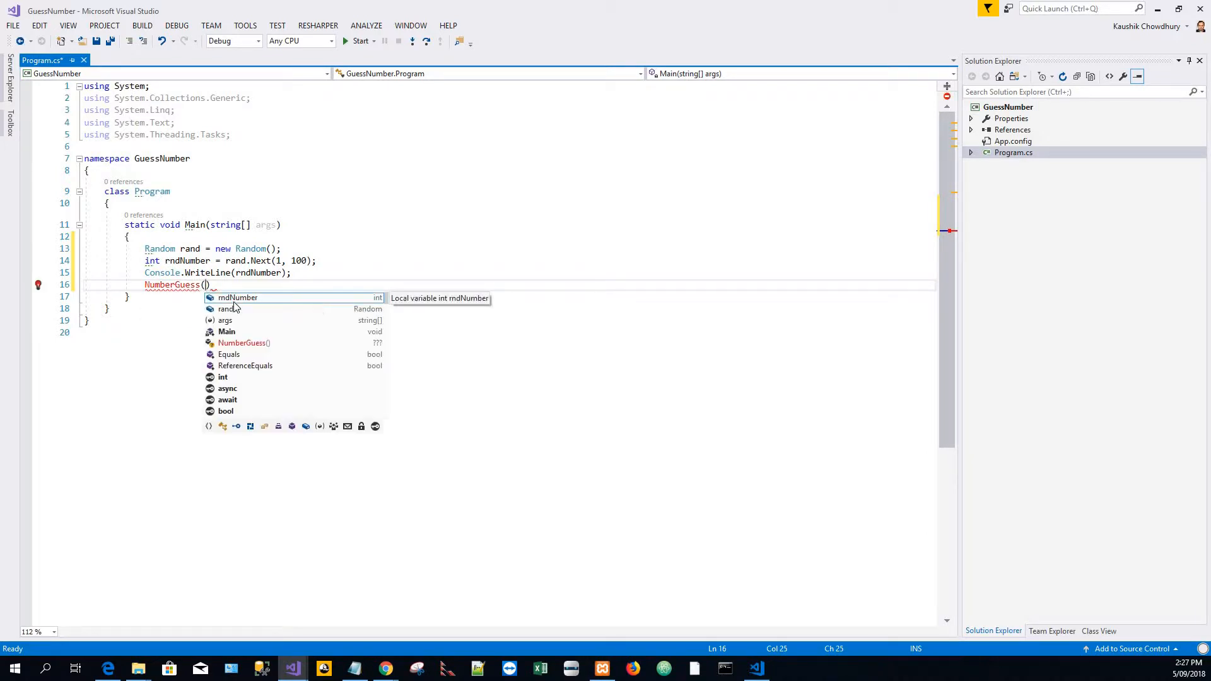
pyautogui.write('rndNumber')
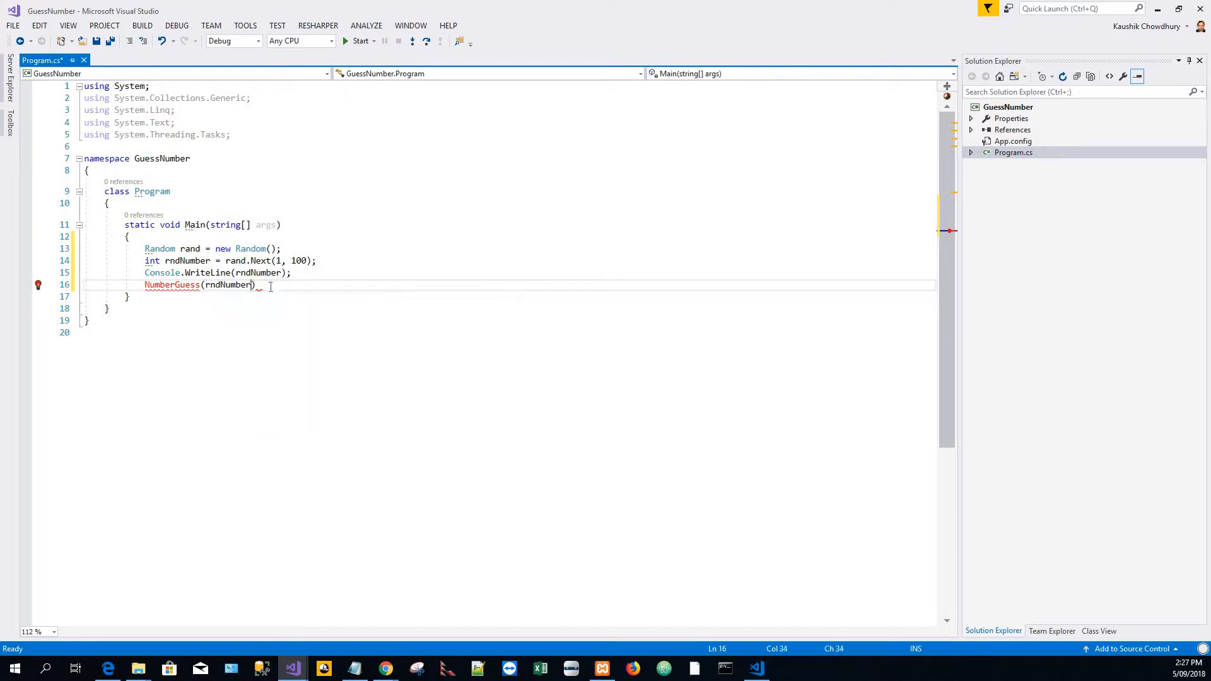
pyautogui.write(';')
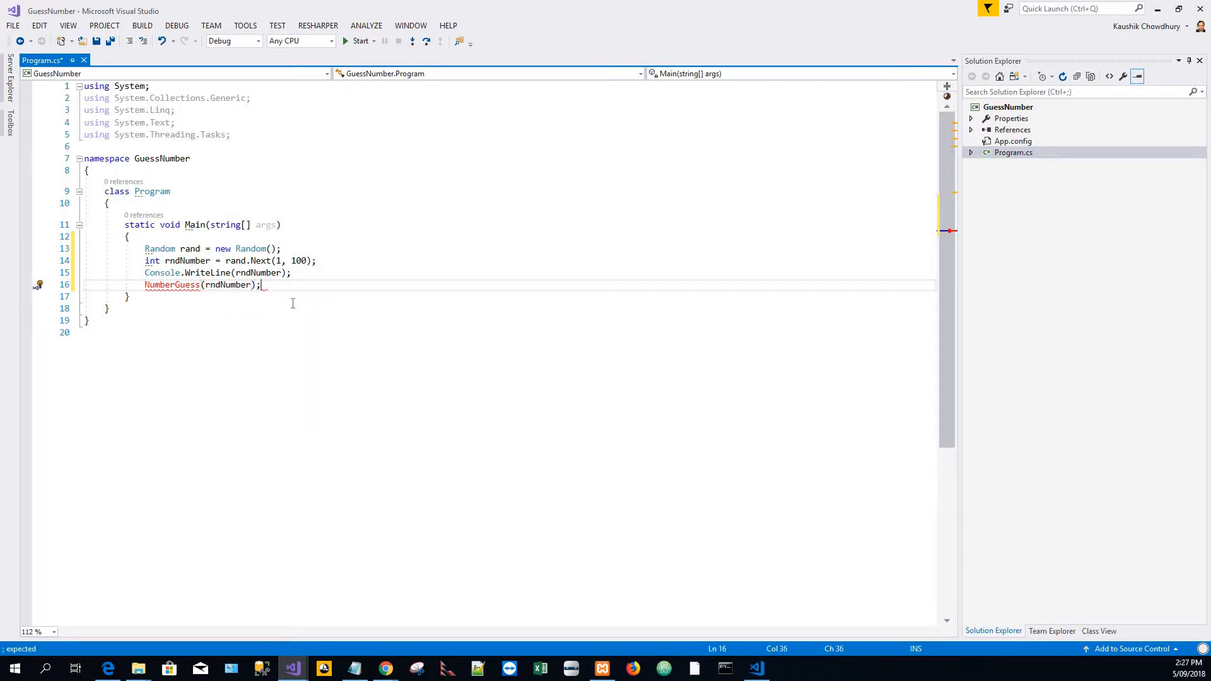
pyautogui.moveTo(172, 285)
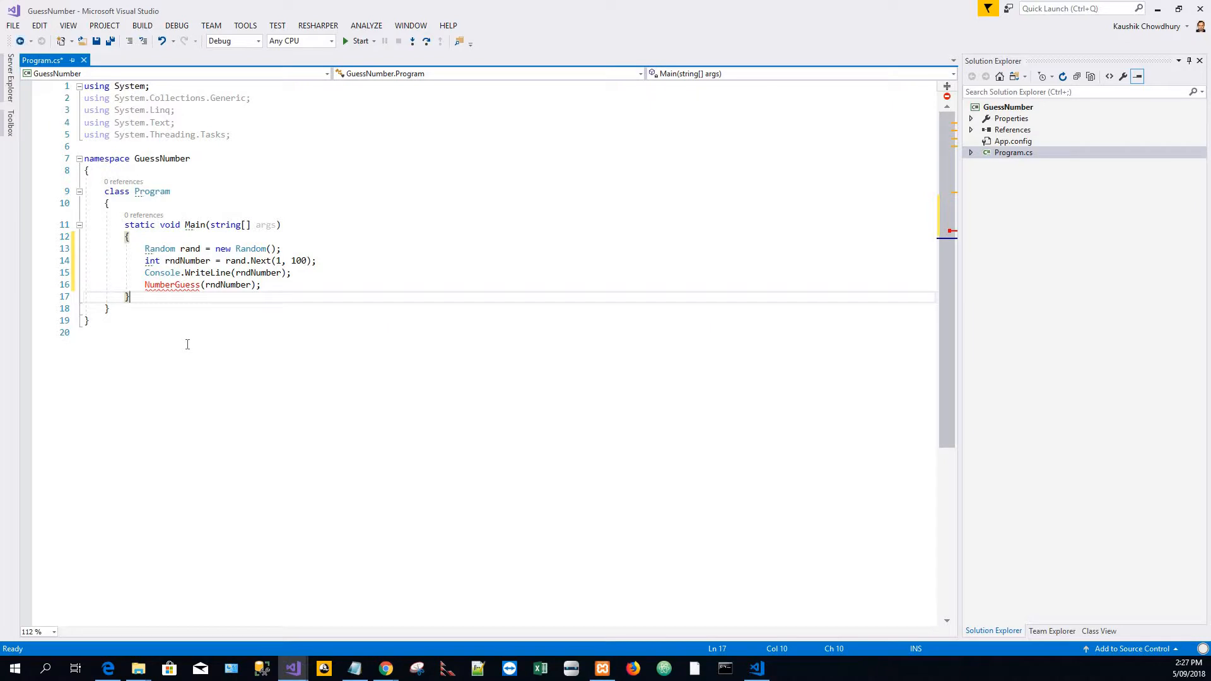
# - Declare private static void NumberGuess(int randomNumber) with an empty body below Main
pyautogui.press('Enter')
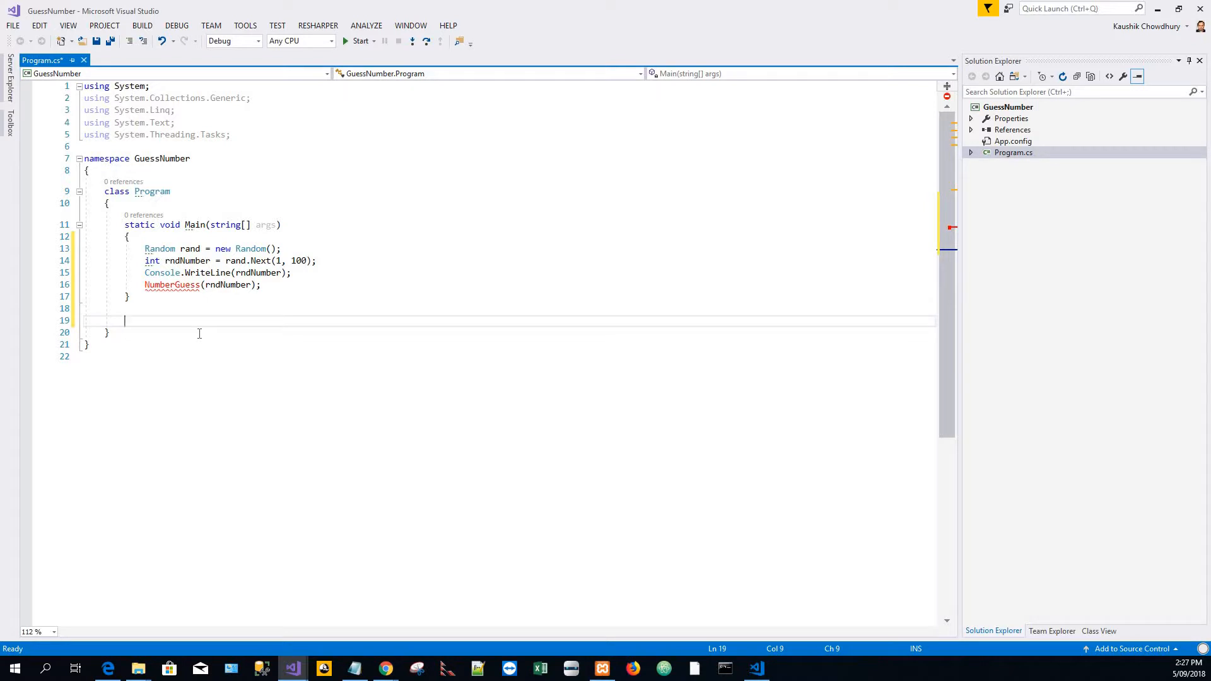
pyautogui.write('private s')
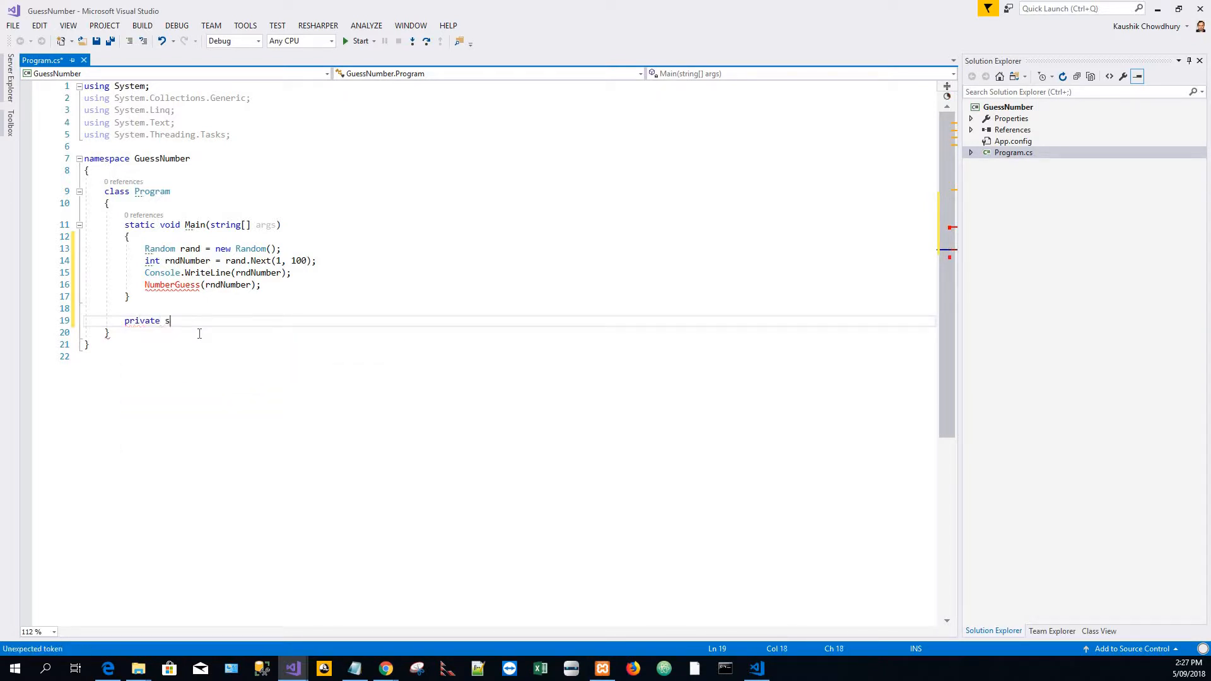
pyautogui.write('tatic')
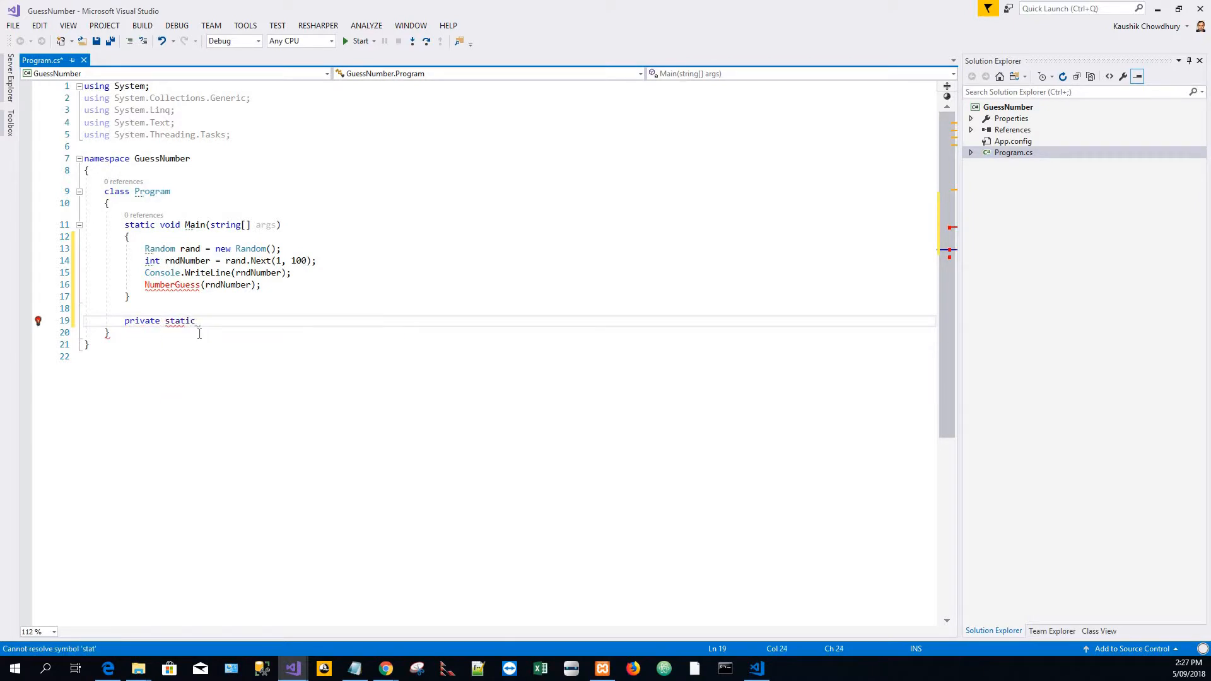
pyautogui.write('v')
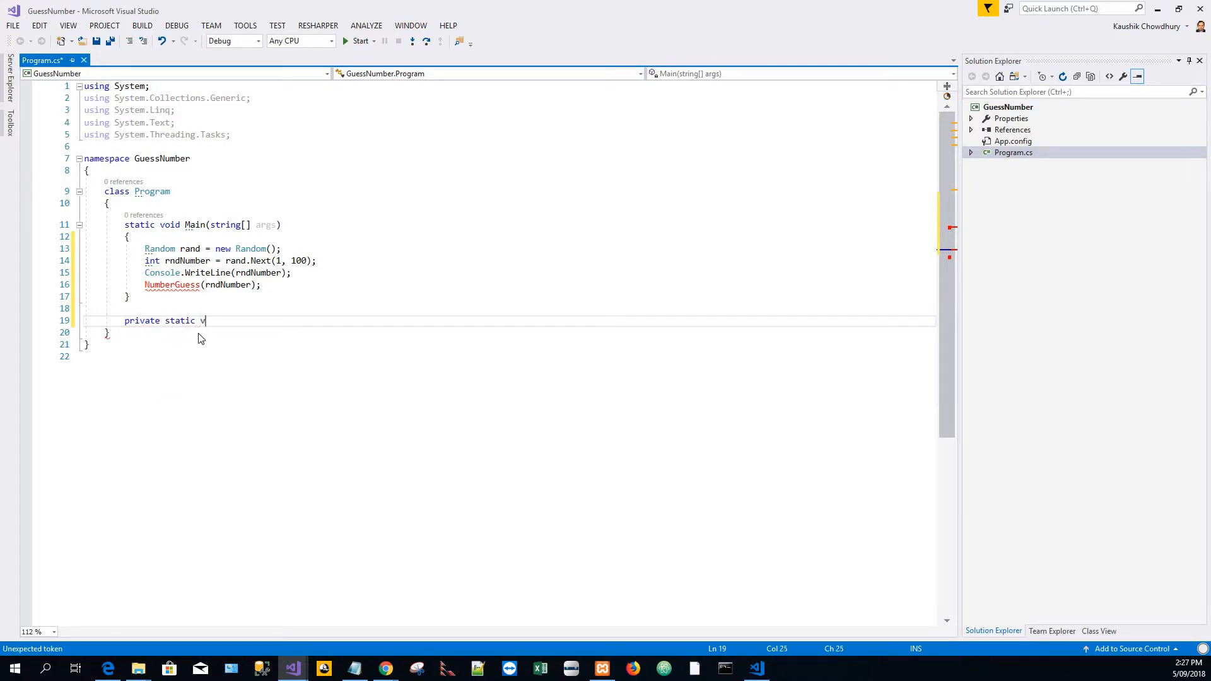
pyautogui.write('oid')
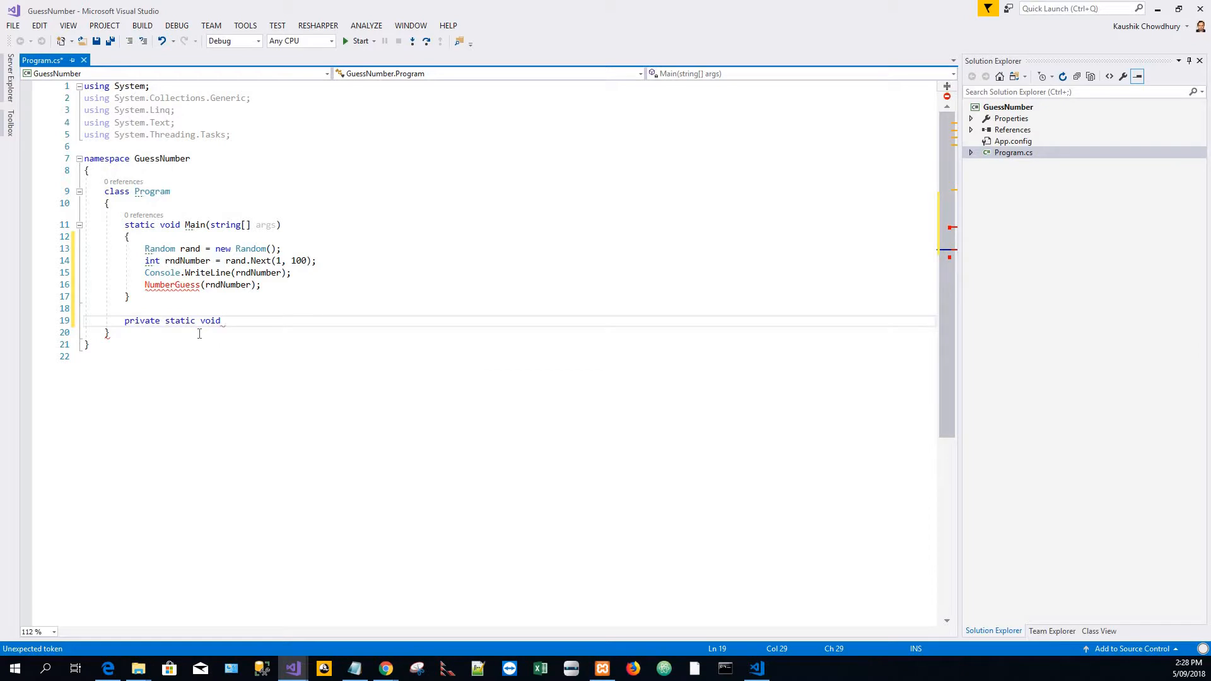
pyautogui.write('Num')
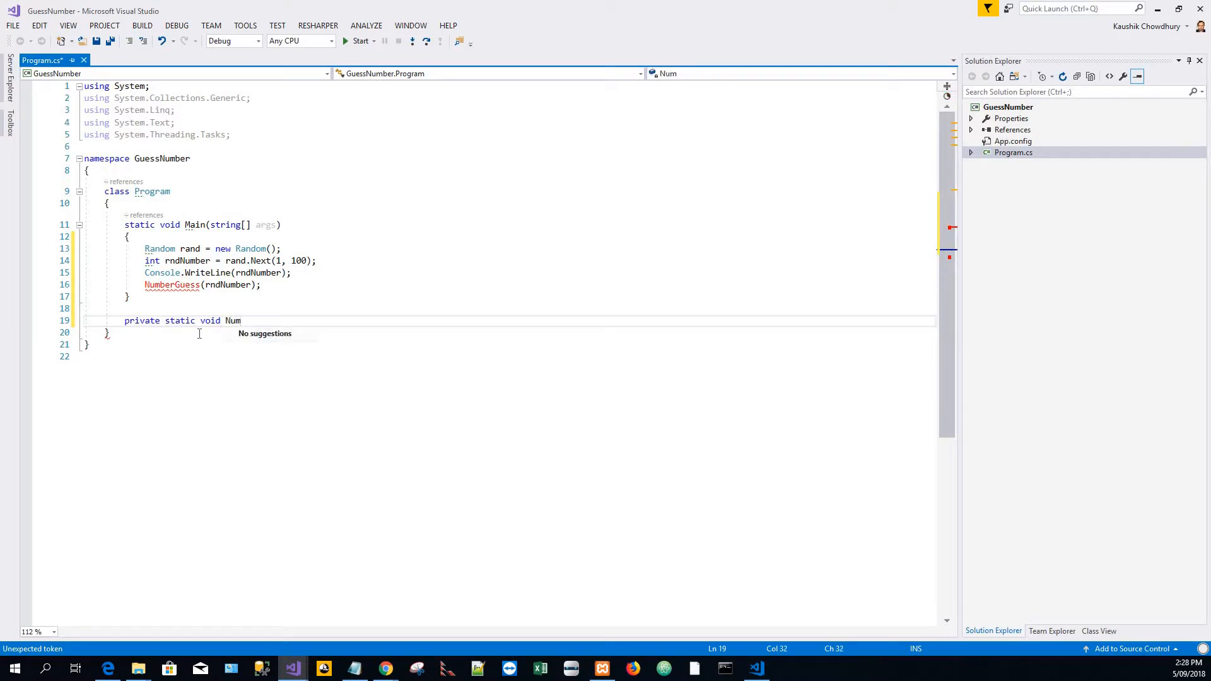
pyautogui.write('berGue')
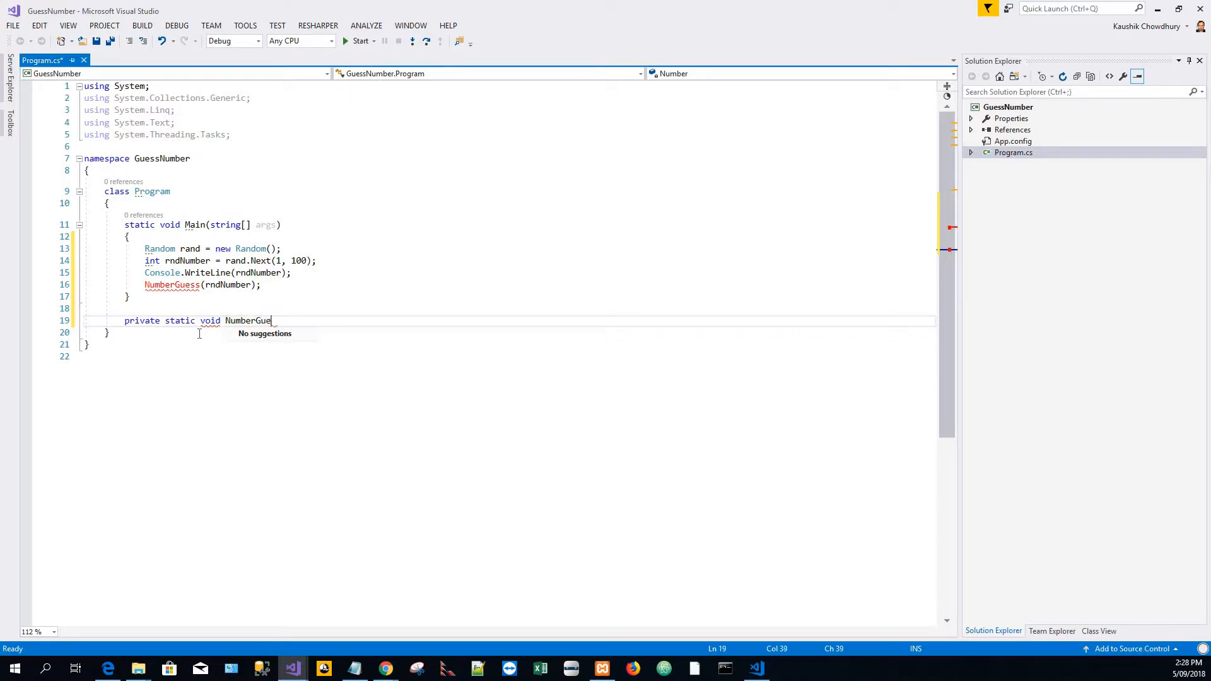
pyautogui.write('ss')
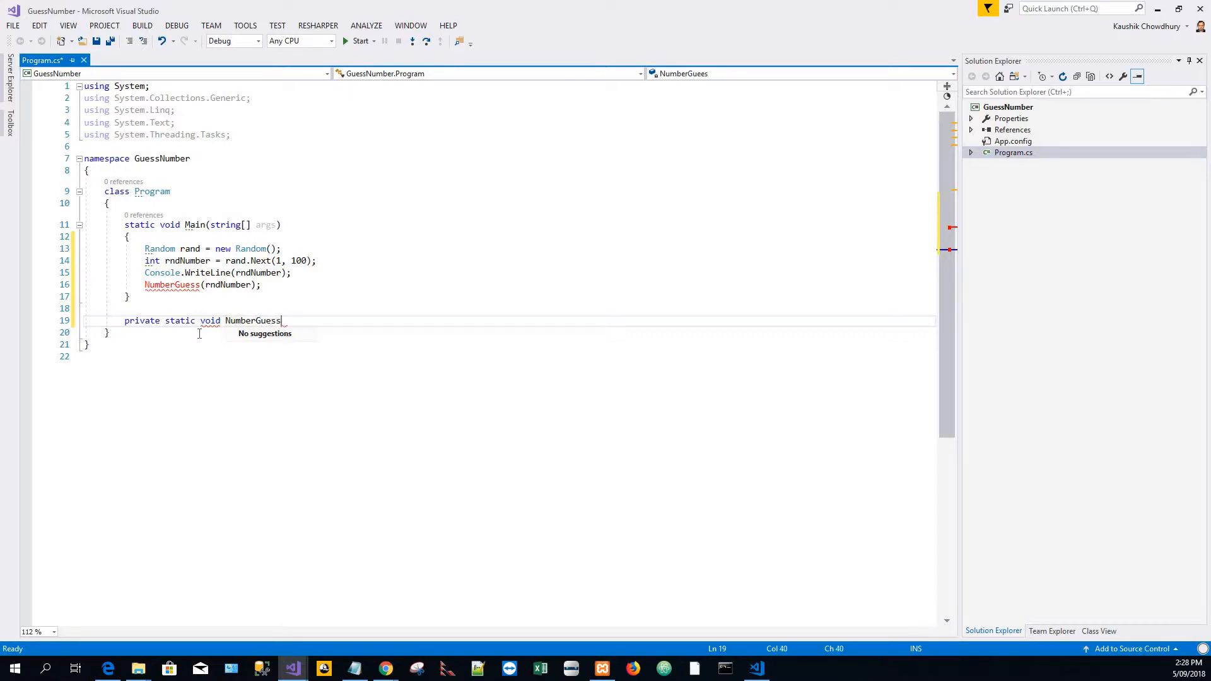
pyautogui.write('()')
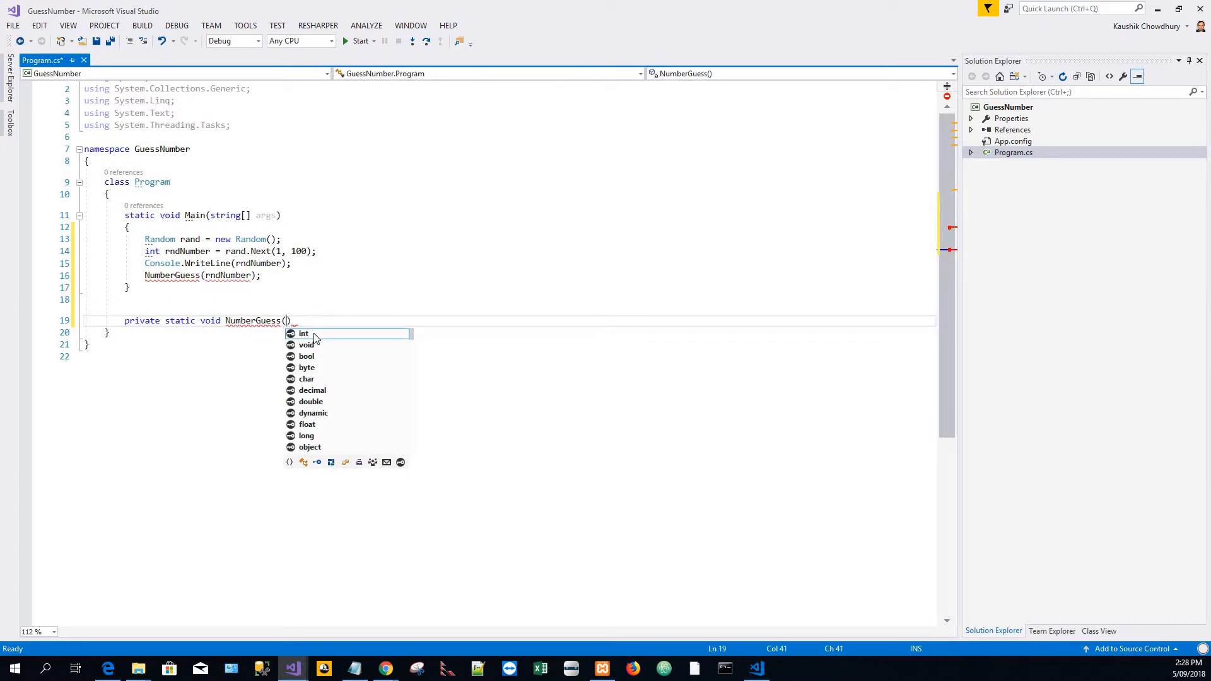
pyautogui.write('int')
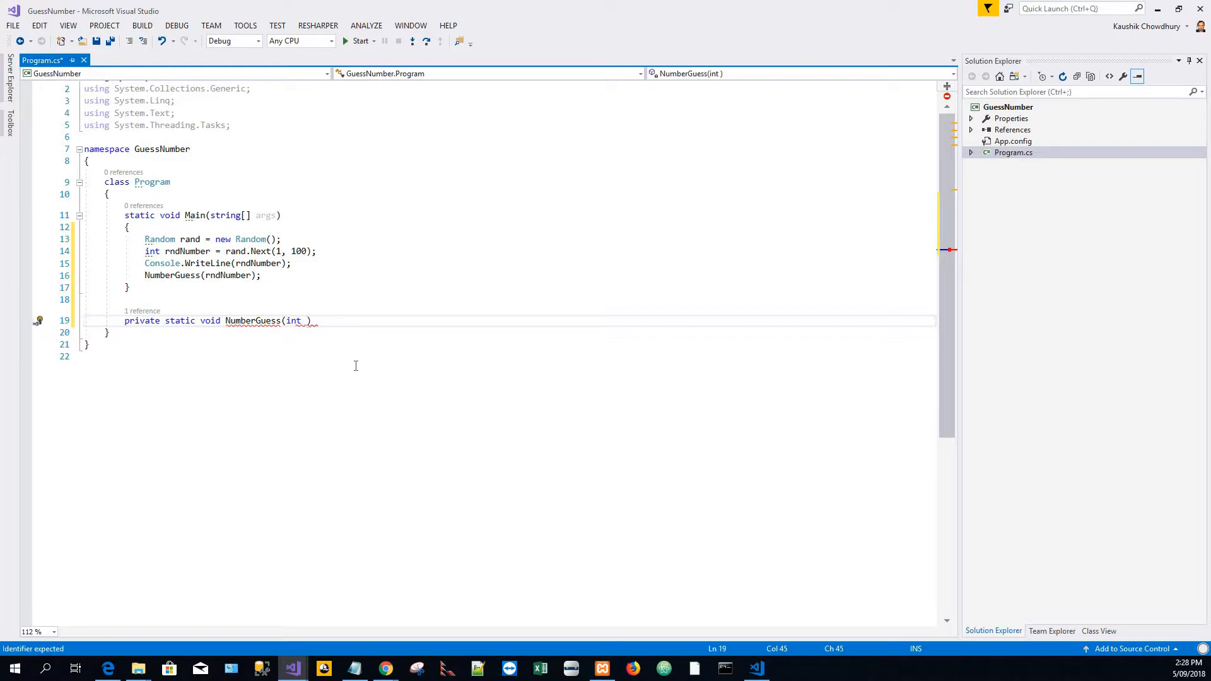
pyautogui.write('rand')
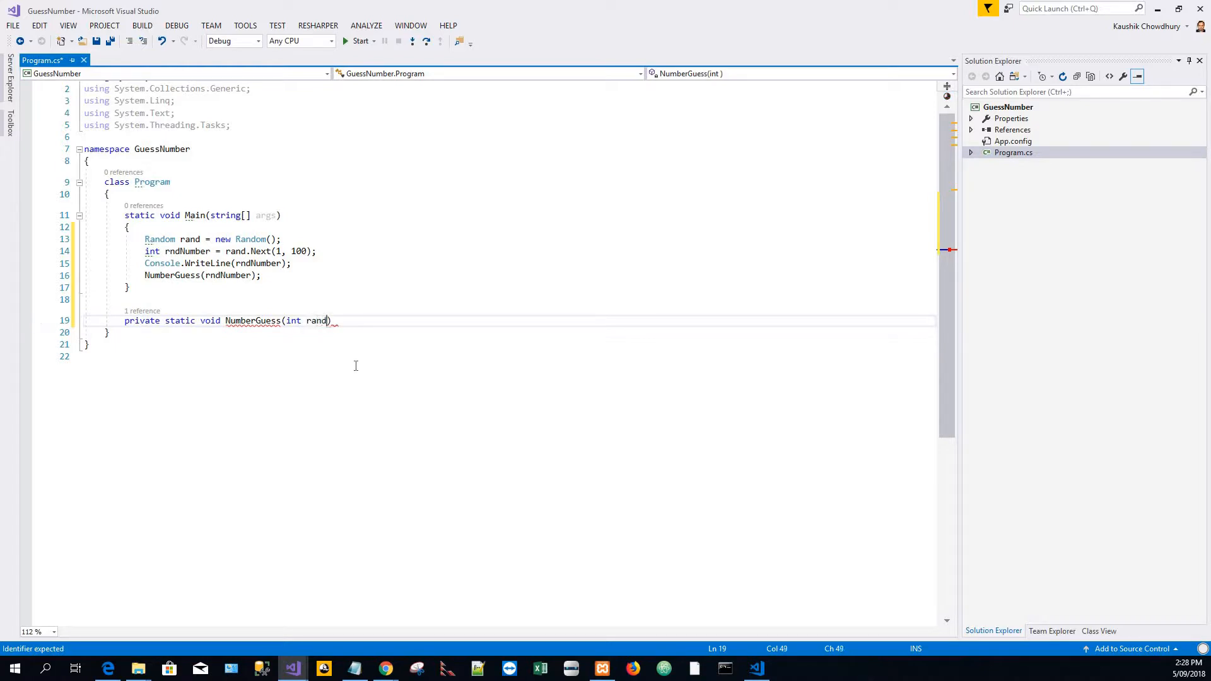
pyautogui.write('omNumber')
pyautogui.write('{')
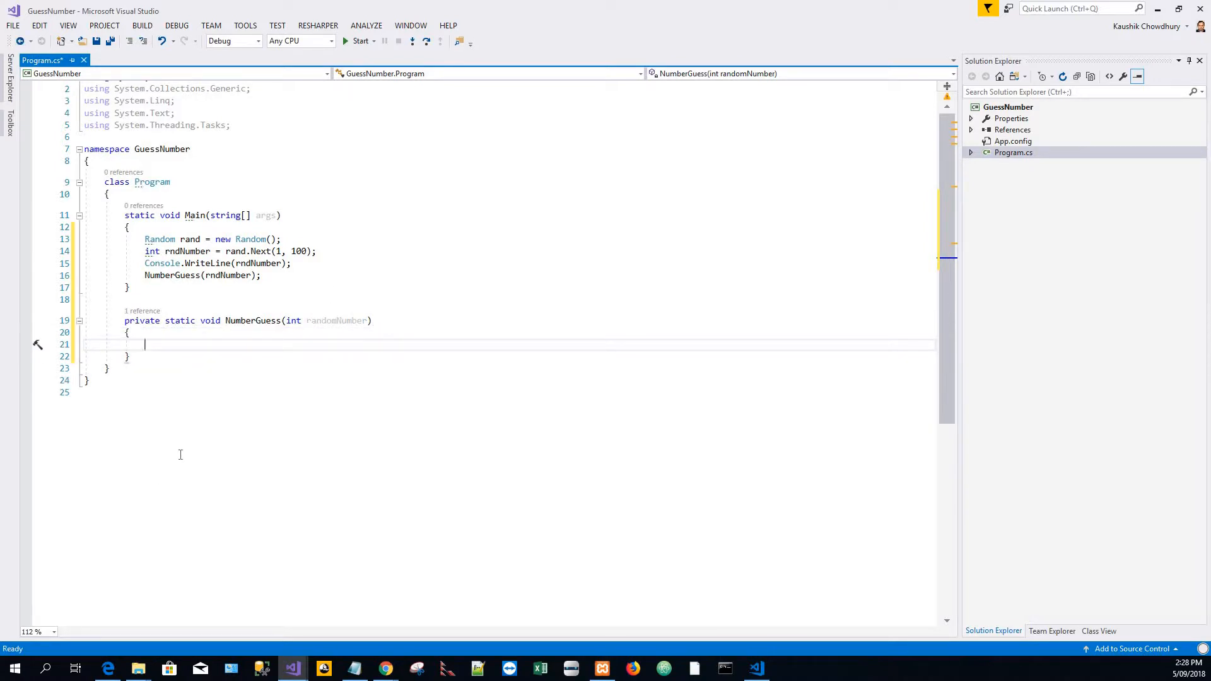
# - Write var tries = 0; in NumberGuess and change rndNumber's int to var in Main
pyautogui.write('in')
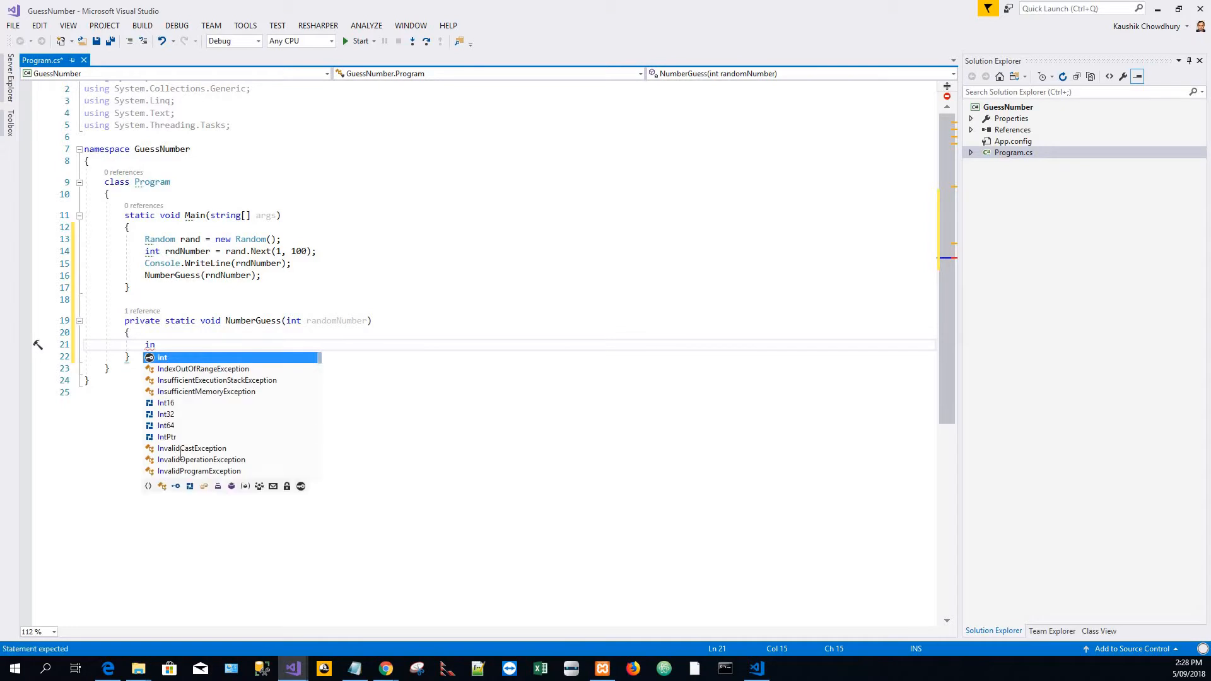
pyautogui.write('var')
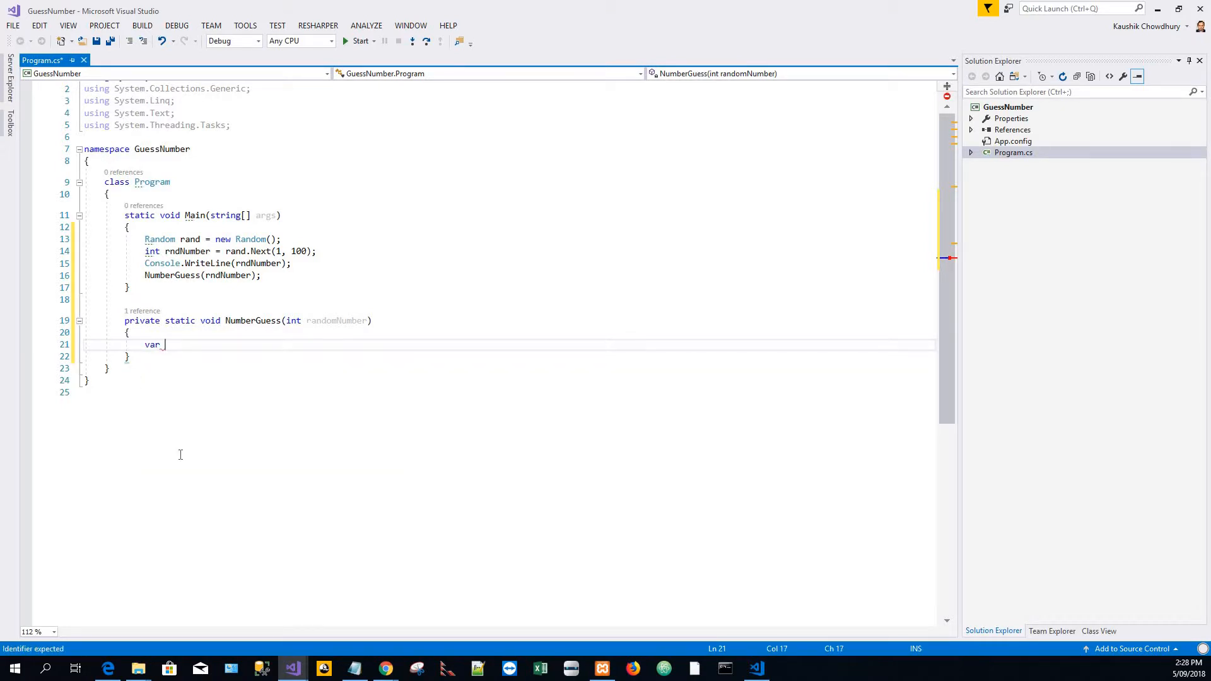
pyautogui.write('tries =')
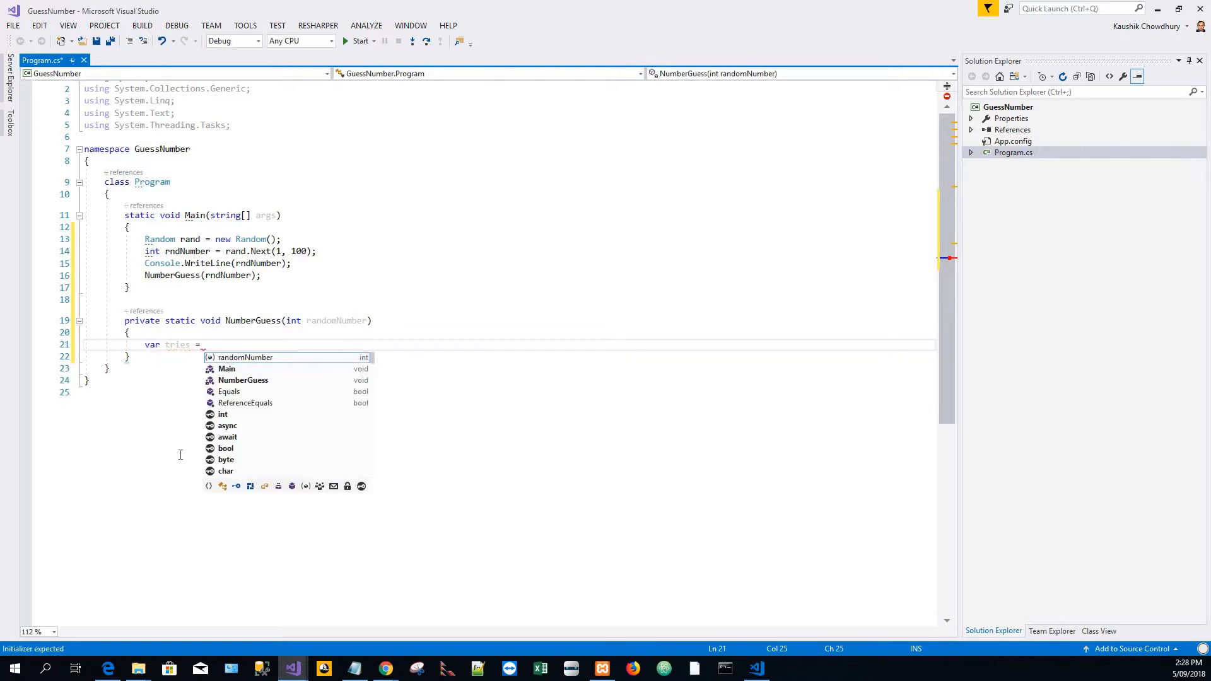
pyautogui.write('0;')
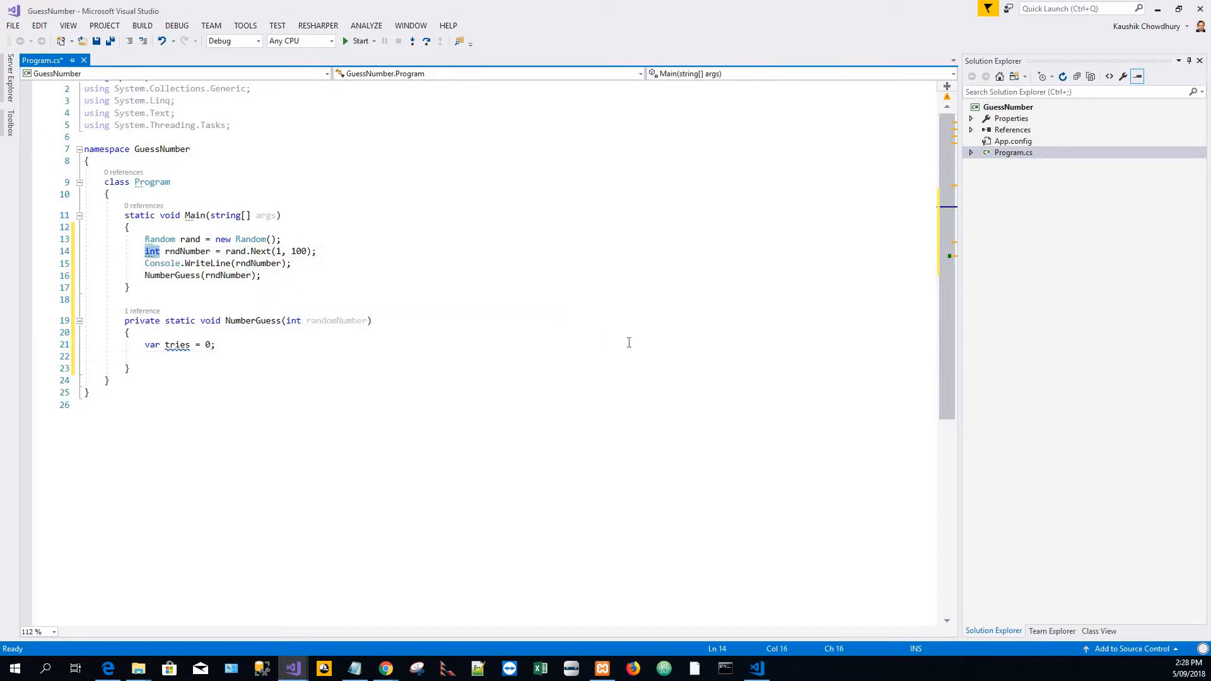
pyautogui.write('va')
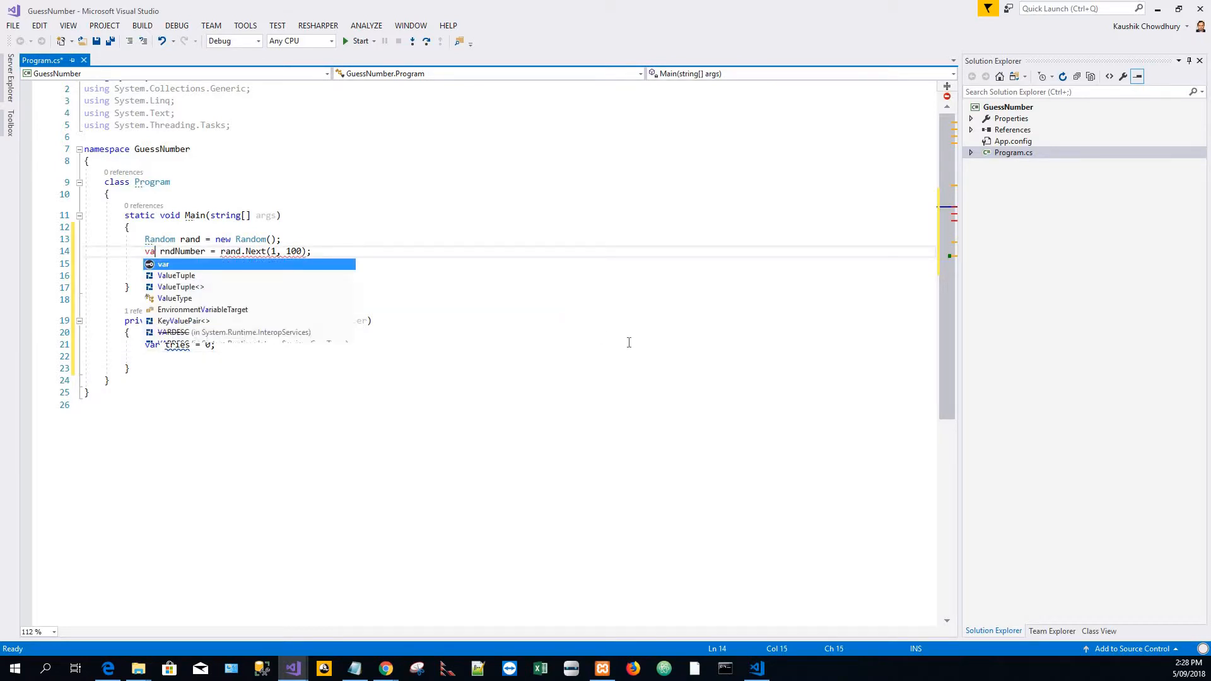
pyautogui.write('r')
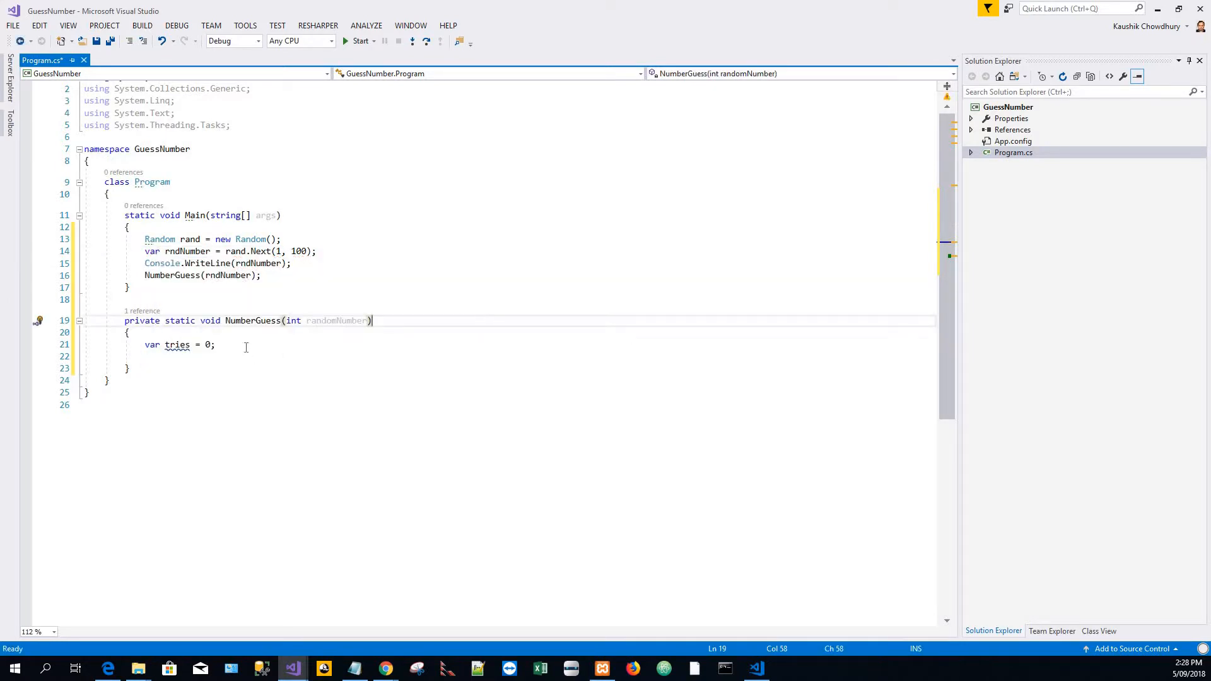
pyautogui.click(246, 345)
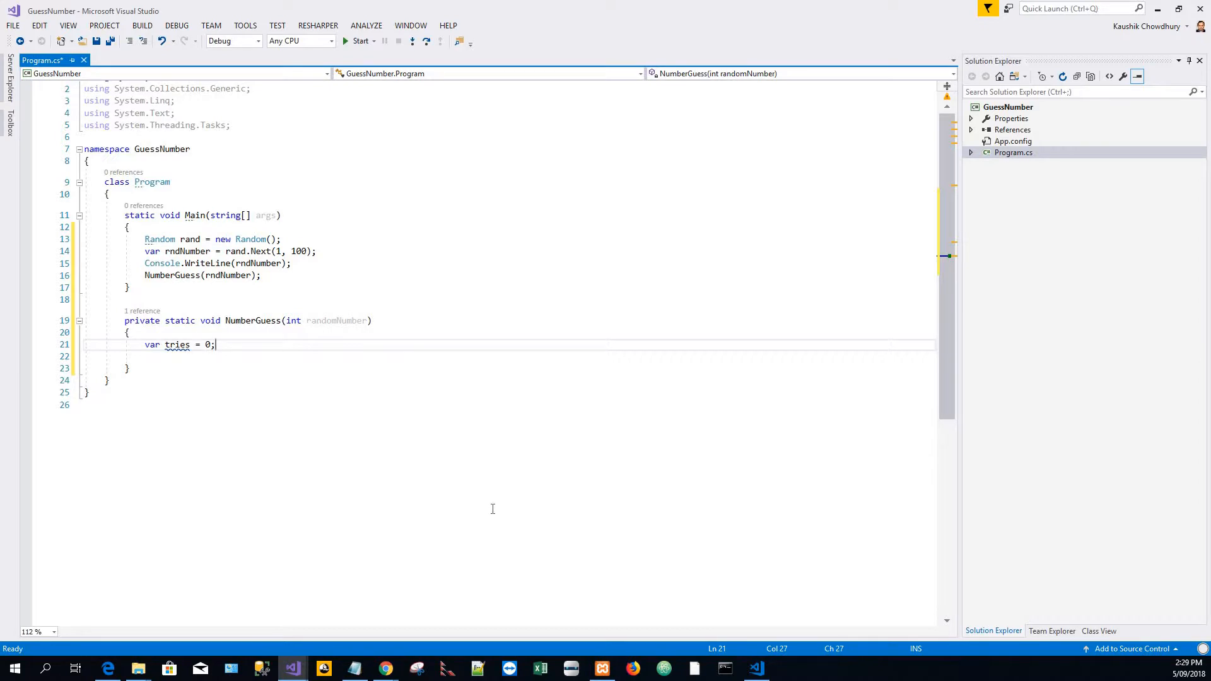
# - Insert a try/catch snippet and write Console.WriteLine("Key in your guess:"); inside try
pyautogui.press('Enter')
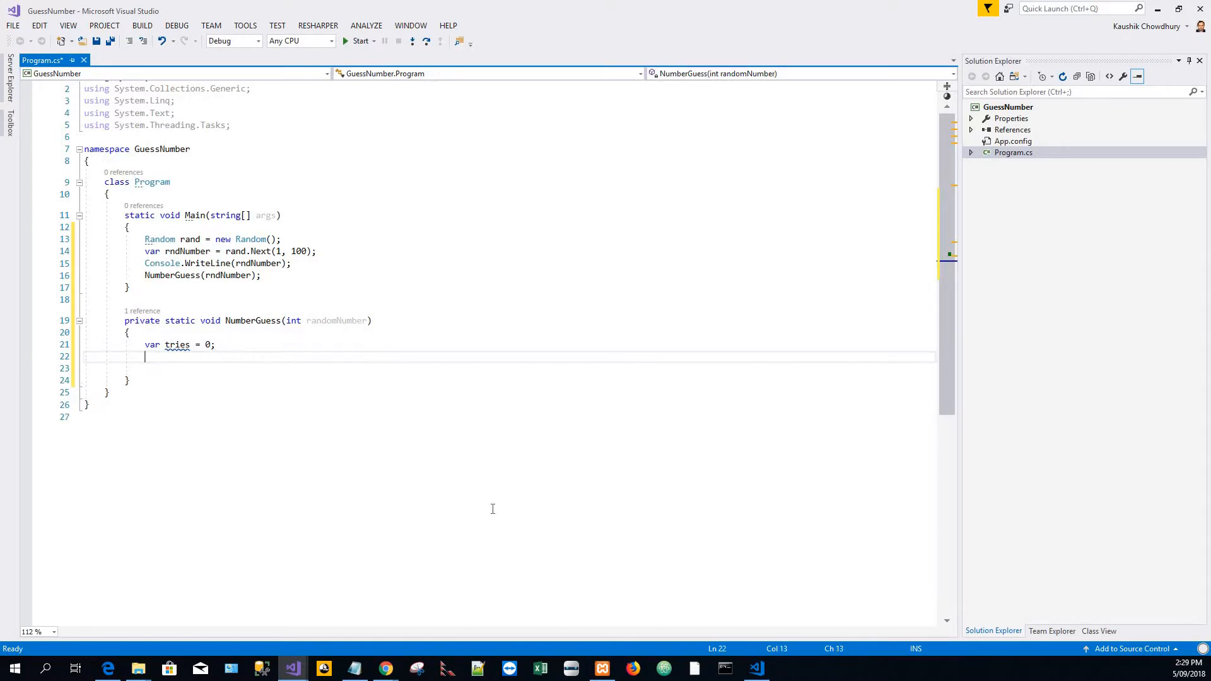
pyautogui.write('try')
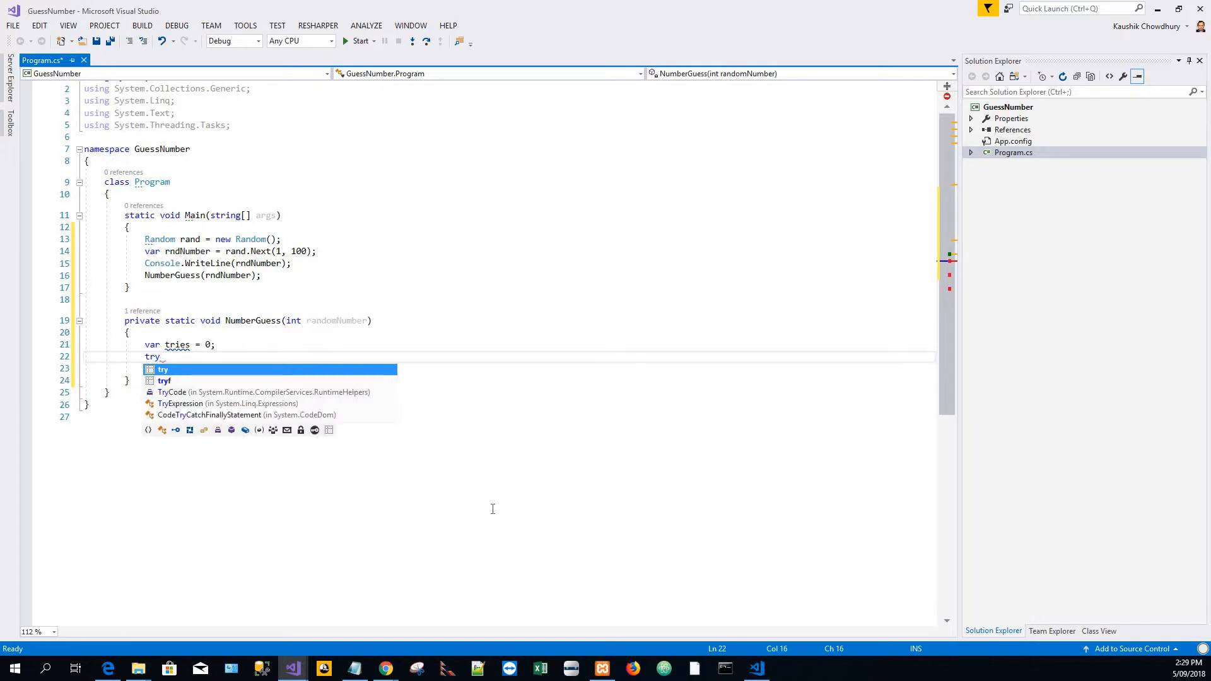
pyautogui.press('Tab')
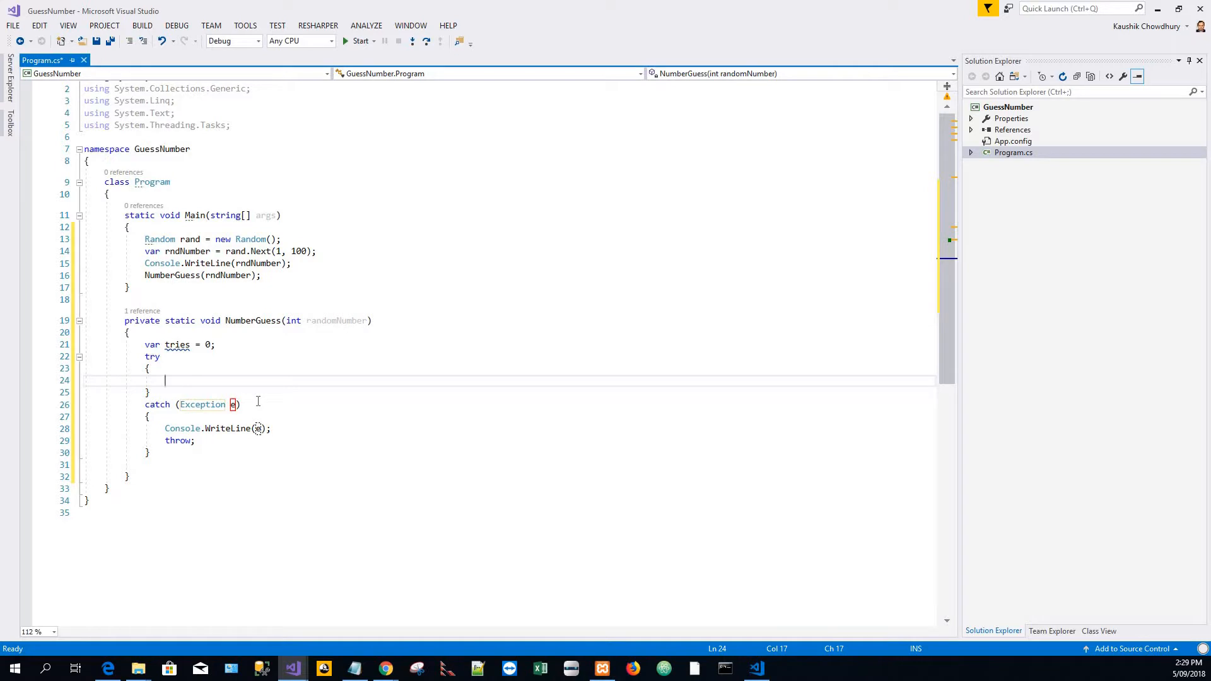
pyautogui.write('Console')
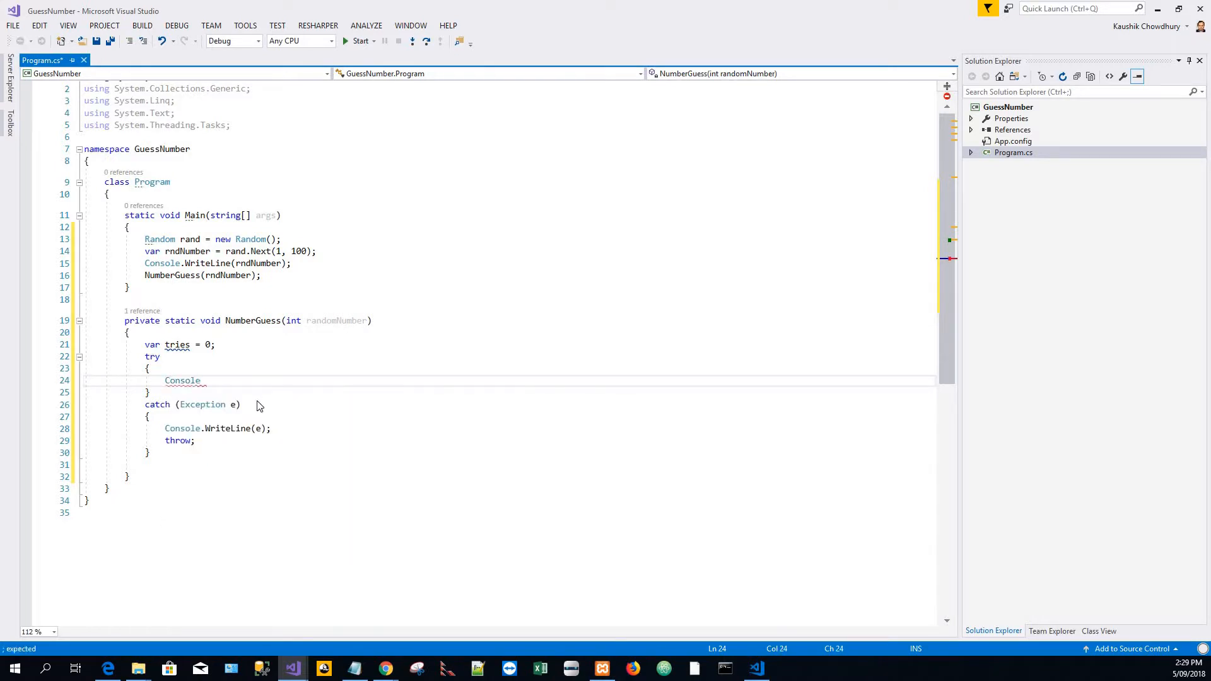
pyautogui.write('.WriteLine();')
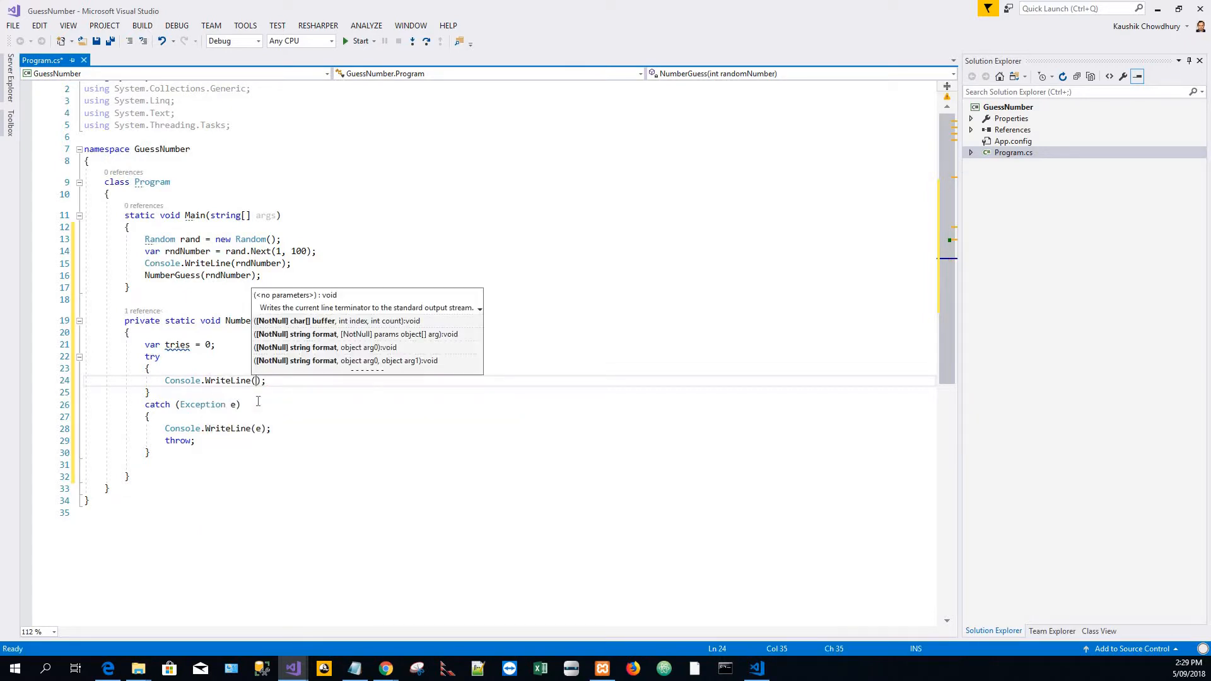
pyautogui.write('"K"')
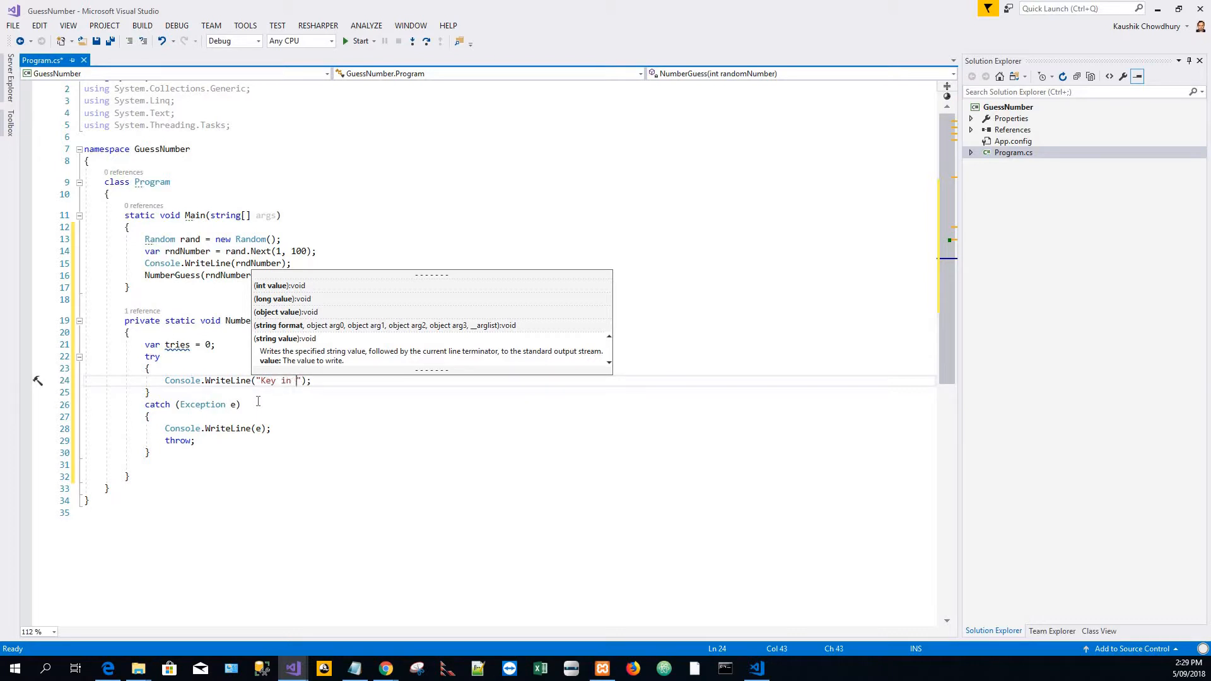
pyautogui.write('your')
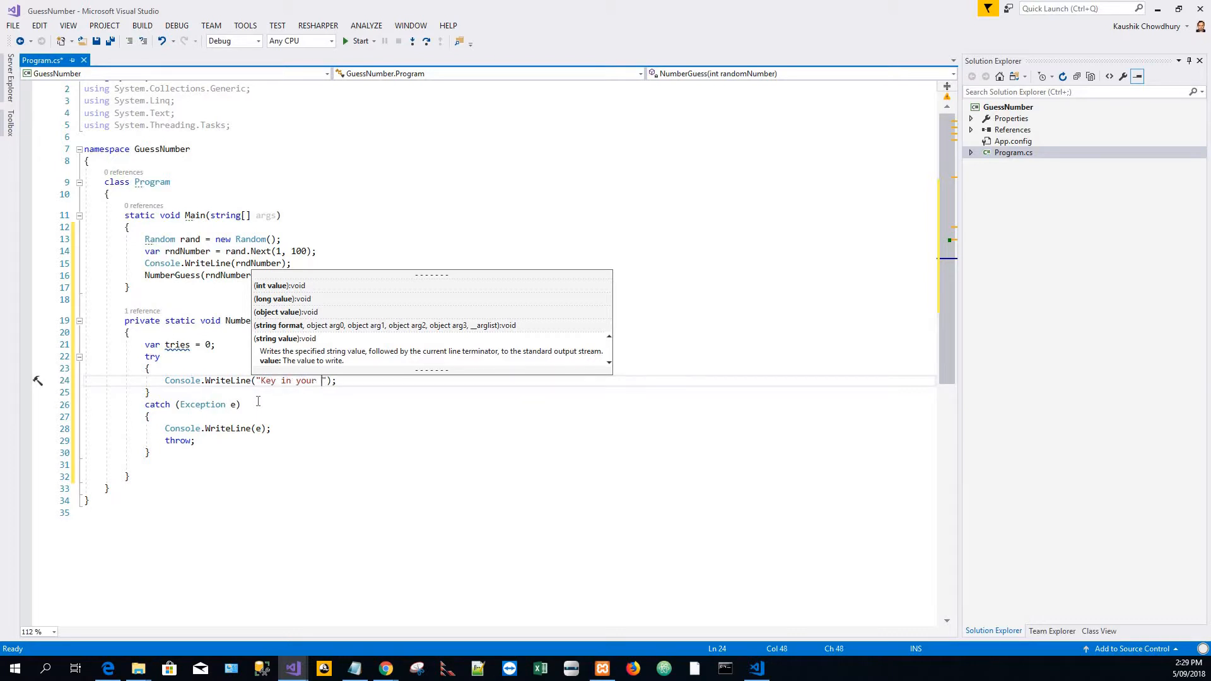
pyautogui.write('guess')
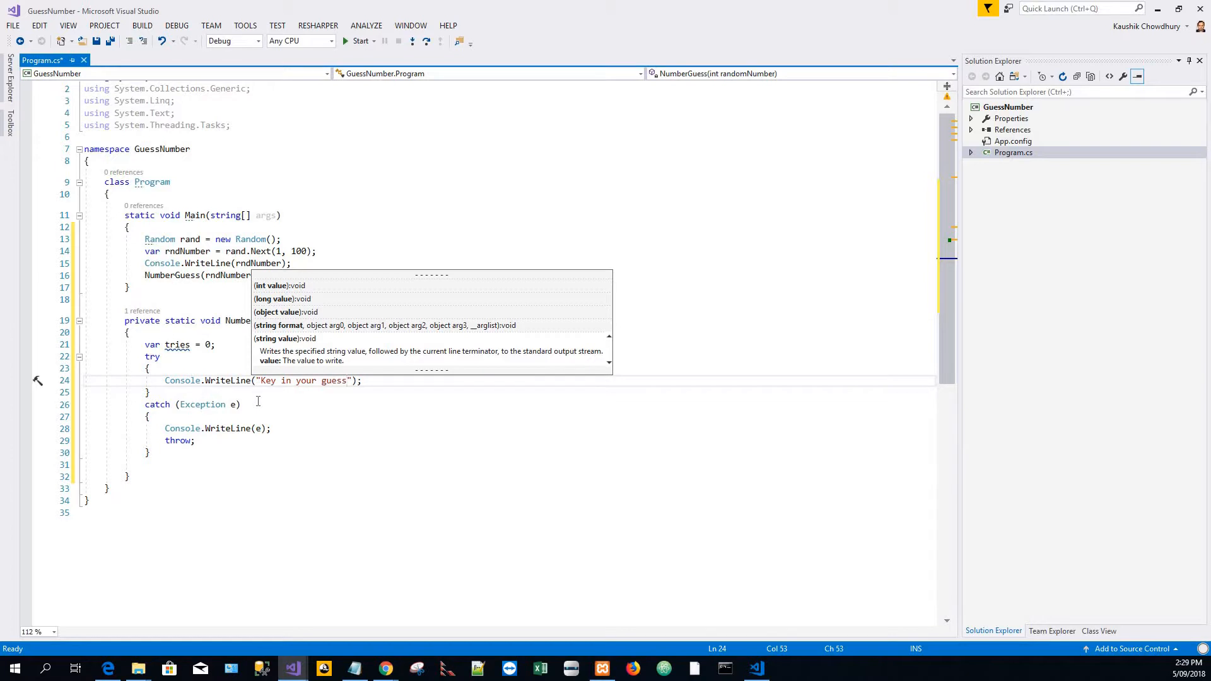
pyautogui.write(':')
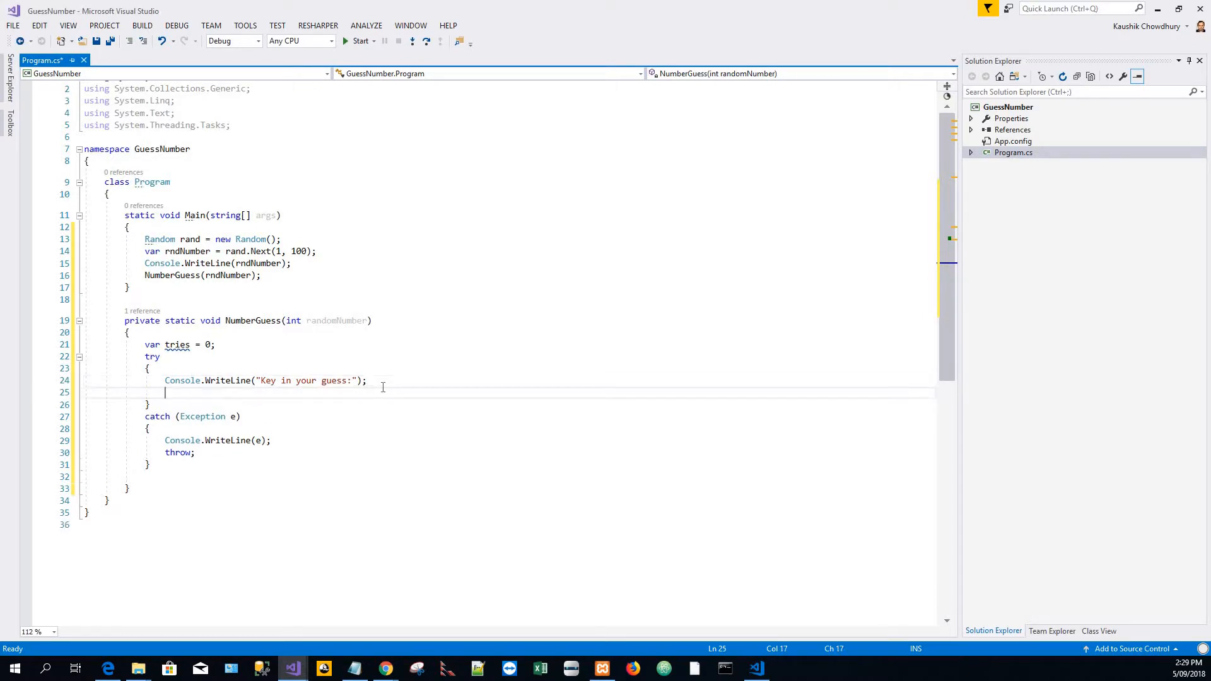
# - Add int guess = Convert.ToInt32(Console.ReadLine()); and tries++; inside the try block
pyautogui.write('int guess = Convert.ToInt32(Console.ReadLine());')
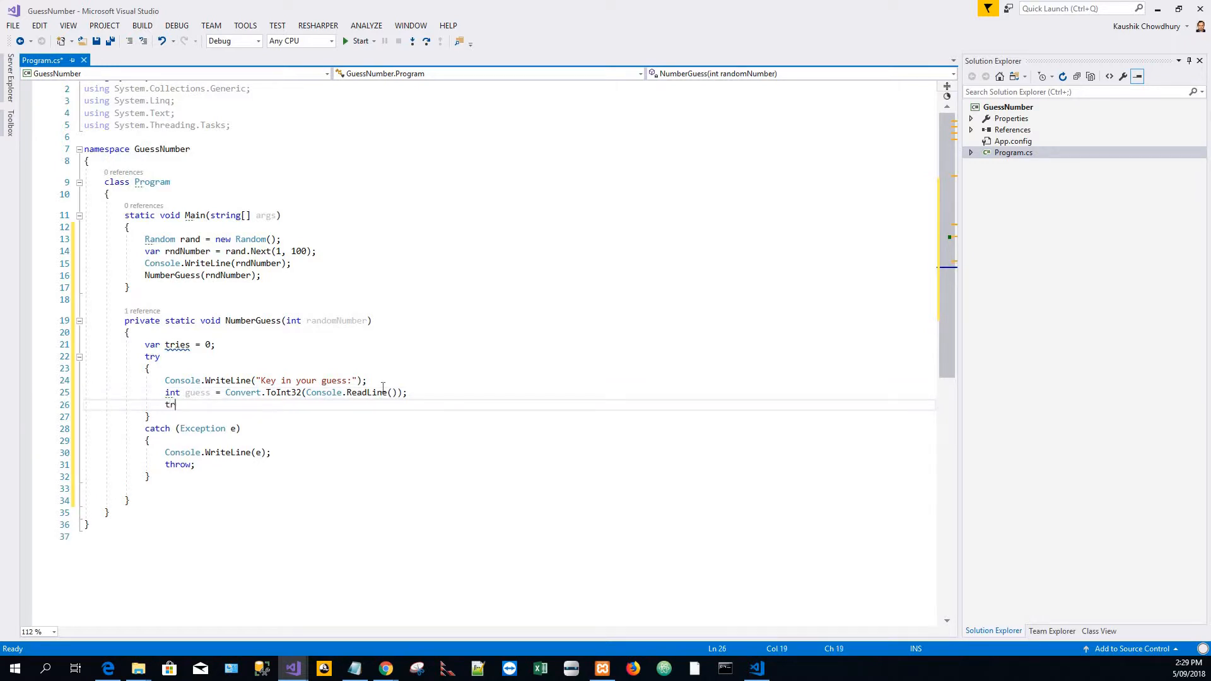
pyautogui.write('r')
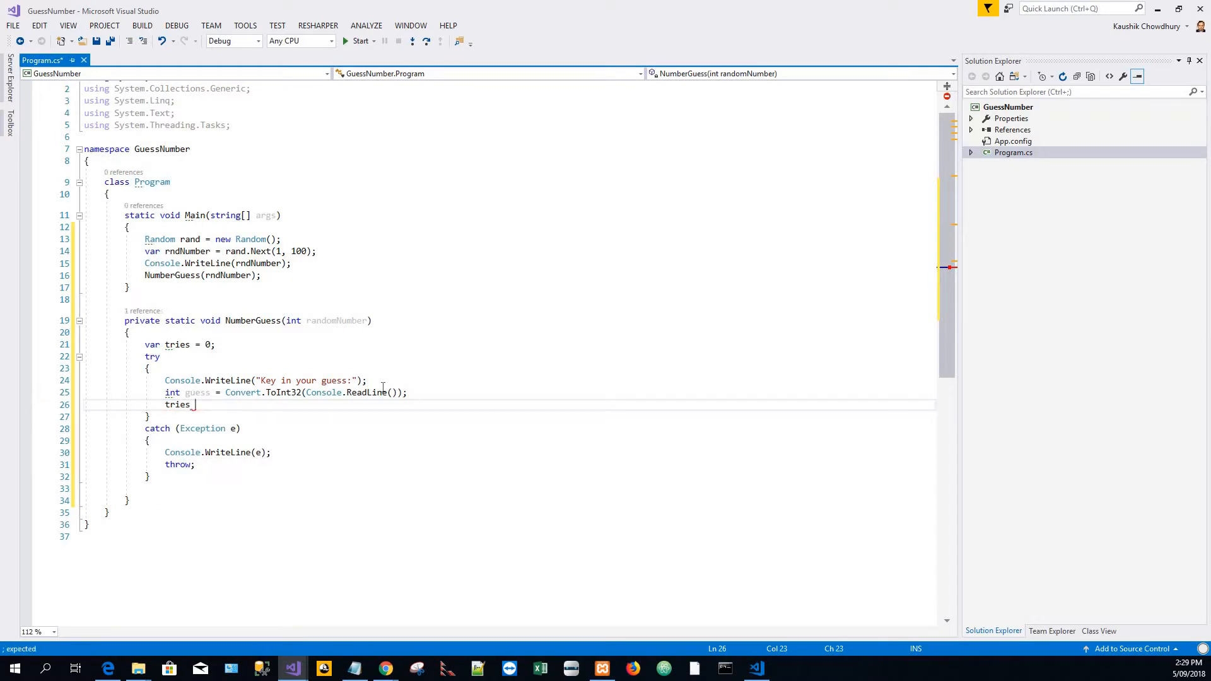
pyautogui.write('=')
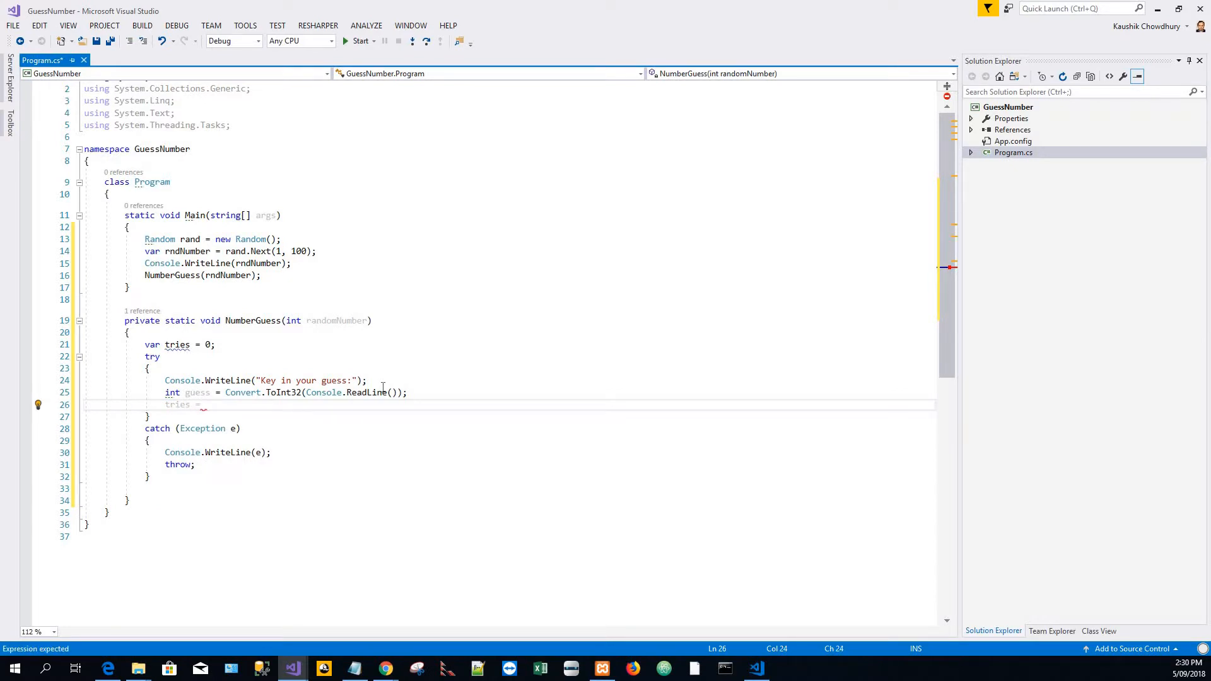
pyautogui.write('++')
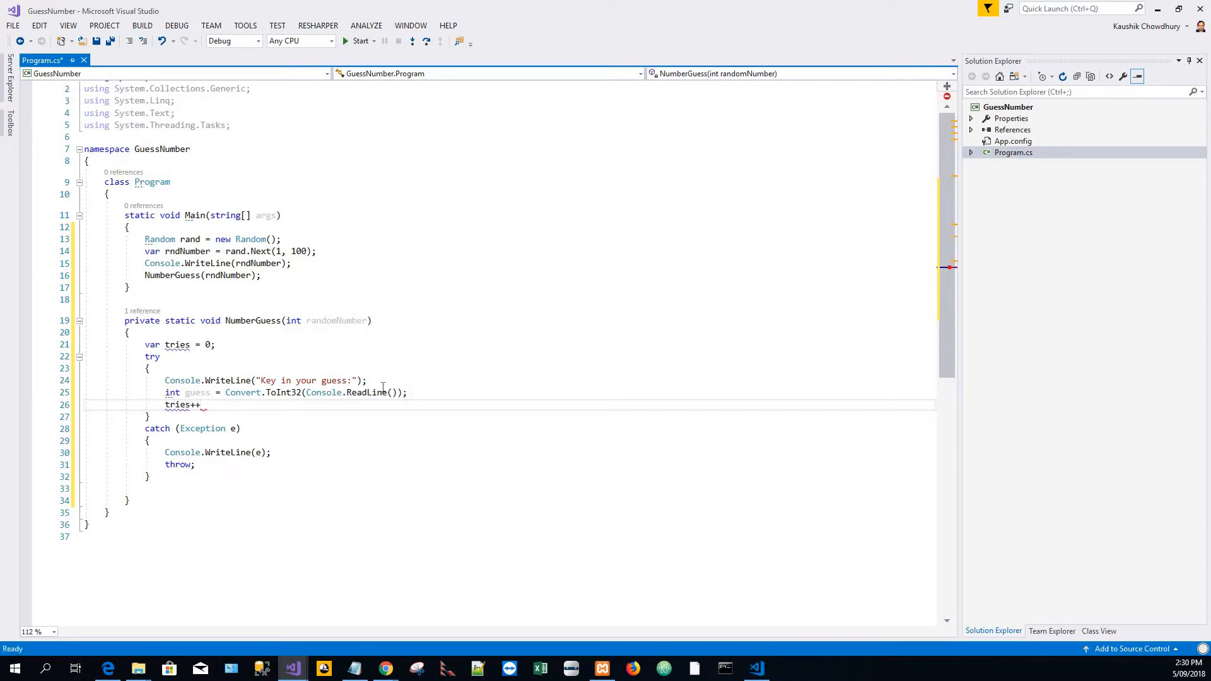
pyautogui.press('Return')
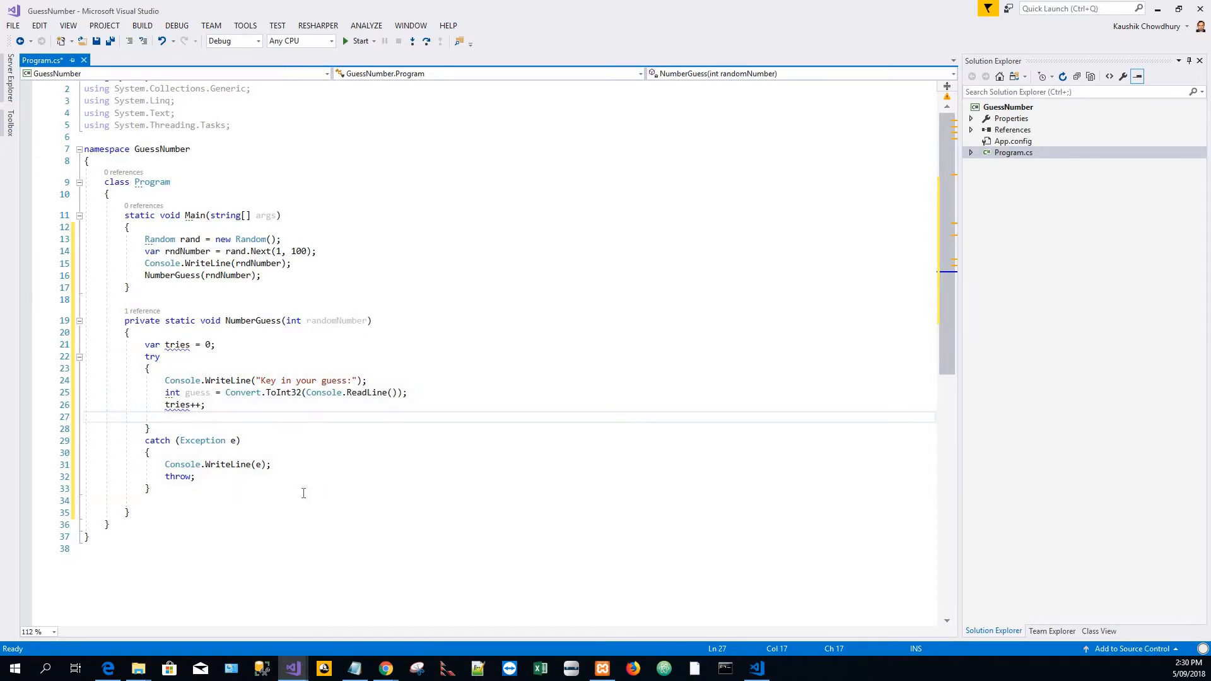
# - Add a while (guess != randomNumber) loop with tries++; in its body
pyautogui.write('while')
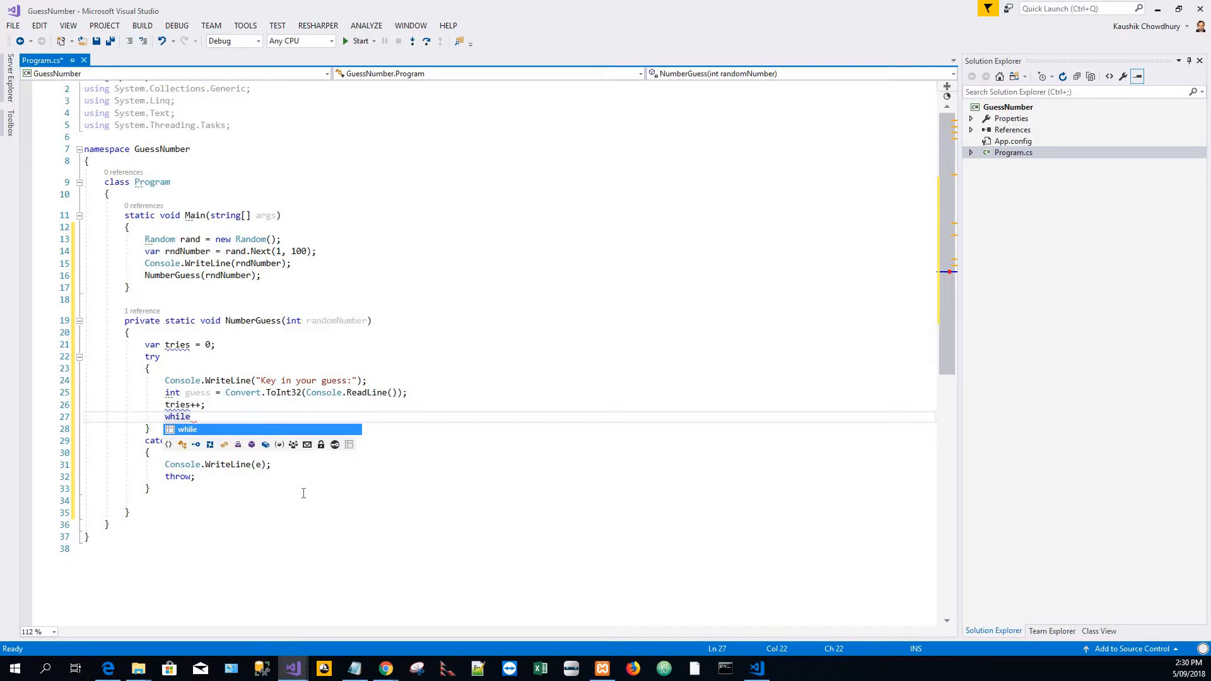
pyautogui.write('(')
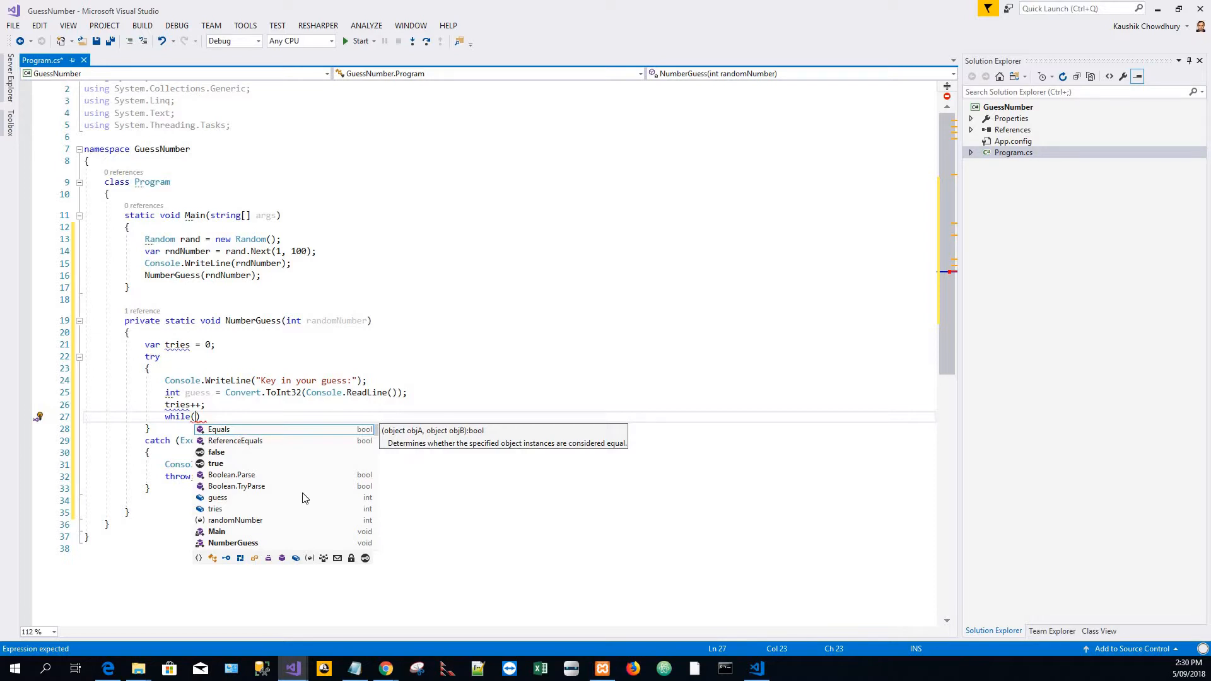
pyautogui.write('guess')
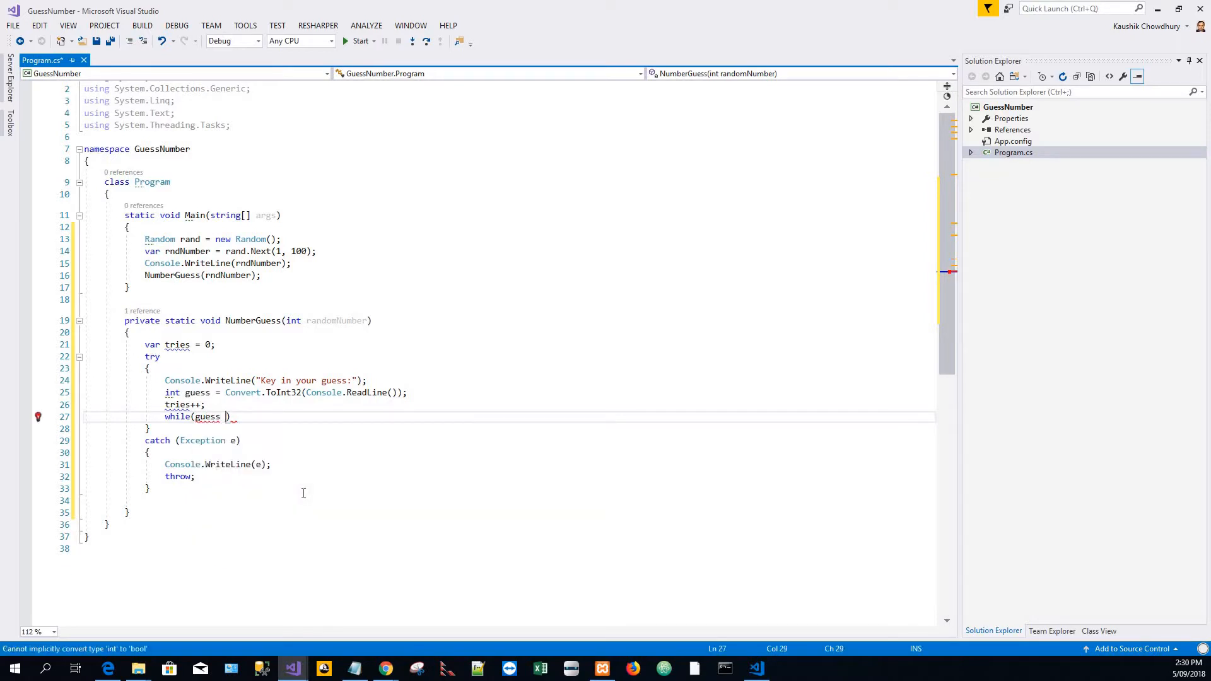
pyautogui.write('!= ra')
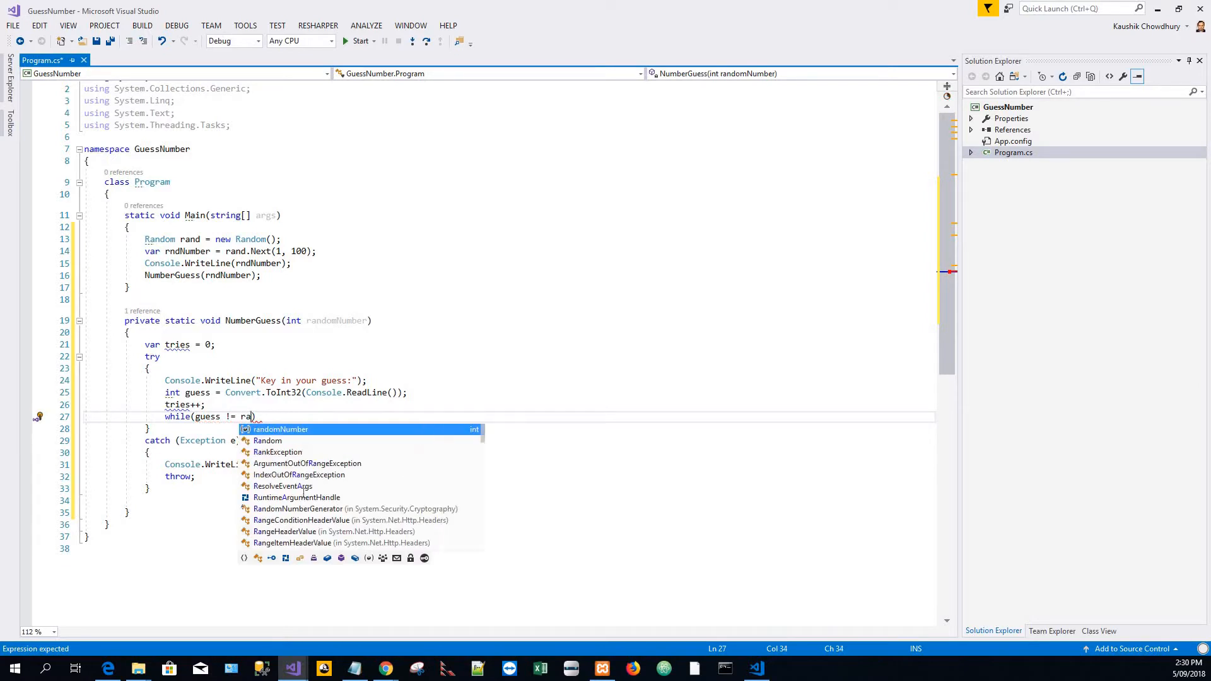
pyautogui.press('Tab')
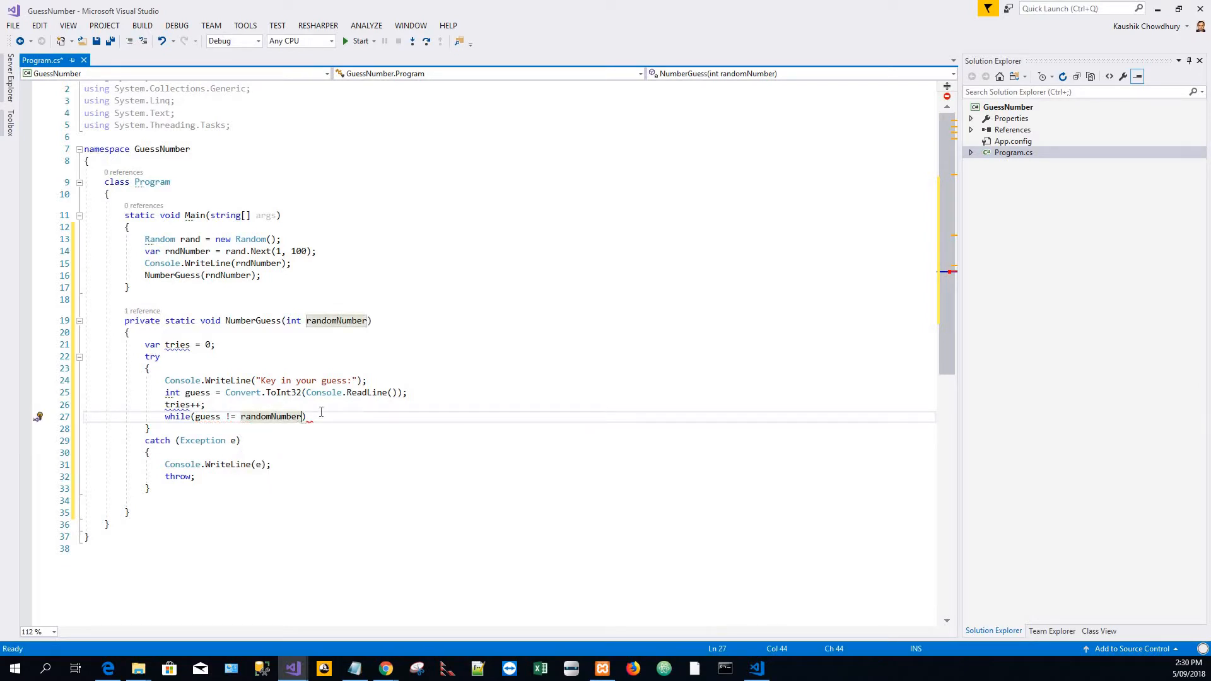
pyautogui.press('Right')
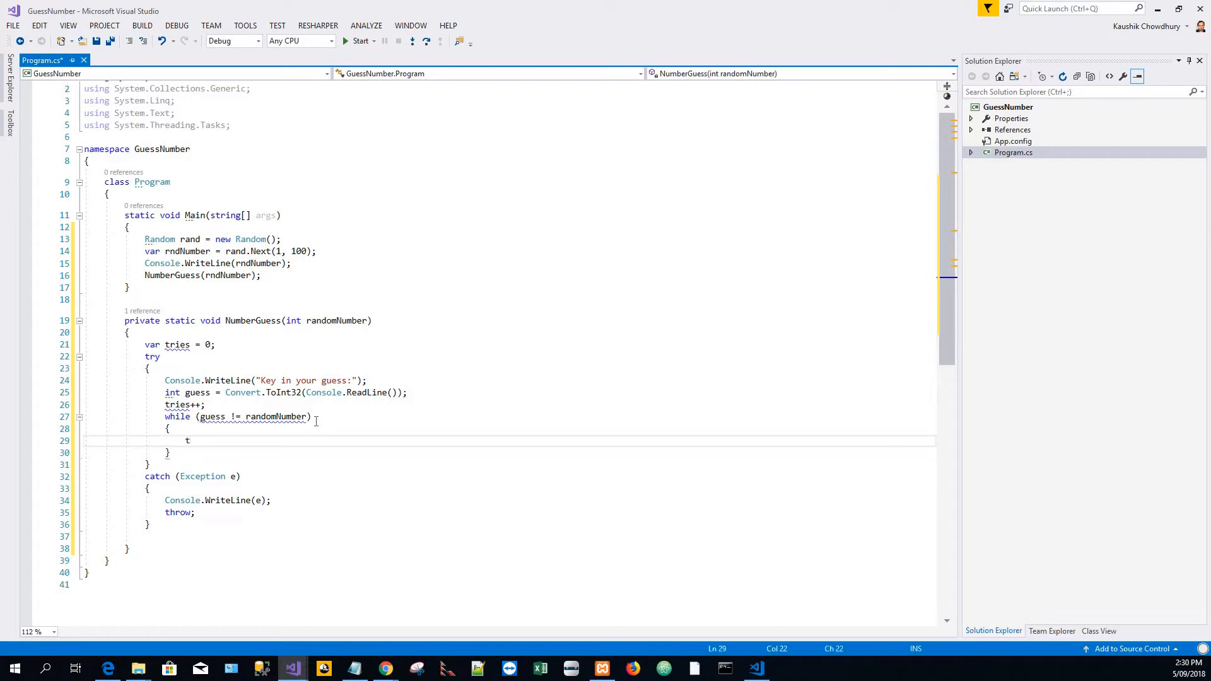
pyautogui.write('ries')
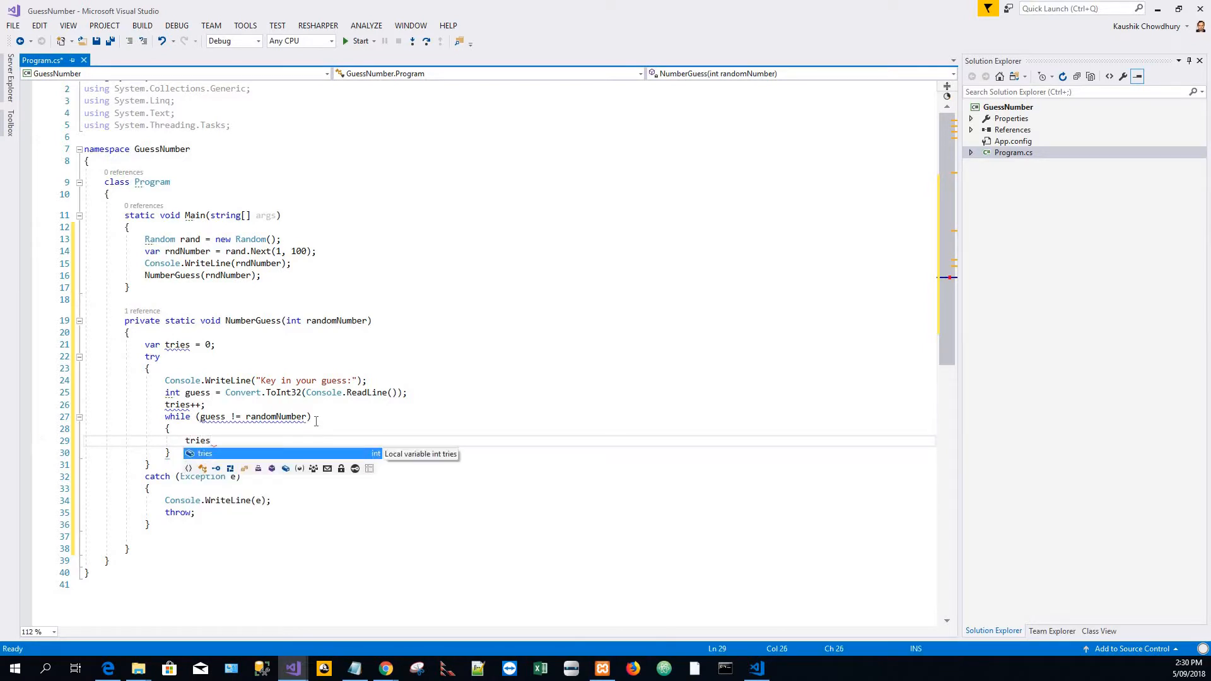
pyautogui.write('++;')
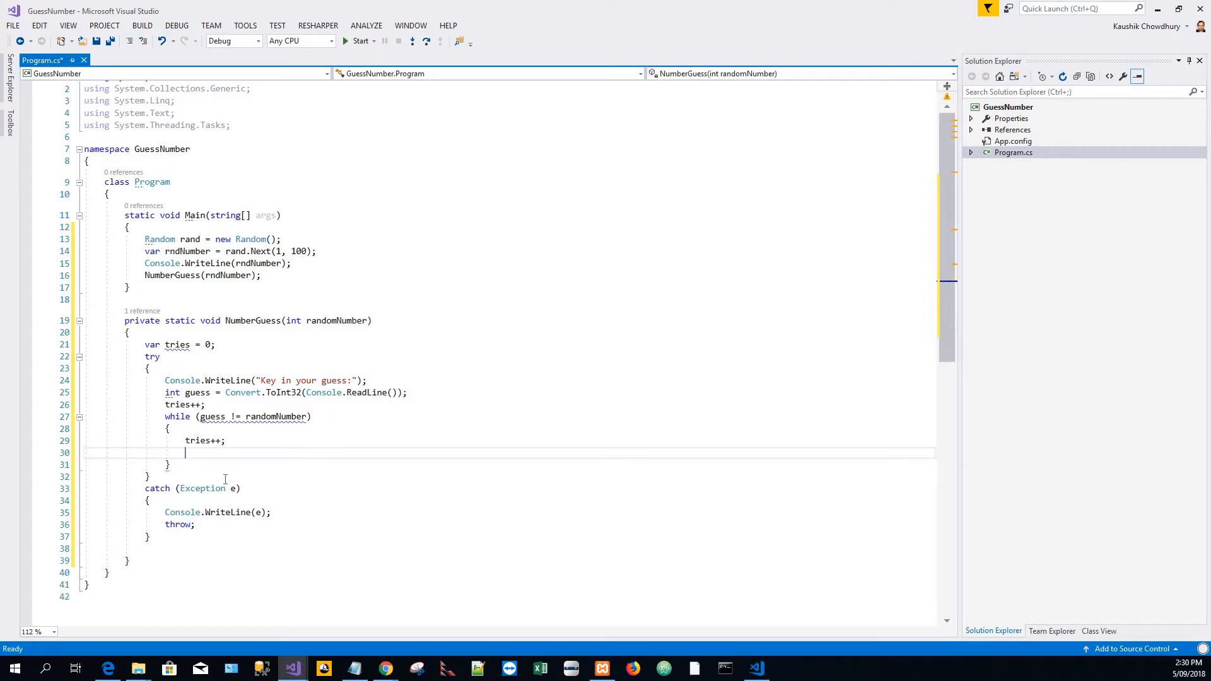
# - Inside the loop, add if (guess > randomNumber) with an empty body
pyautogui.write('if')
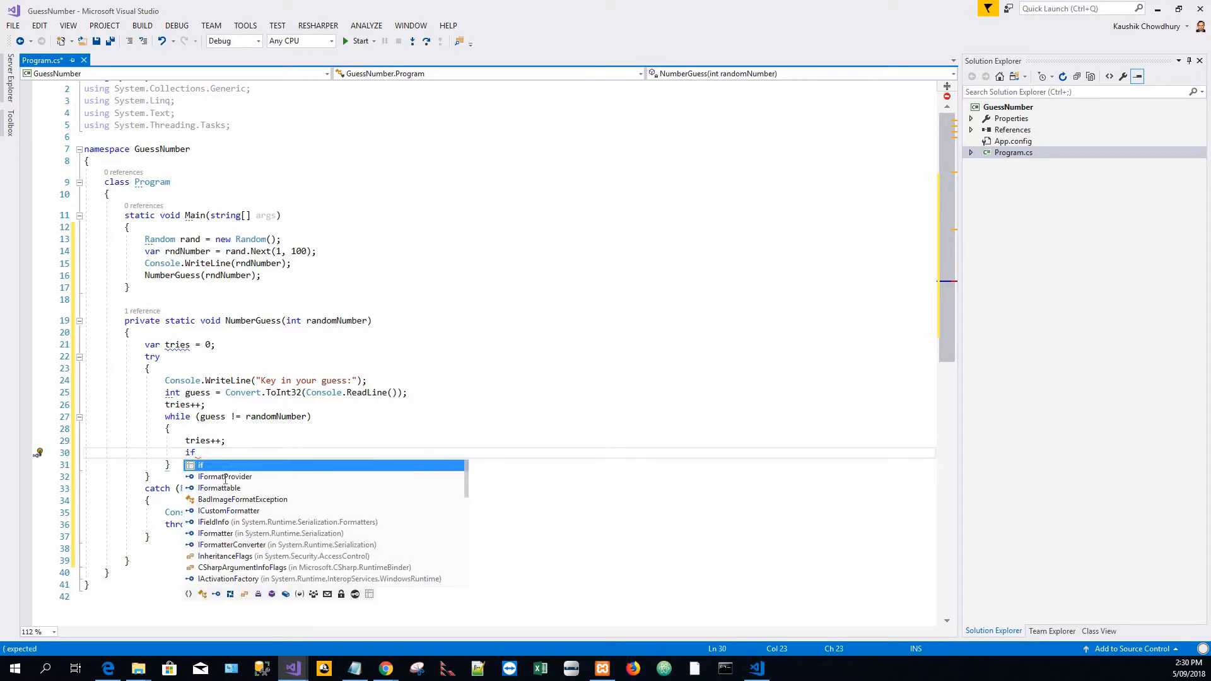
pyautogui.write('()')
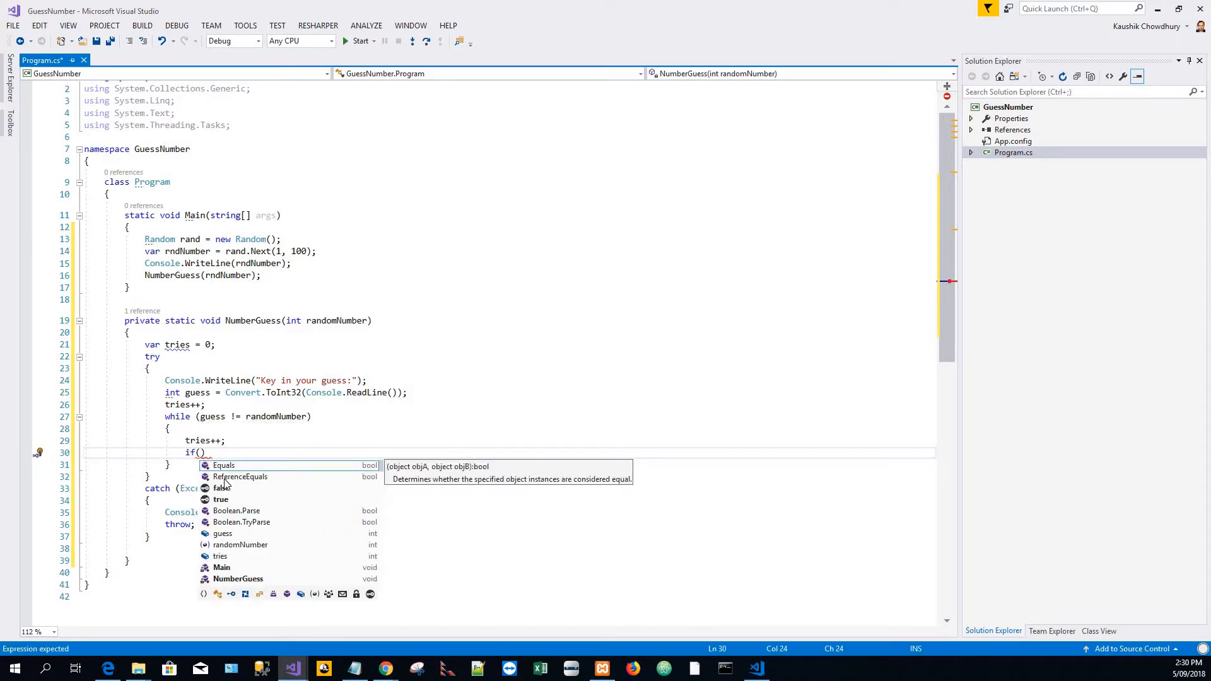
pyautogui.write('guess')
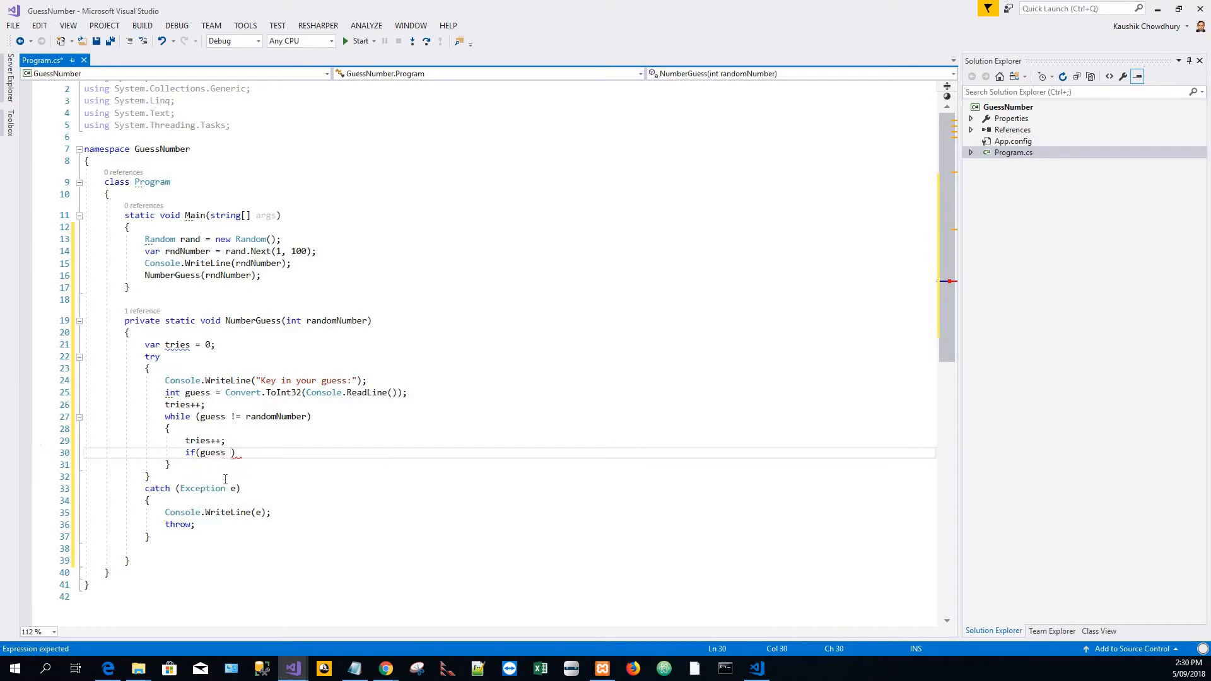
pyautogui.write('>')
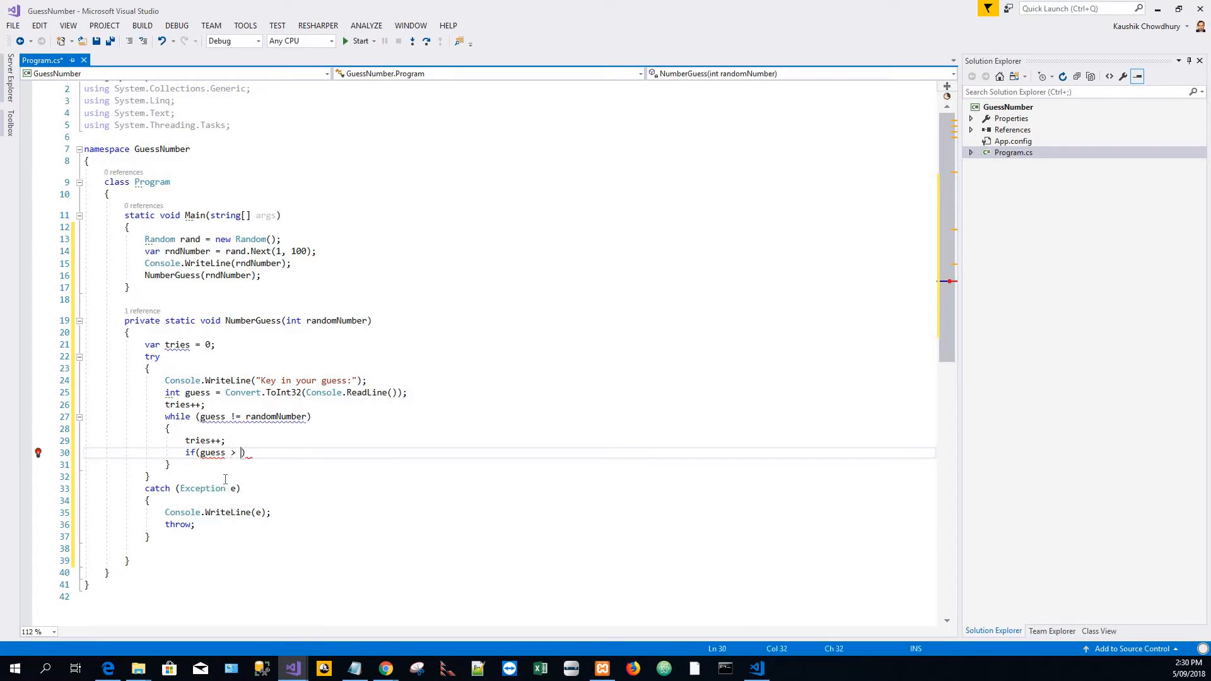
pyautogui.write('randomNumber')
pyautogui.write('{ }')
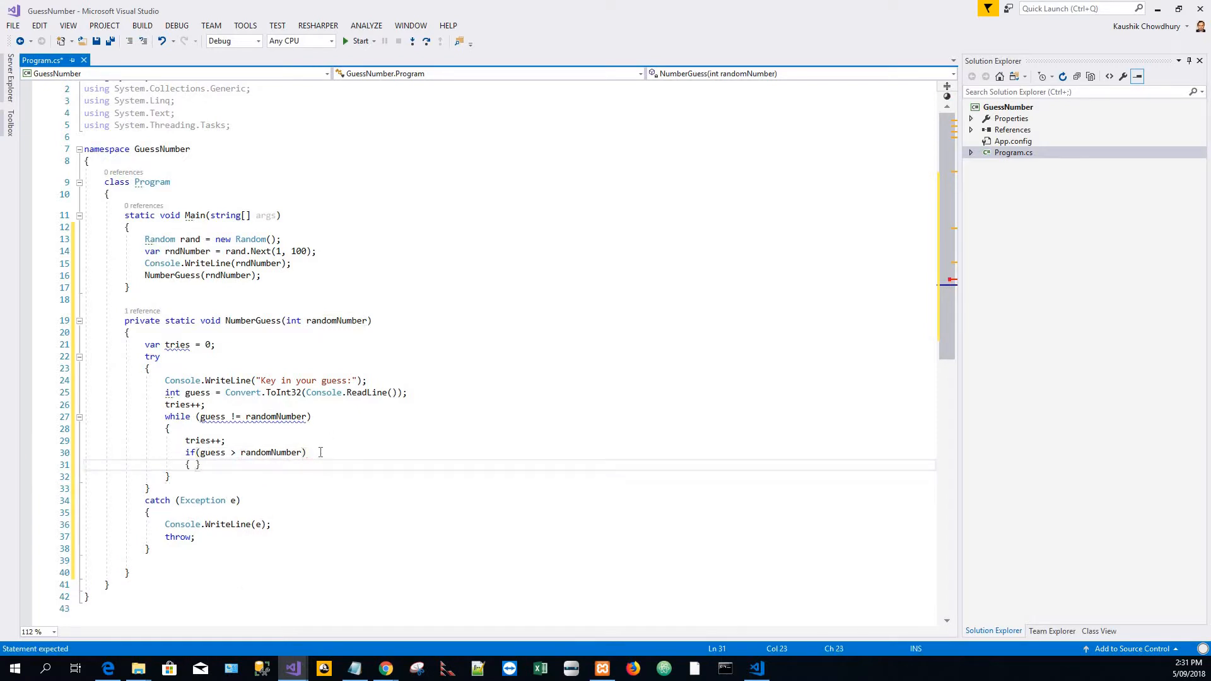
pyautogui.press('Enter')
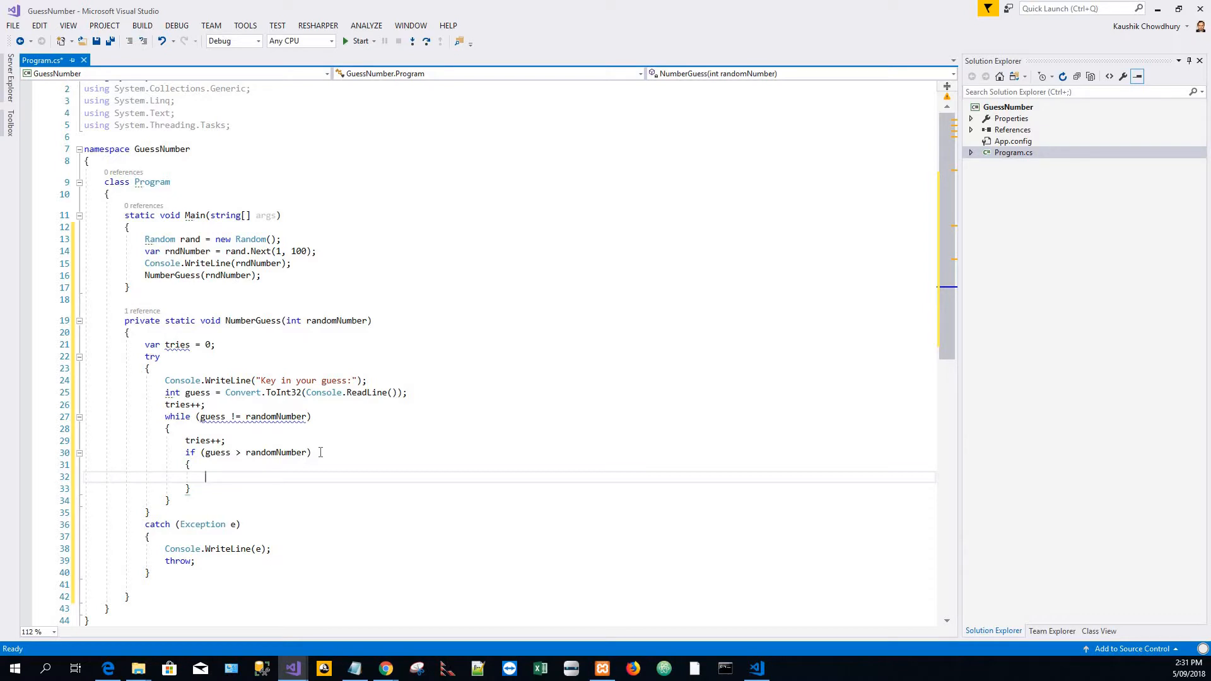
# - In the if body, print "Try Lower" and read a new guess via Convert.ToInt32(Console.ReadLine())
pyautogui.write('Console')
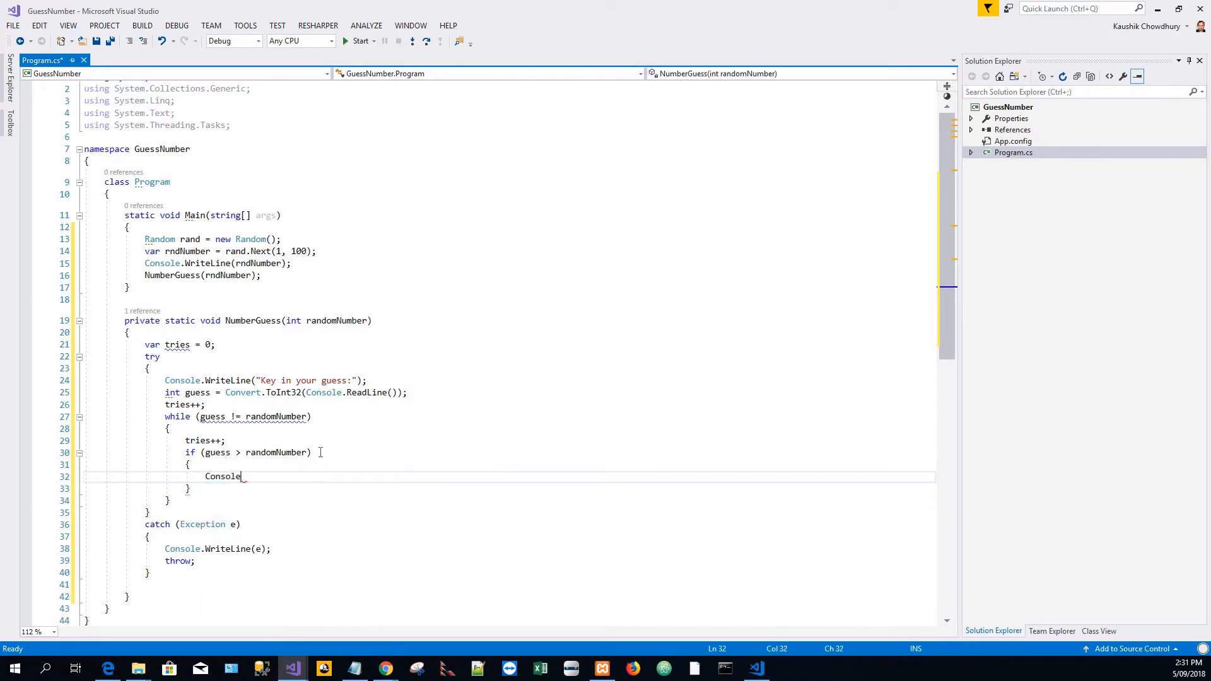
pyautogui.write('.')
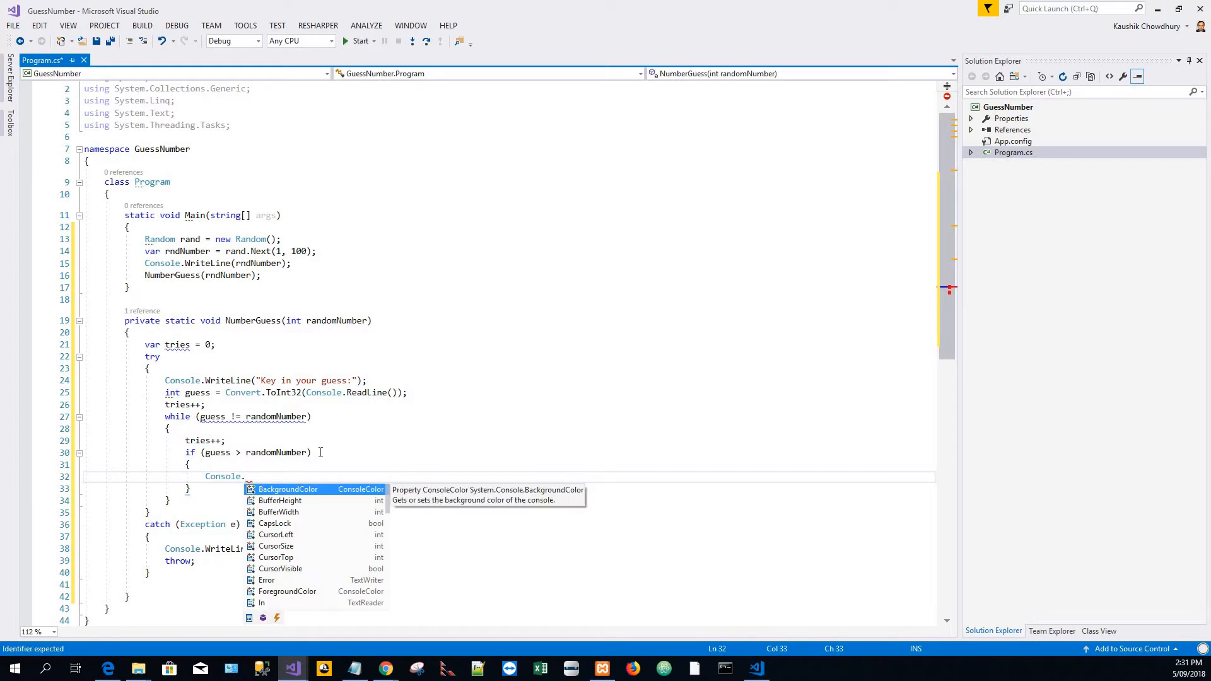
pyautogui.write('W')
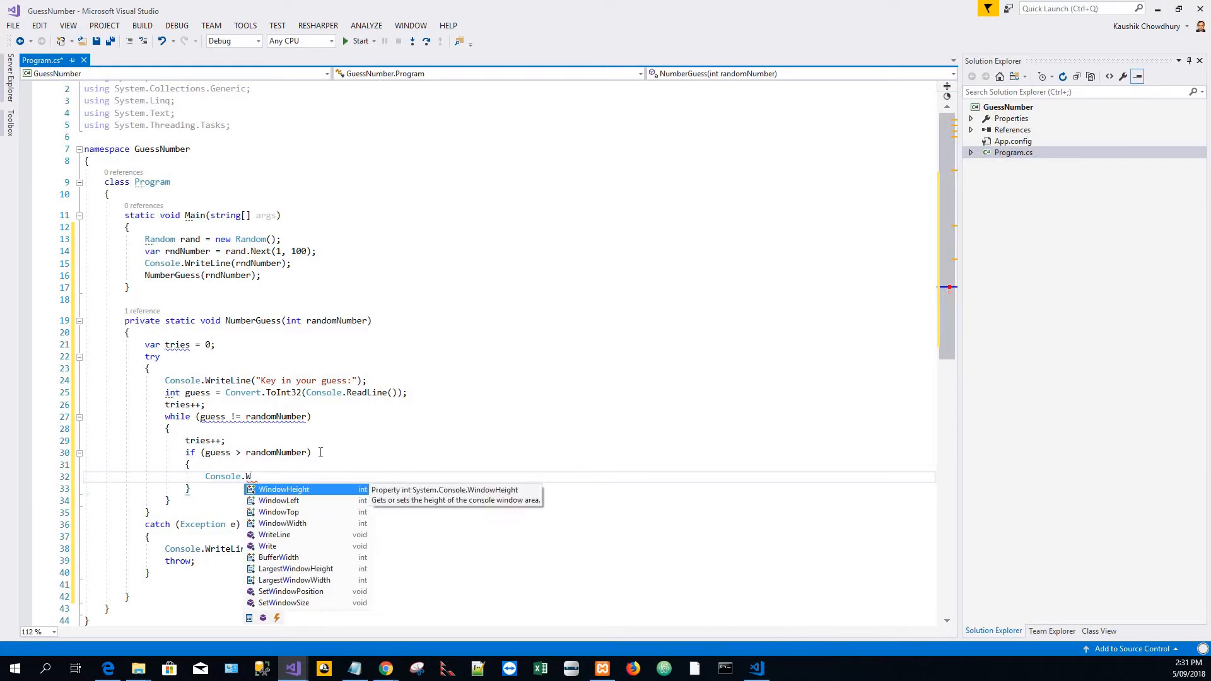
pyautogui.write('riteLine();')
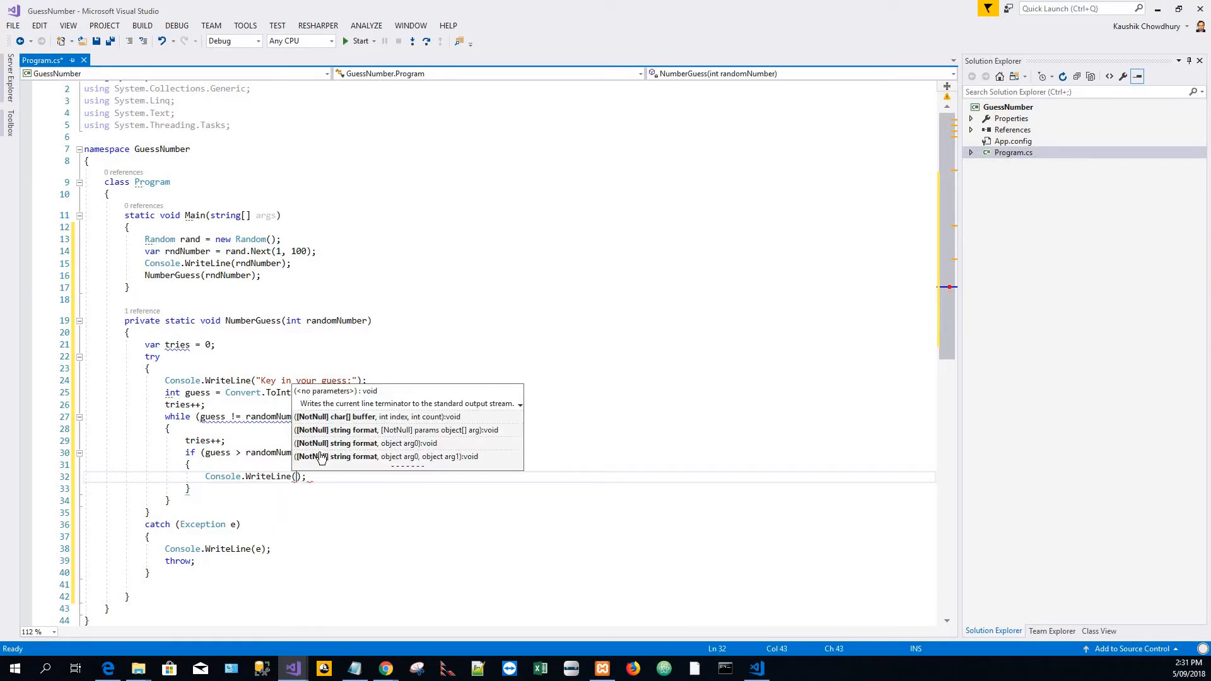
pyautogui.write('"')
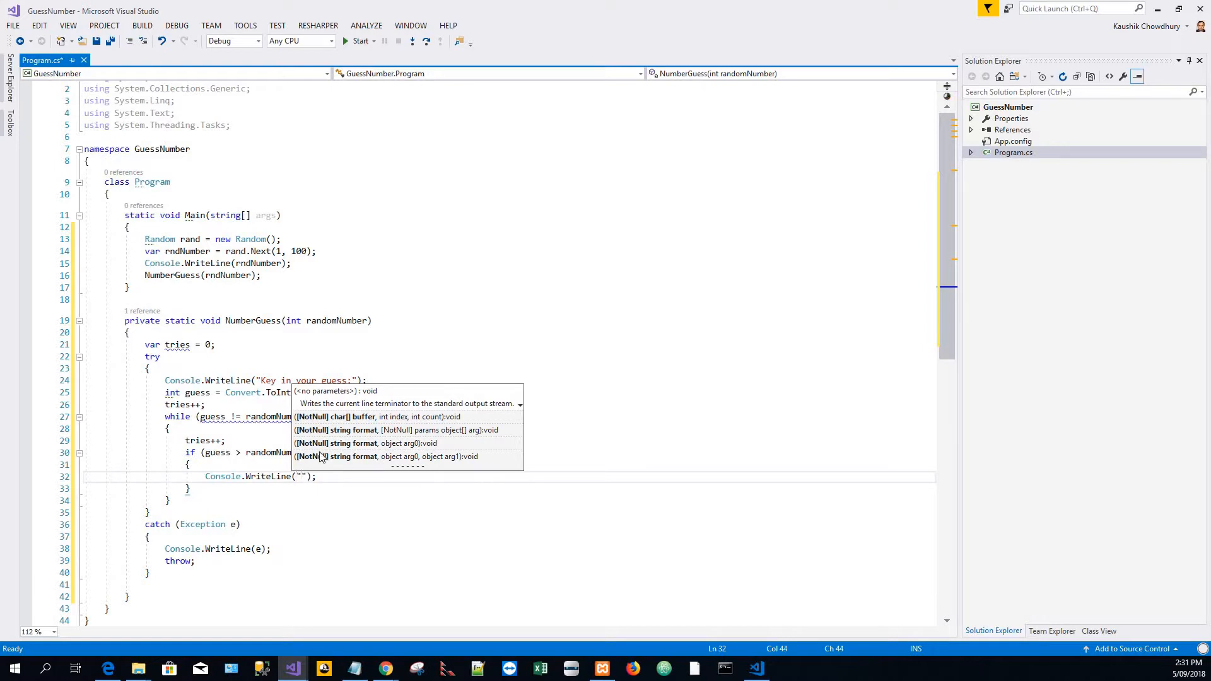
pyautogui.write('Try')
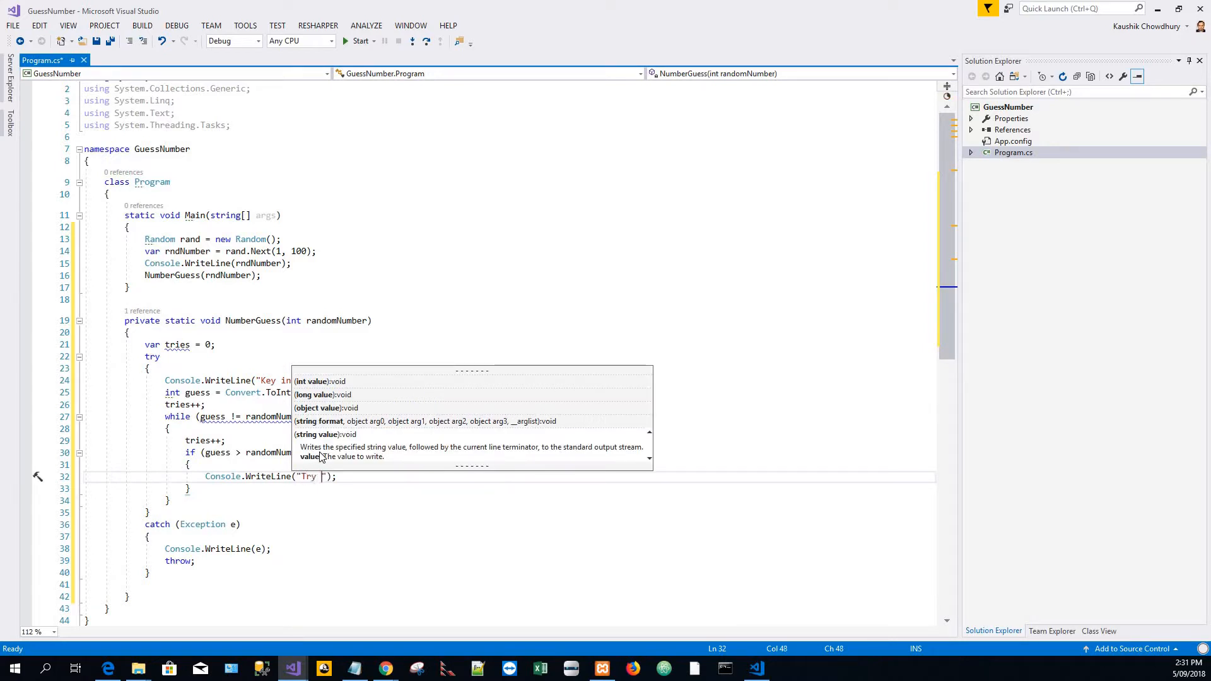
pyautogui.write('Lower')
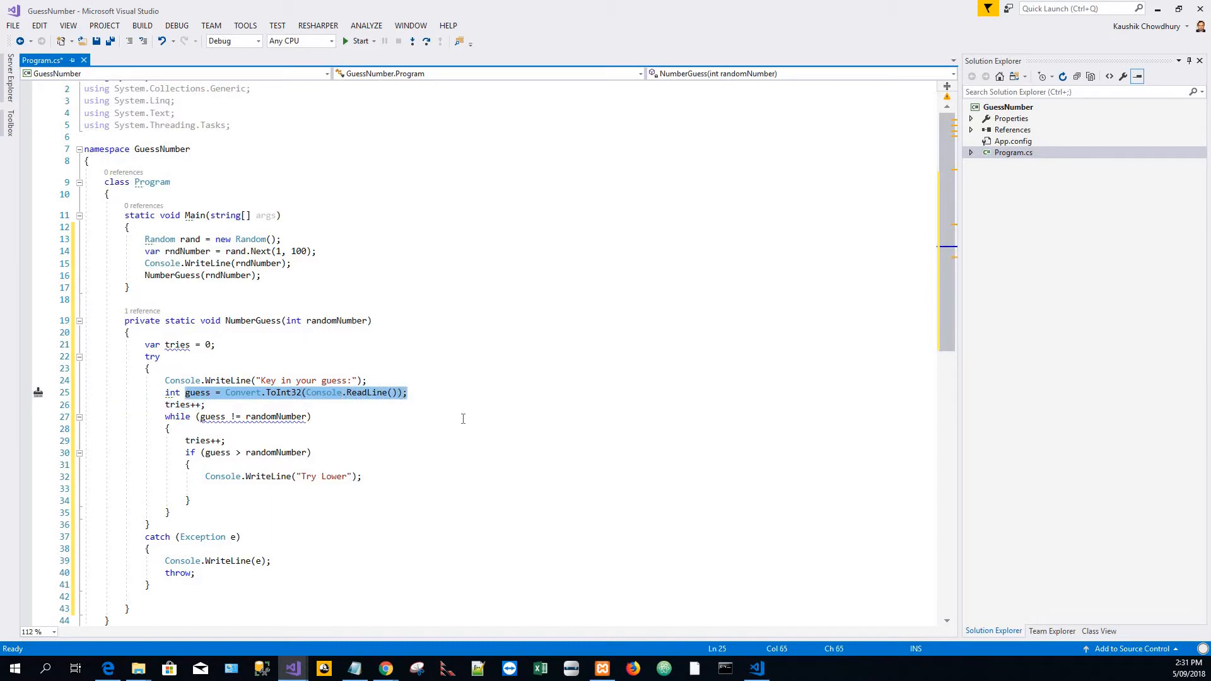
pyautogui.moveTo(384, 476)
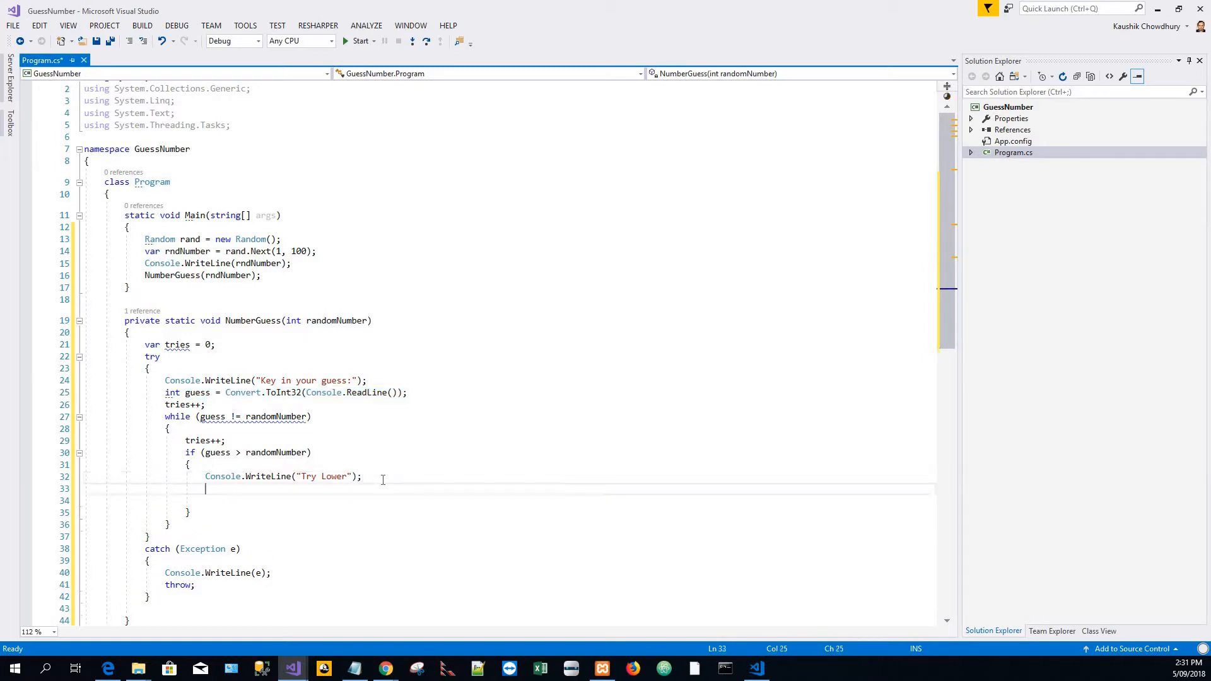
pyautogui.write('guess = Convert.ToInt32(Console.ReadLine());')
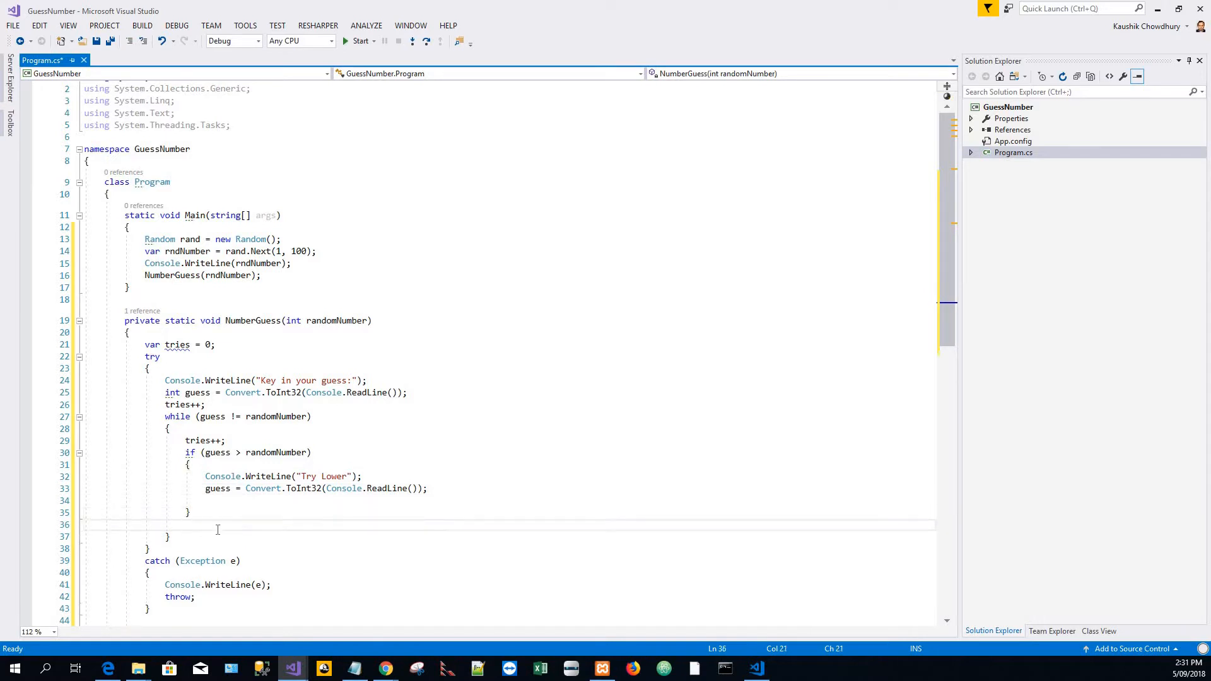
# - Add else if (randomNumber > guess) that prints "Try higher" and reads a new guess
pyautogui.write('else if')
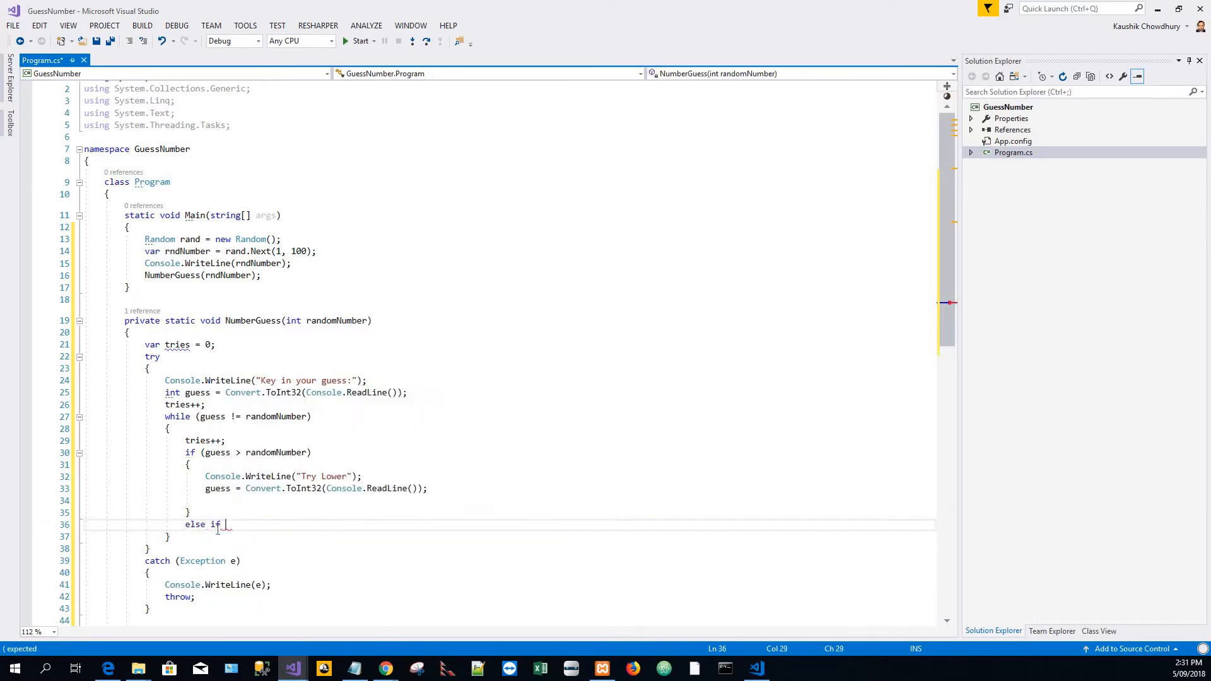
pyautogui.write('(randomNumber > gue')
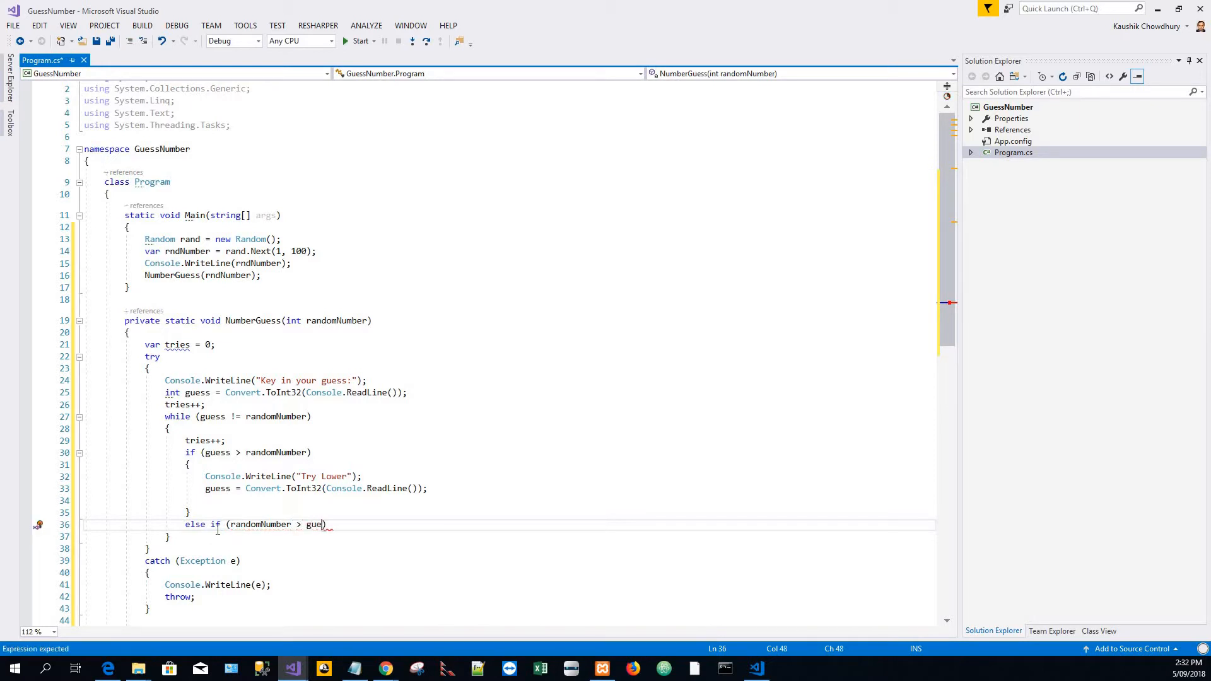
pyautogui.write('ss')
pyautogui.write('{')
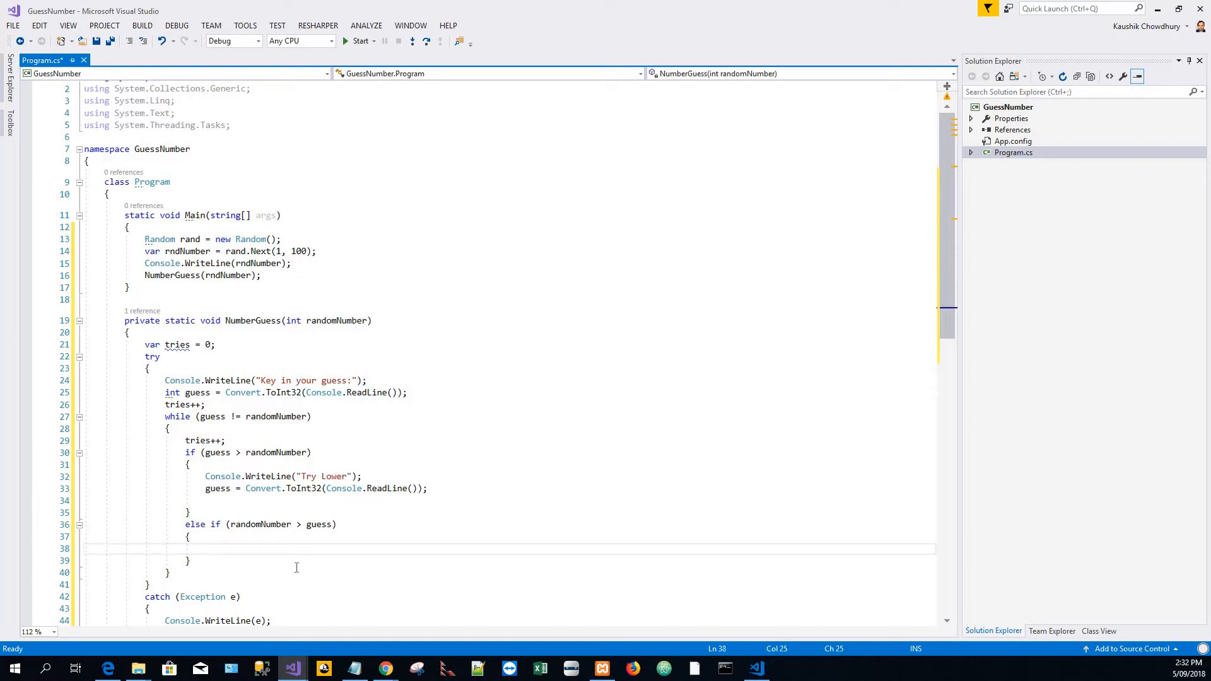
pyautogui.write('Console.WriteLine("Try Lower");')
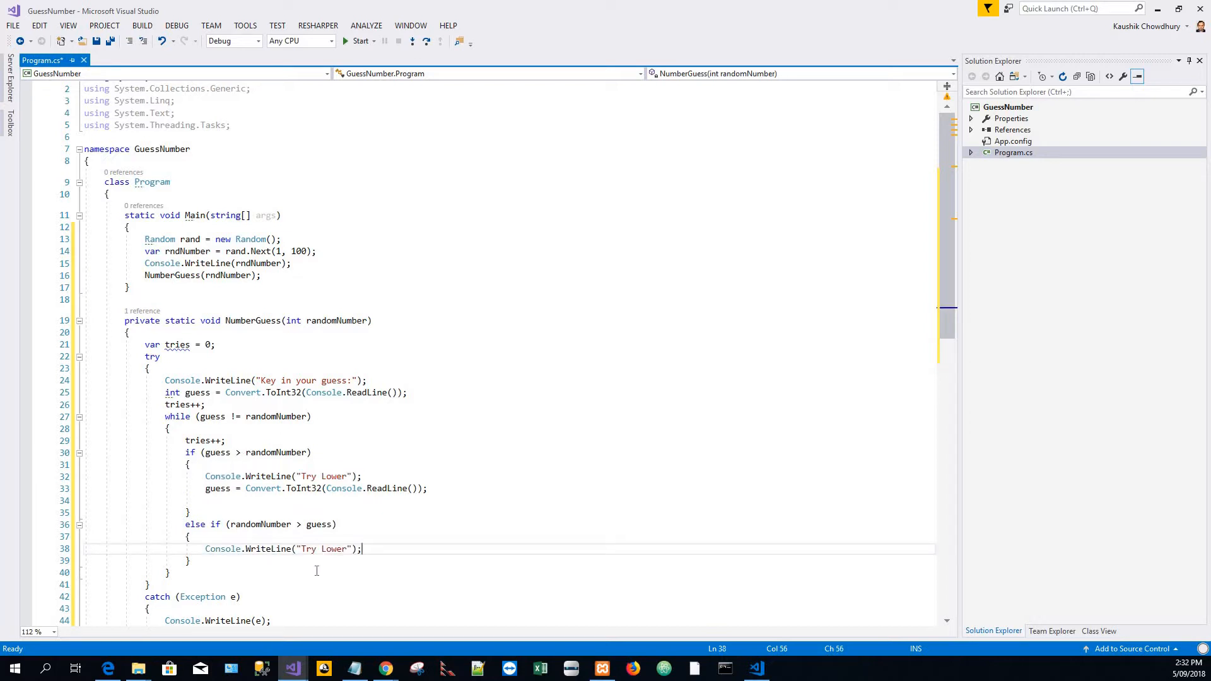
pyautogui.doubleClick(333, 548)
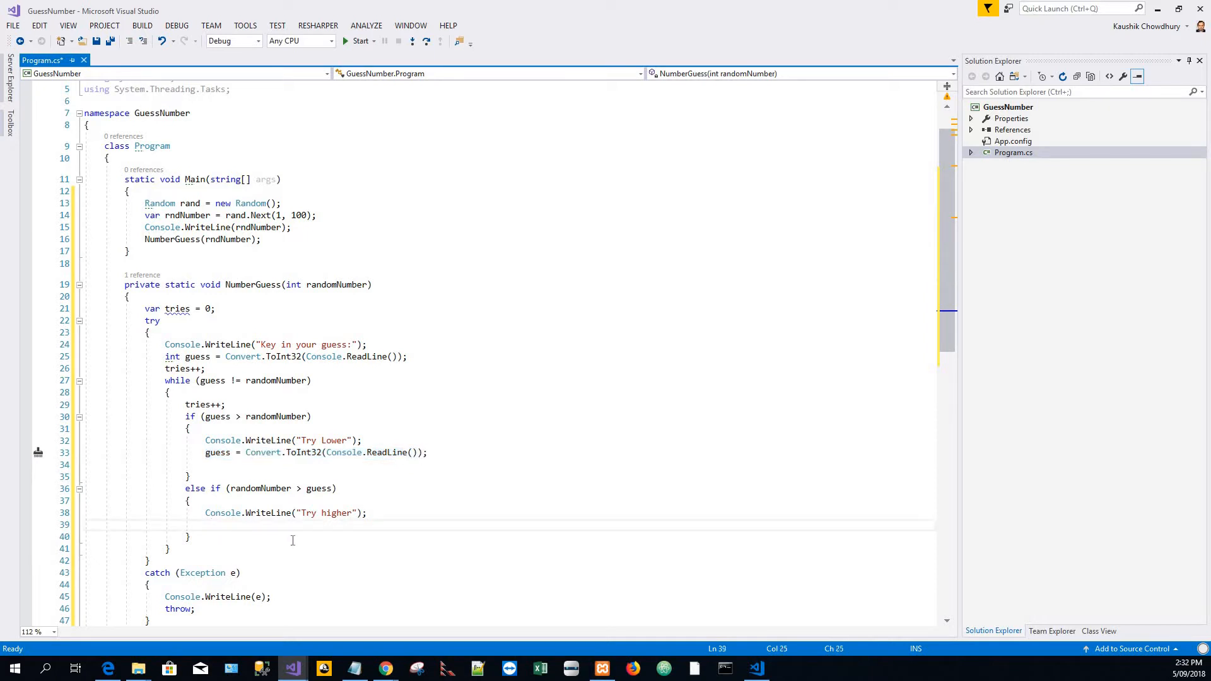
pyautogui.write('guess = Convert.ToInt32(Console.ReadLine());')
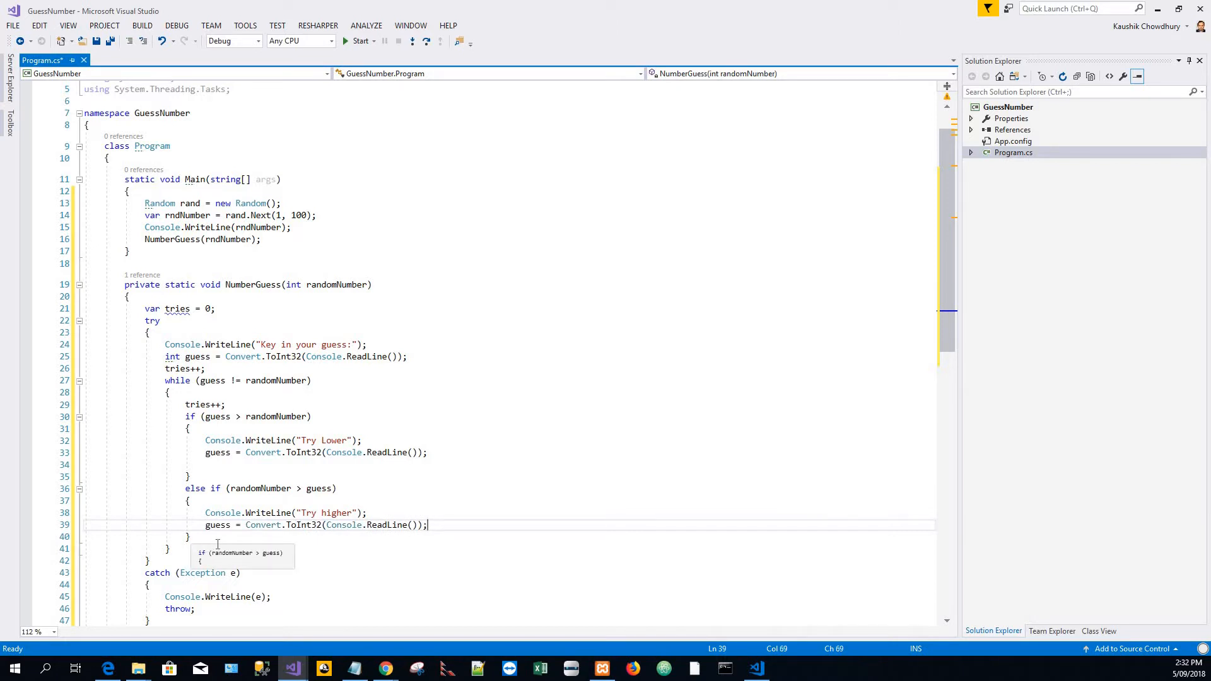
pyautogui.scroll(-3)
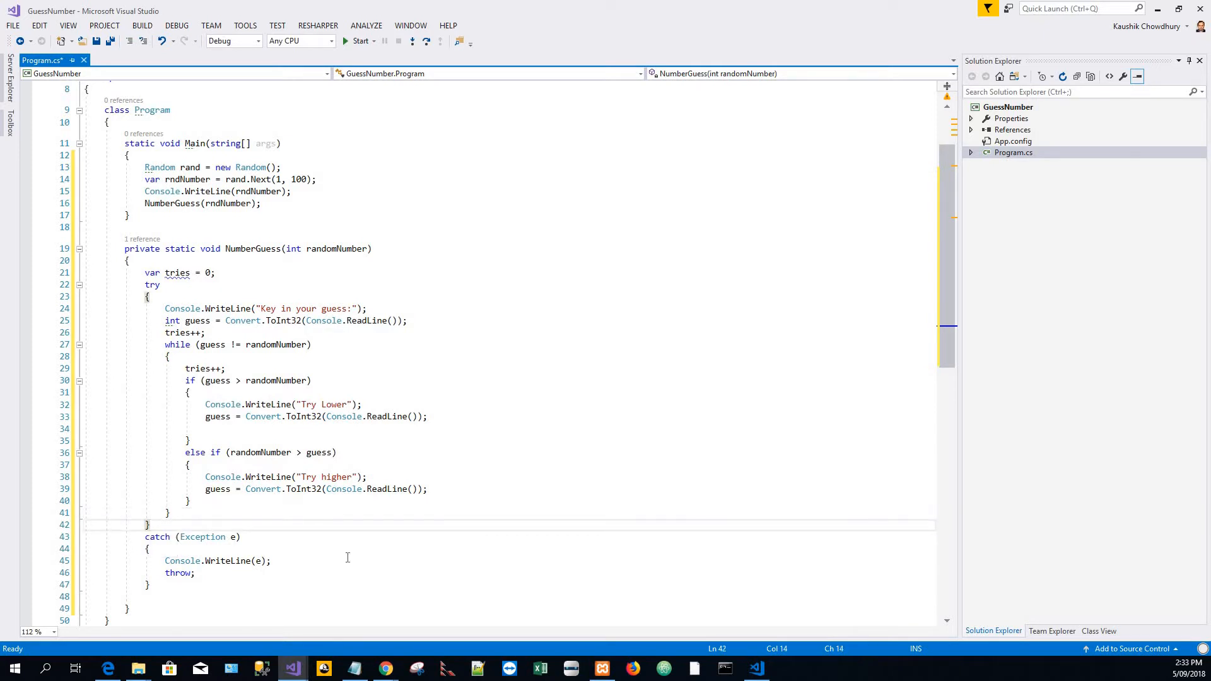
# - Change the catch block to print e.Message and remove the throw statement
pyautogui.scroll(-3)
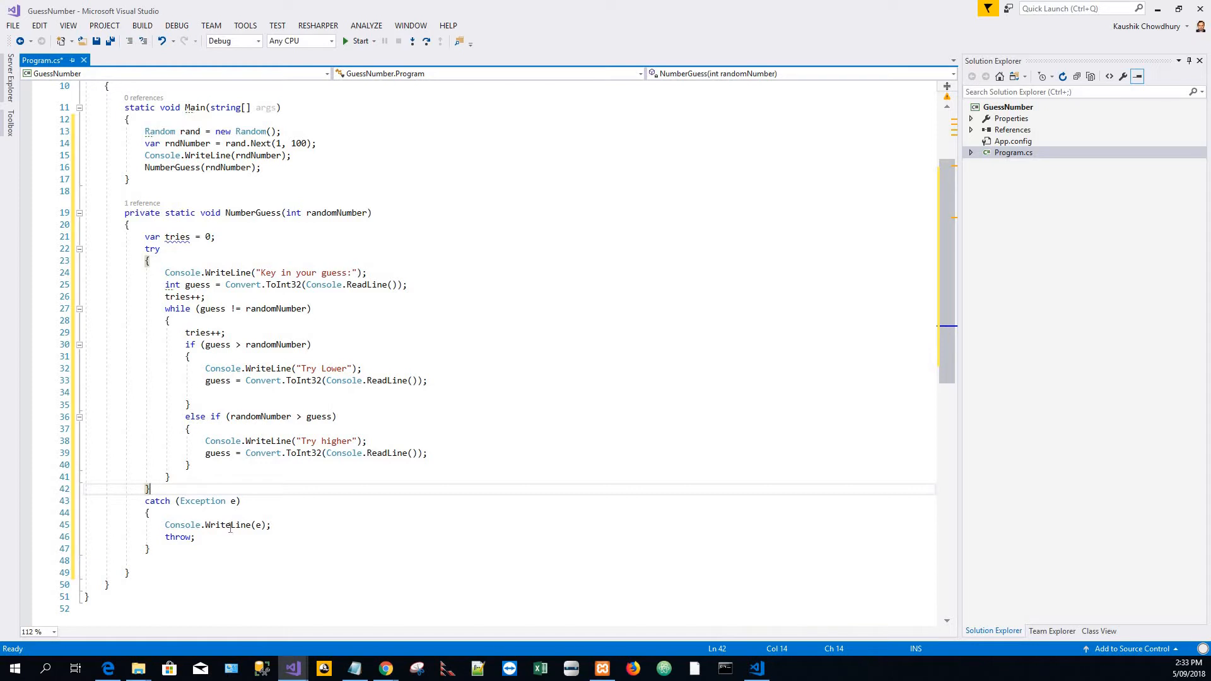
pyautogui.click(260, 525)
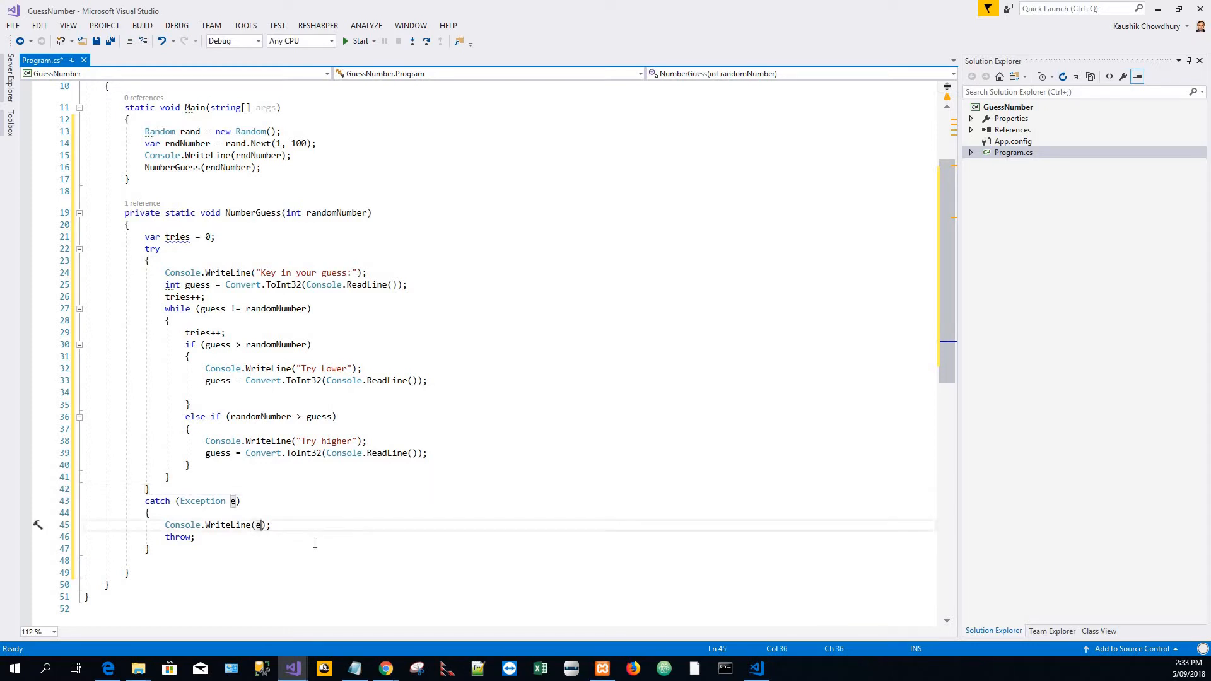
pyautogui.write('.M')
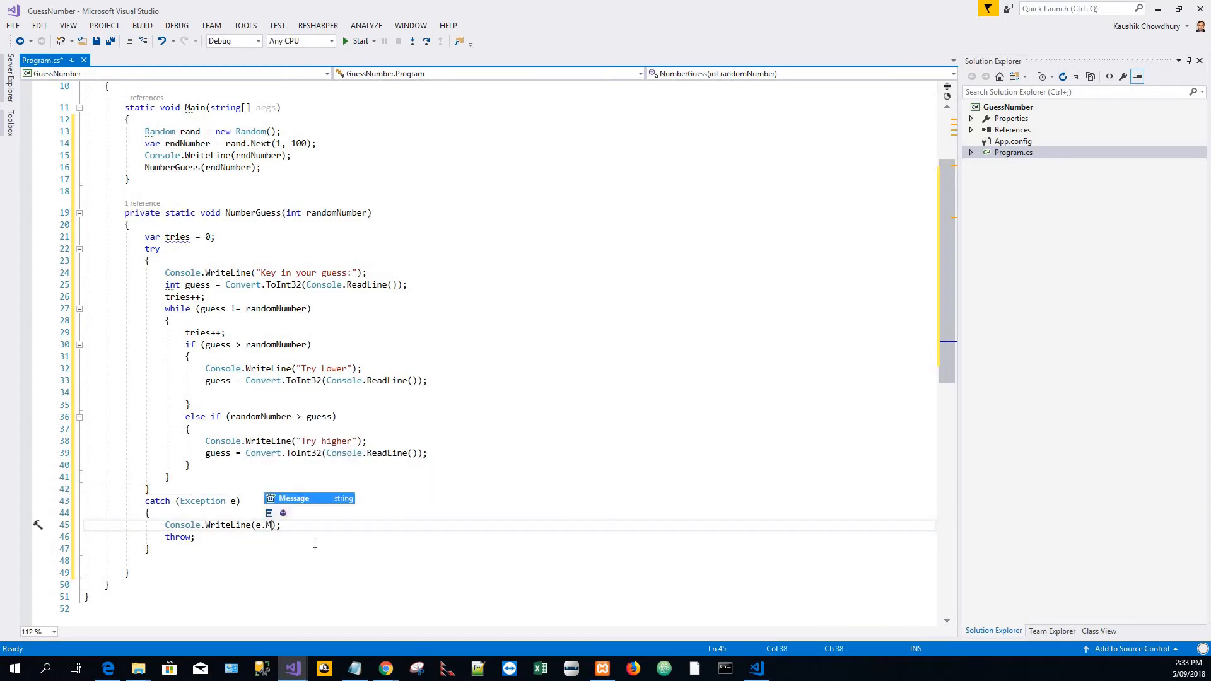
pyautogui.press('Tab')
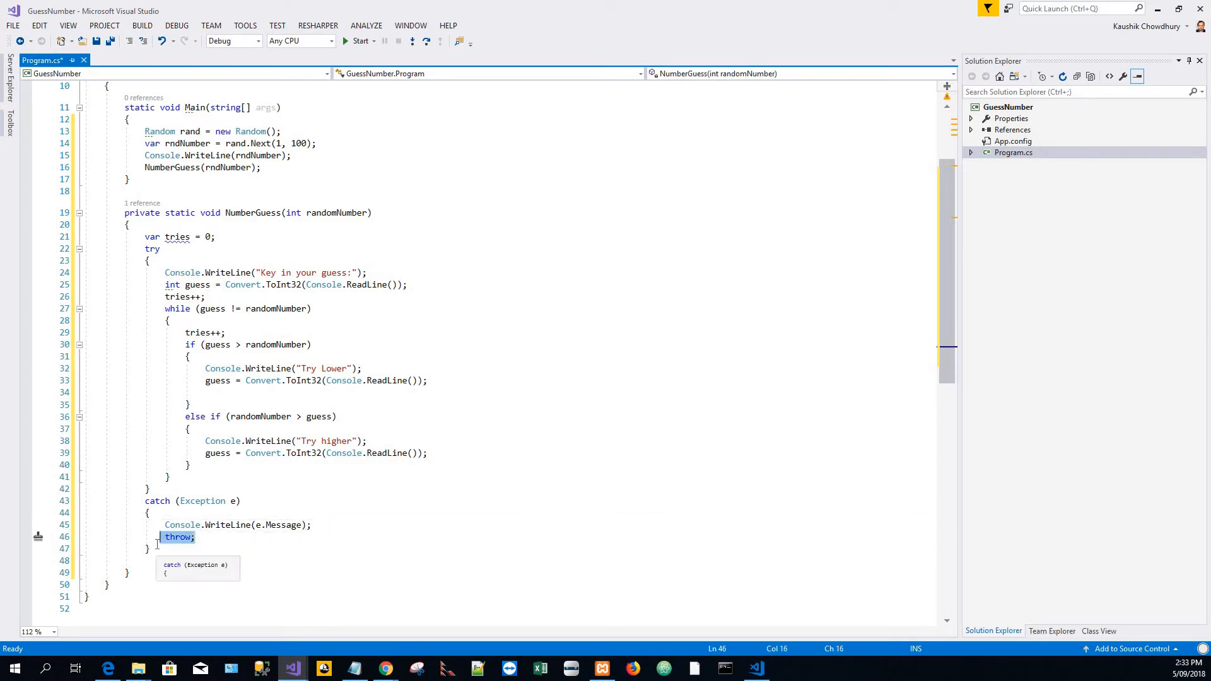
pyautogui.press('Delete')
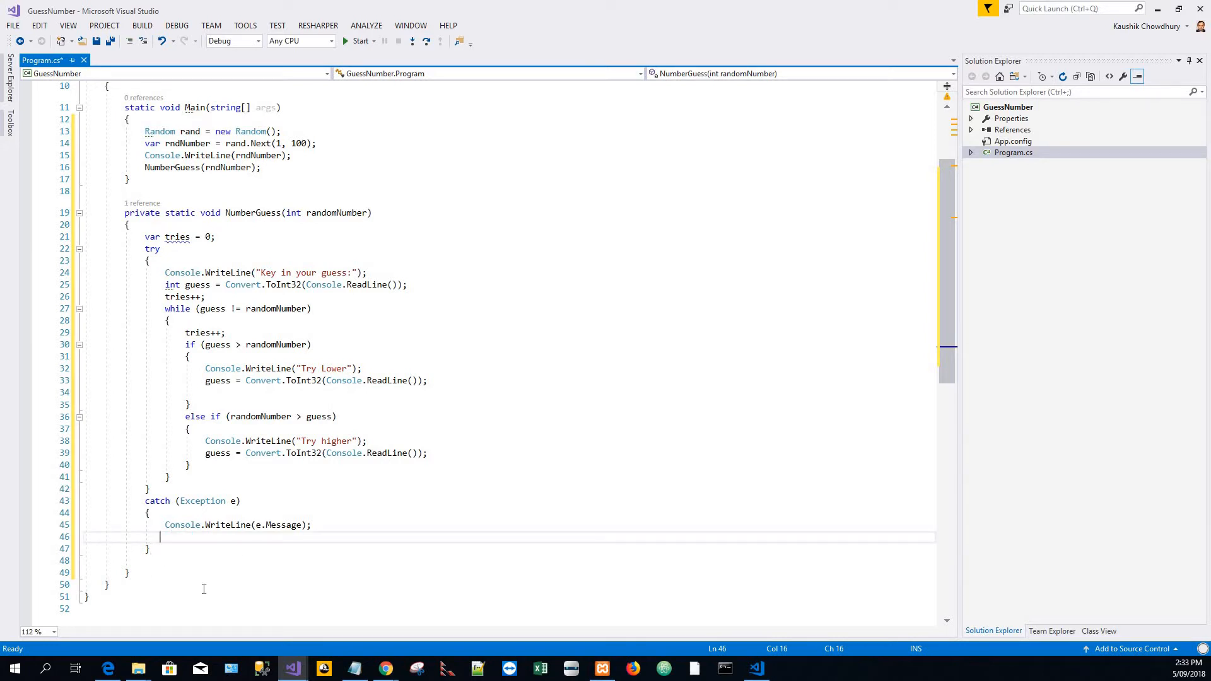
# - Add finally block with Console.WriteLine("You got it in {0} trials", tries); and build the solution
pyautogui.write('fi')
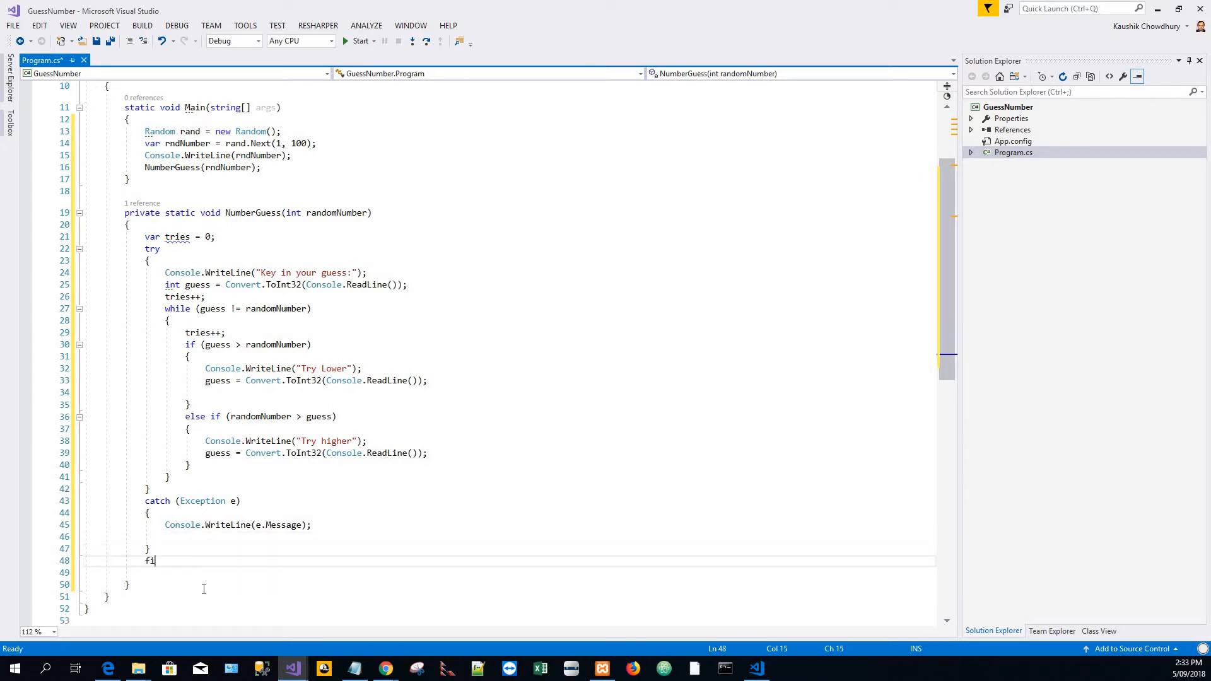
pyautogui.write('nally {')
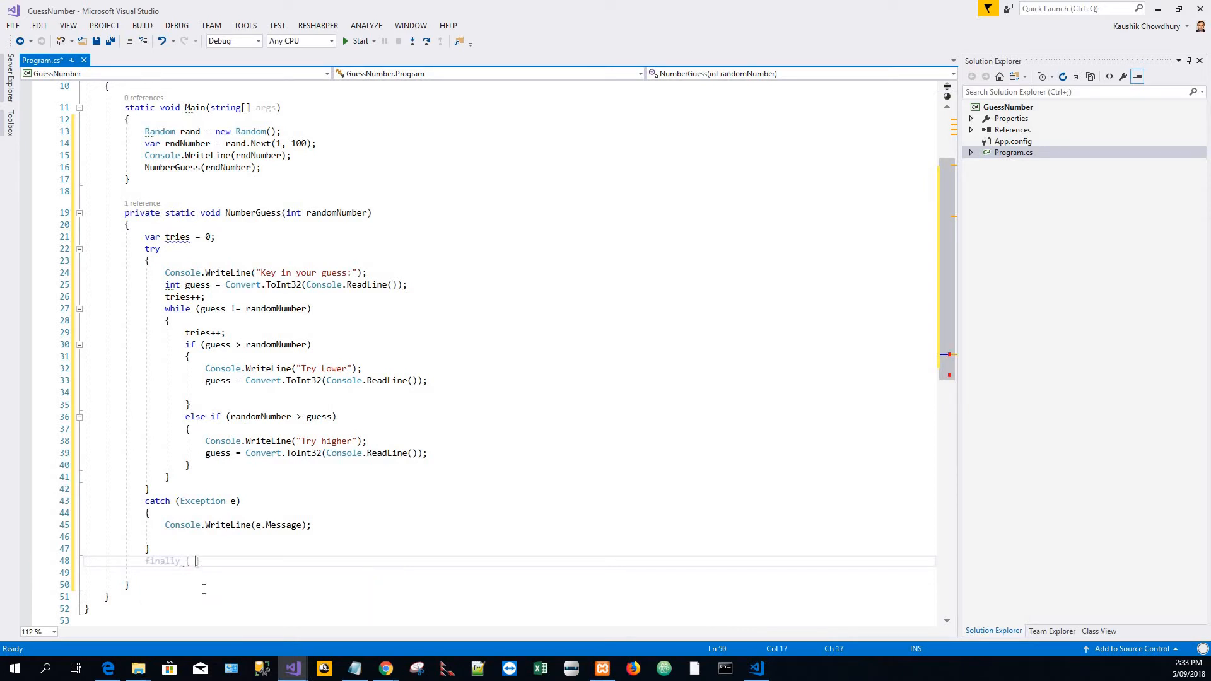
pyautogui.press('Enter')
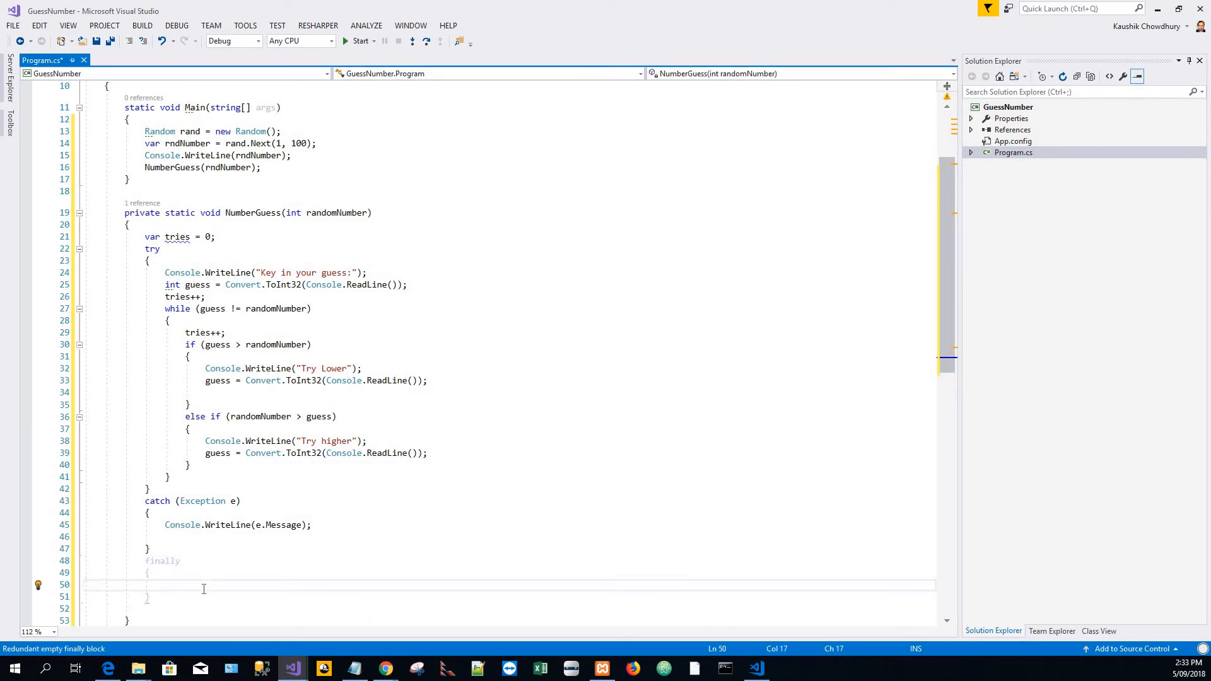
pyautogui.write('Console.WriteLine();')
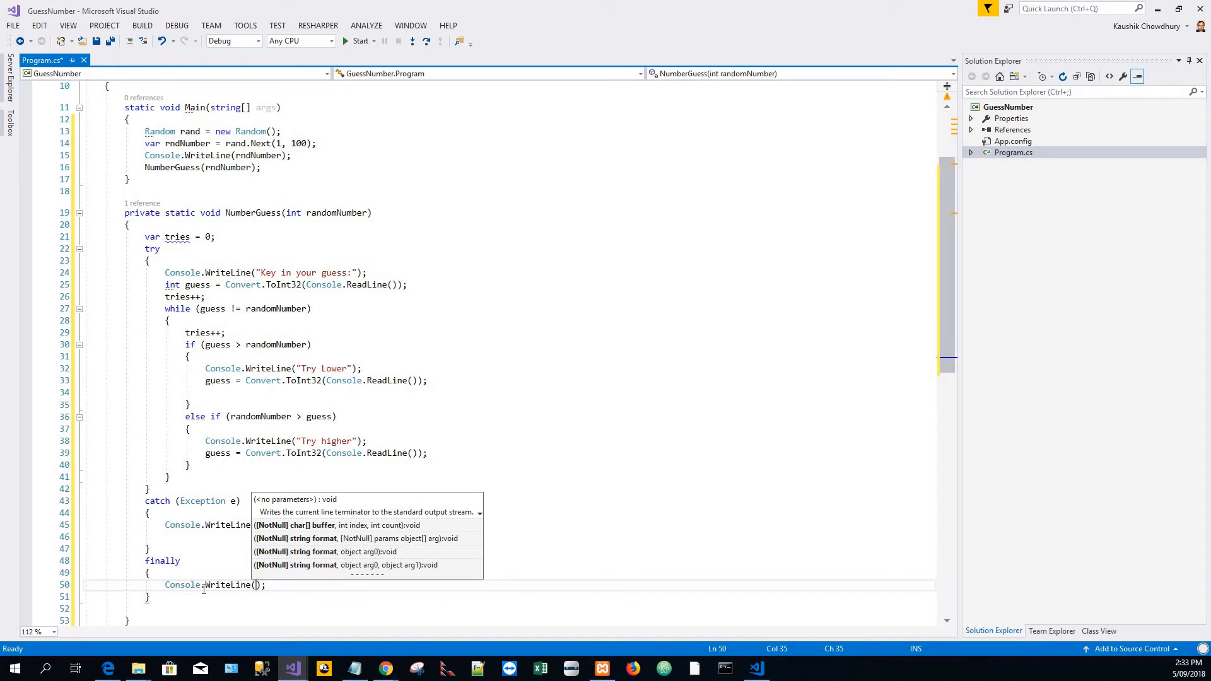
pyautogui.write('"Yo"')
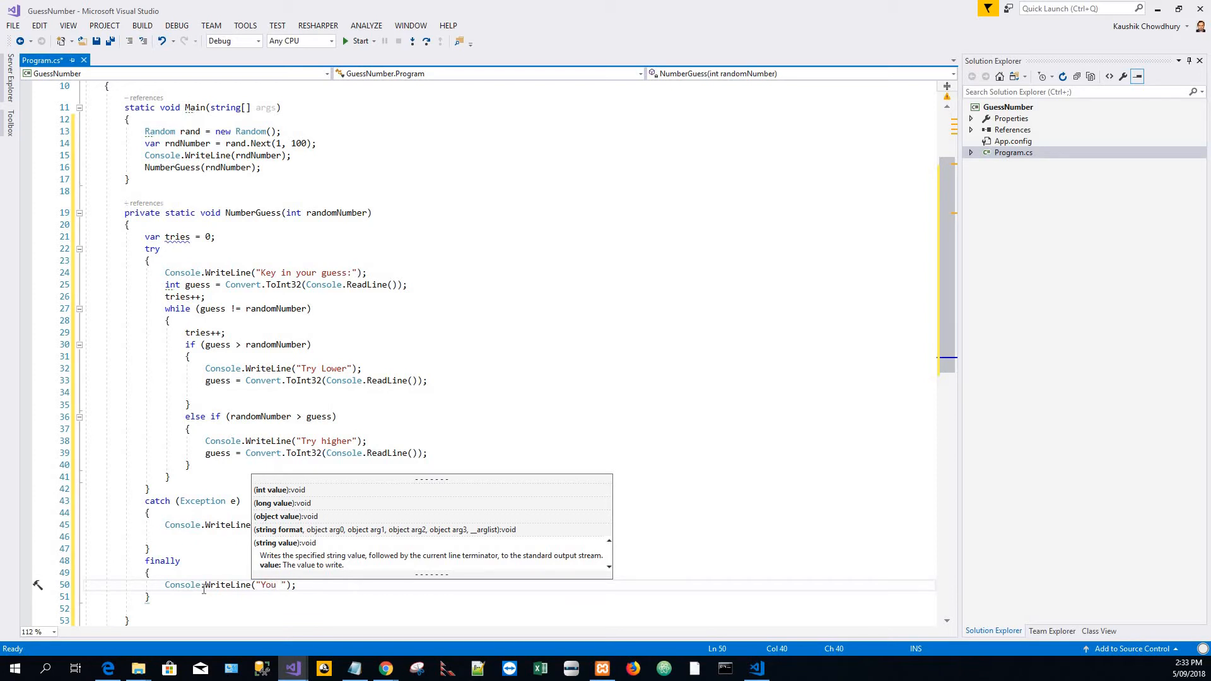
pyautogui.write('got')
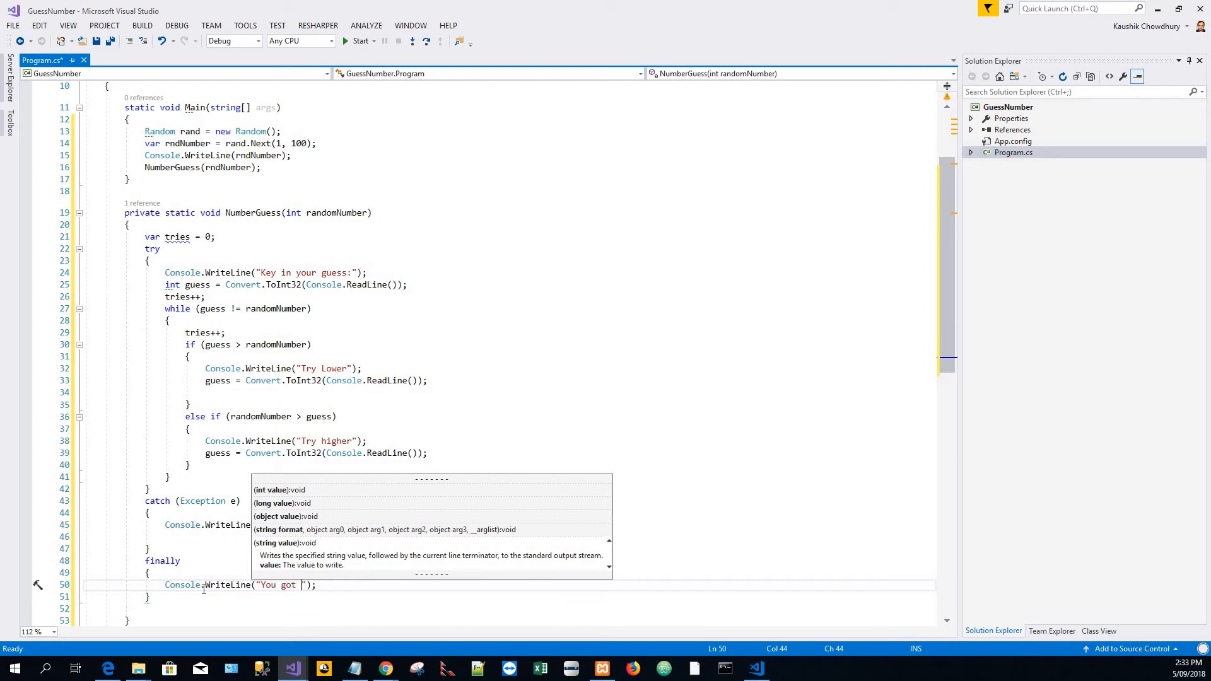
pyautogui.write('it in')
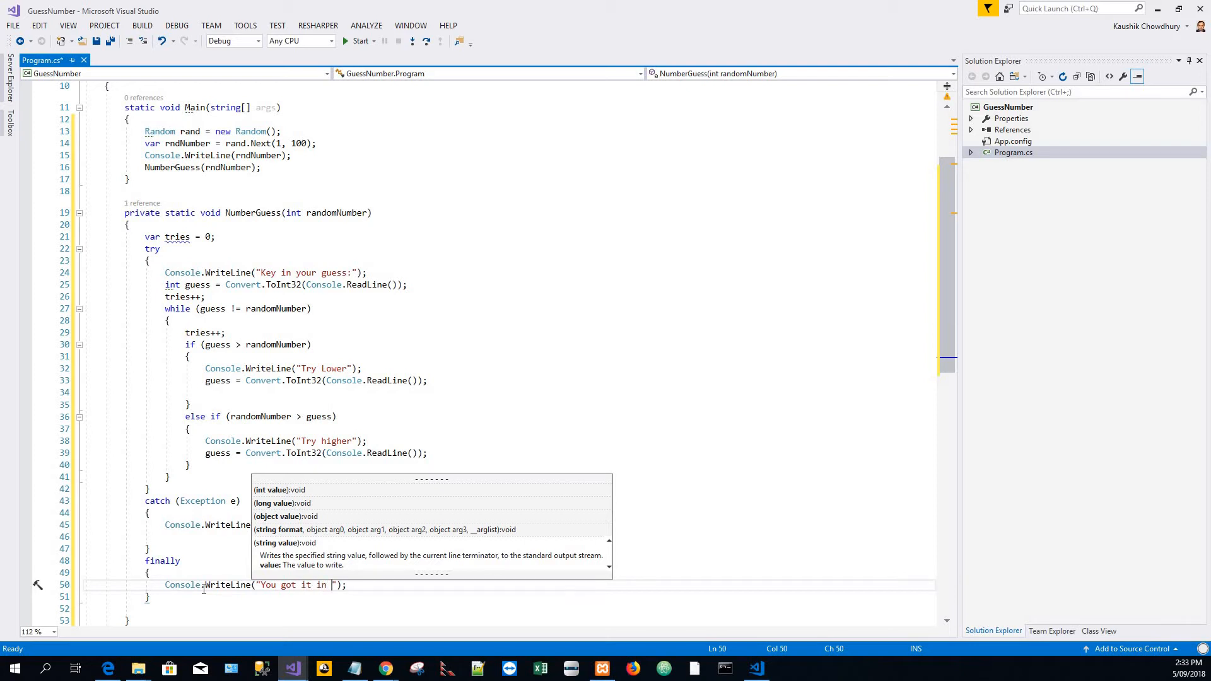
pyautogui.write('{')
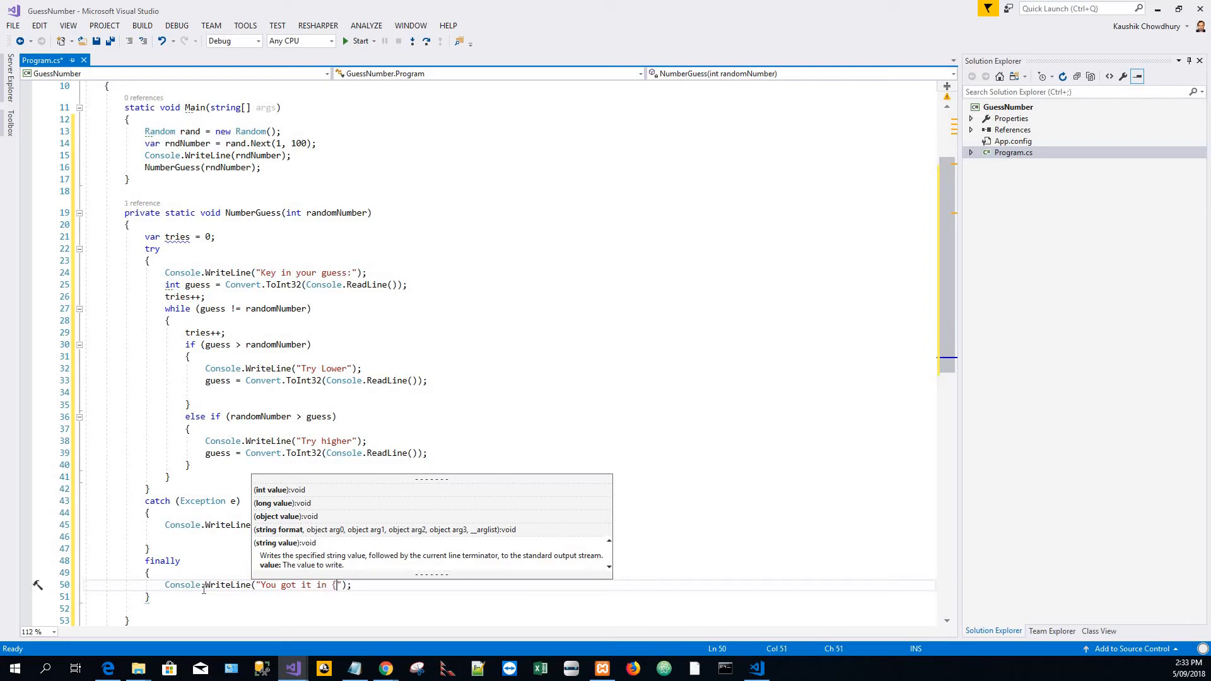
pyautogui.write('0} t')
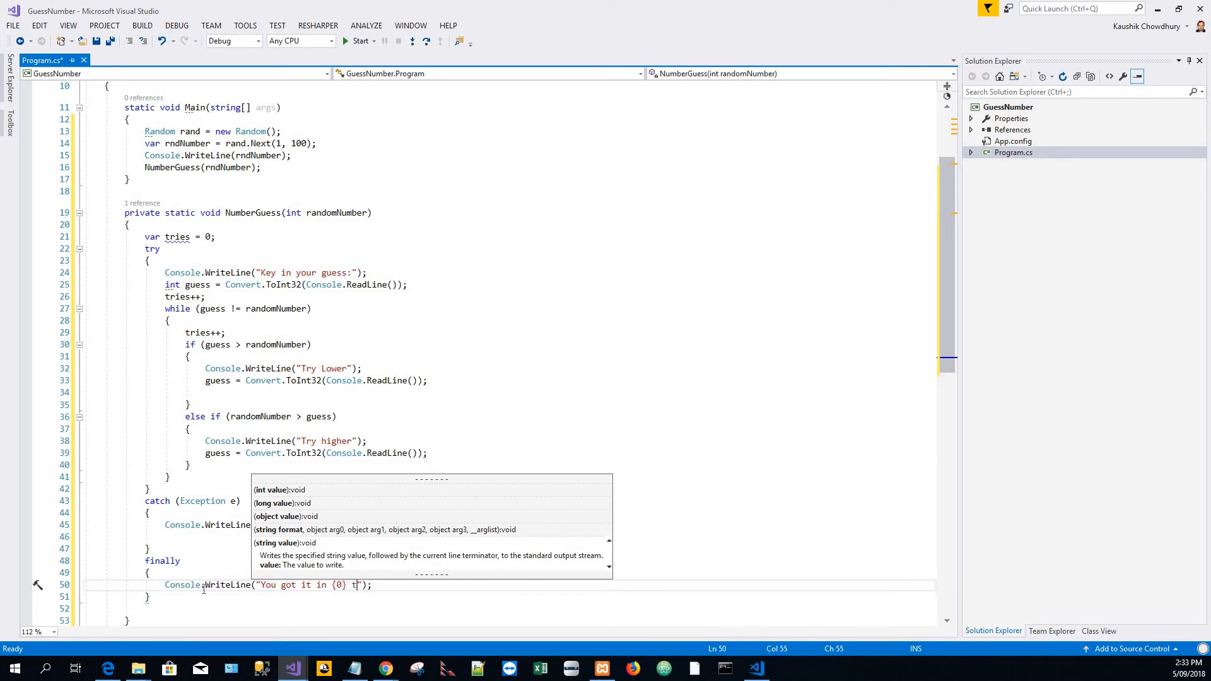
pyautogui.write('rials')
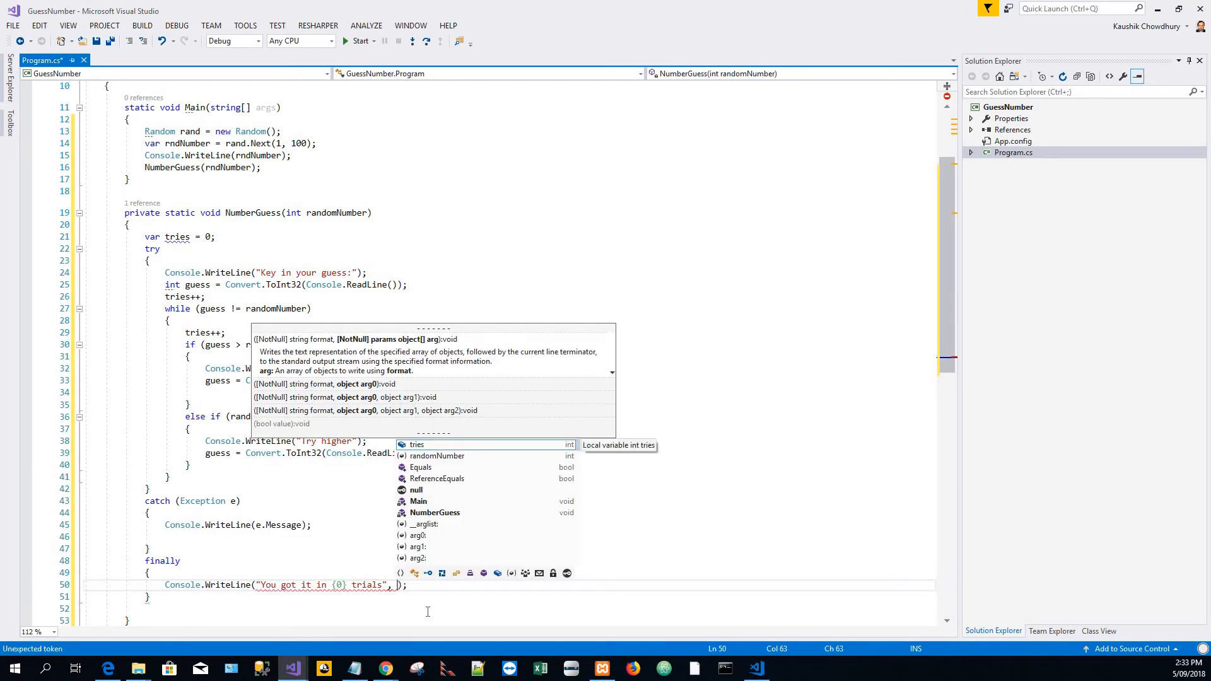
pyautogui.write('tries')
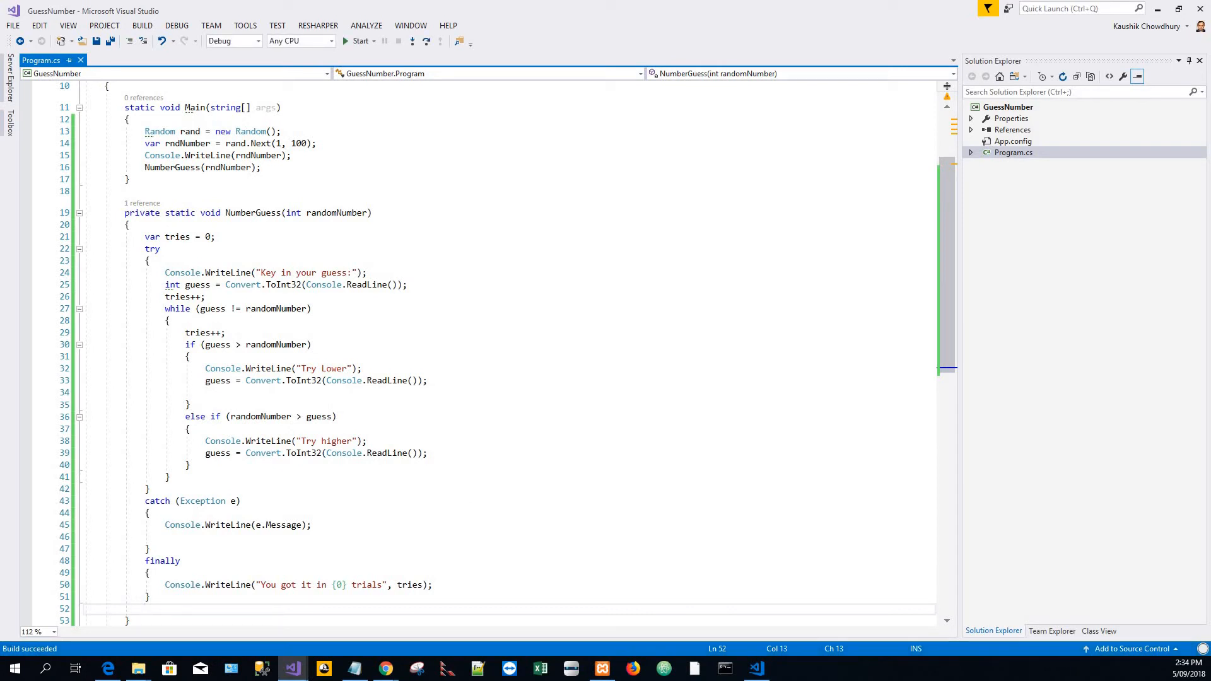
pyautogui.moveTo(156, 166)
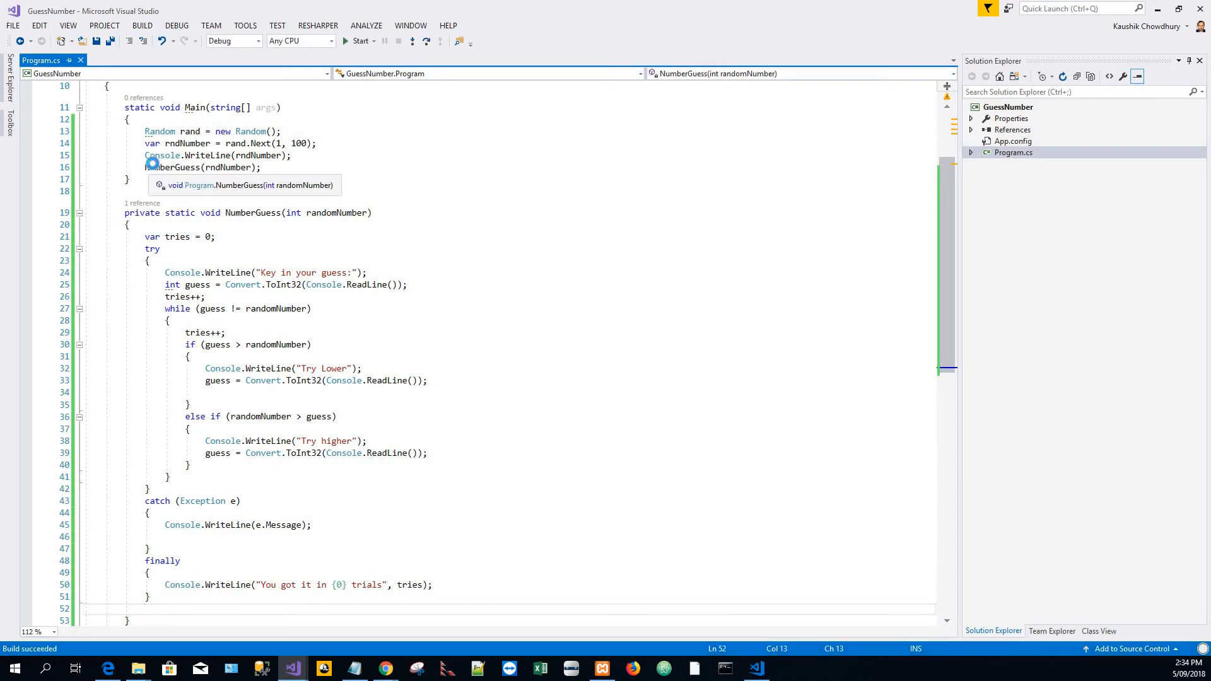
# - Run GuessNumber and guess 78, 56, 44, 23, 26, 30 until it reports 6 trials
pyautogui.click(355, 40)
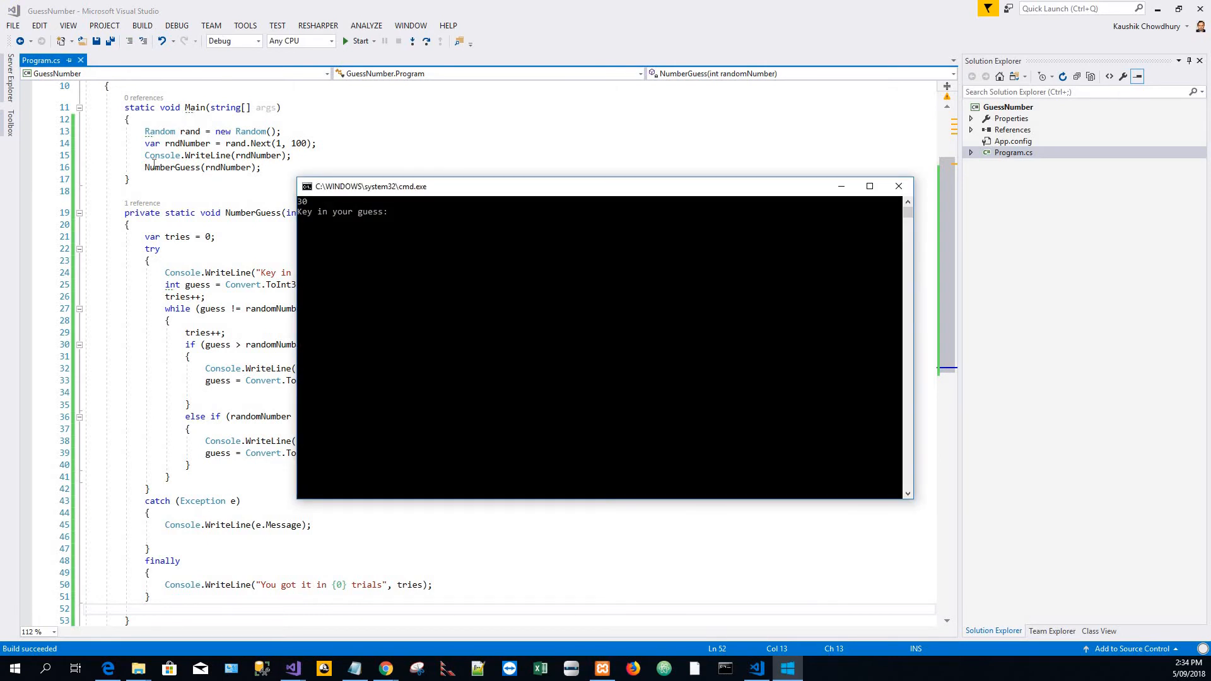
pyautogui.write('78')
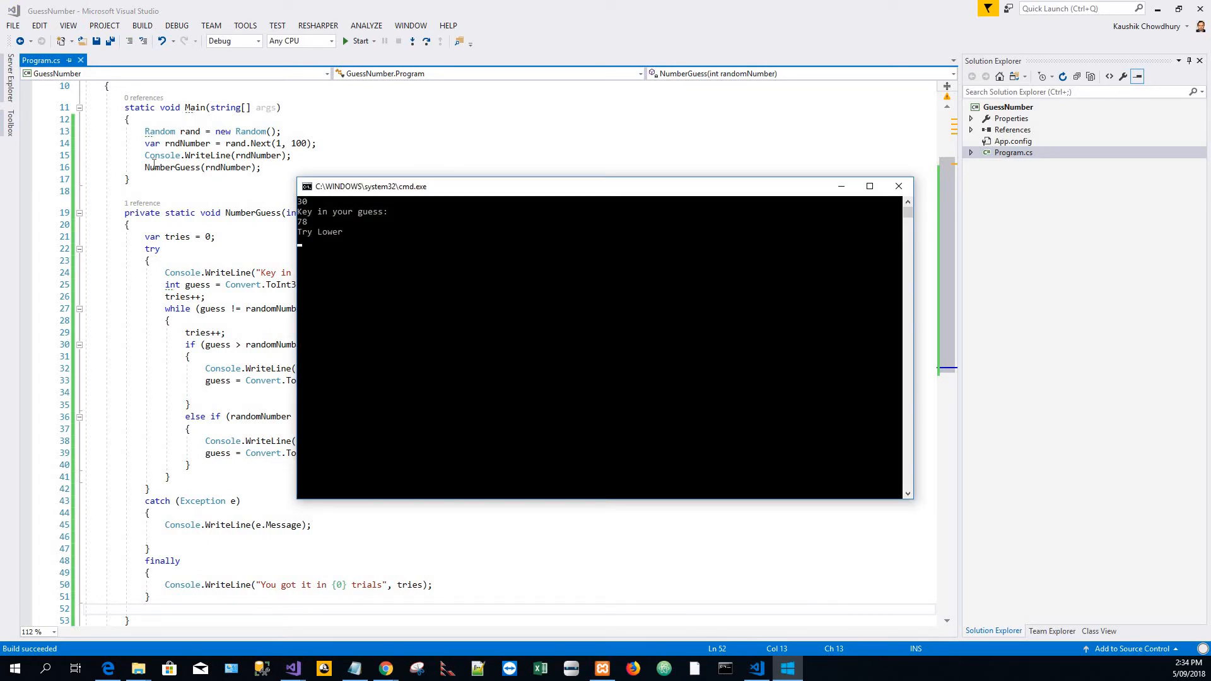
pyautogui.write('56')
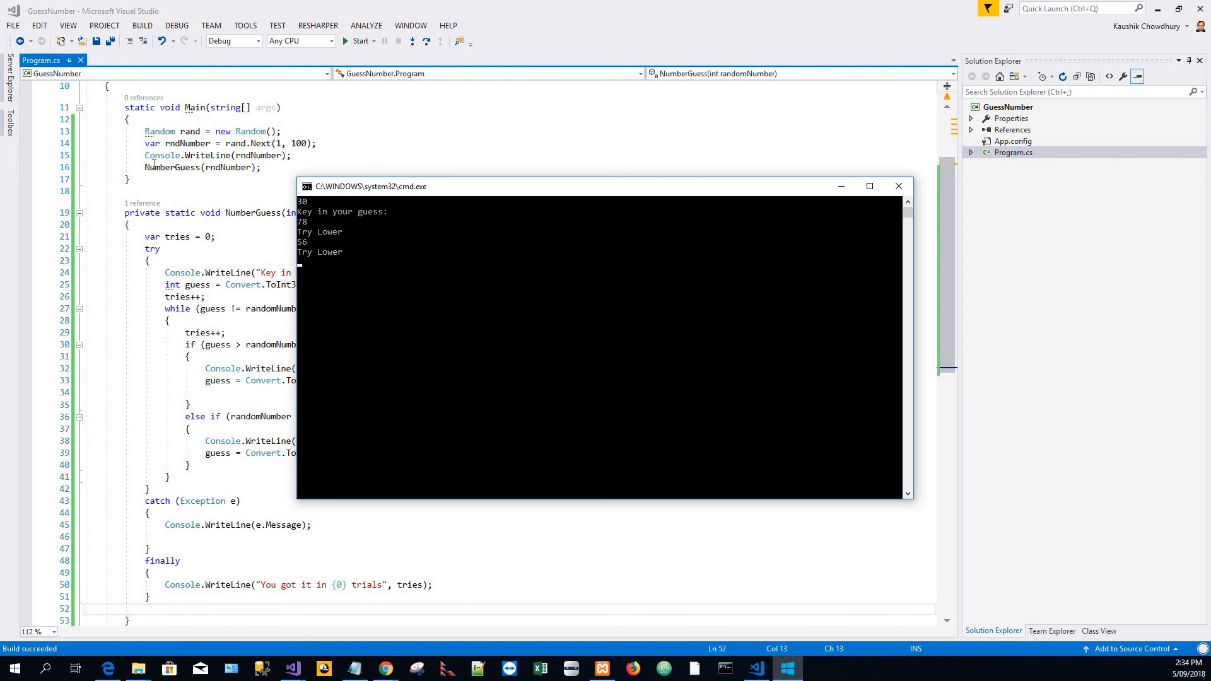
pyautogui.write('44')
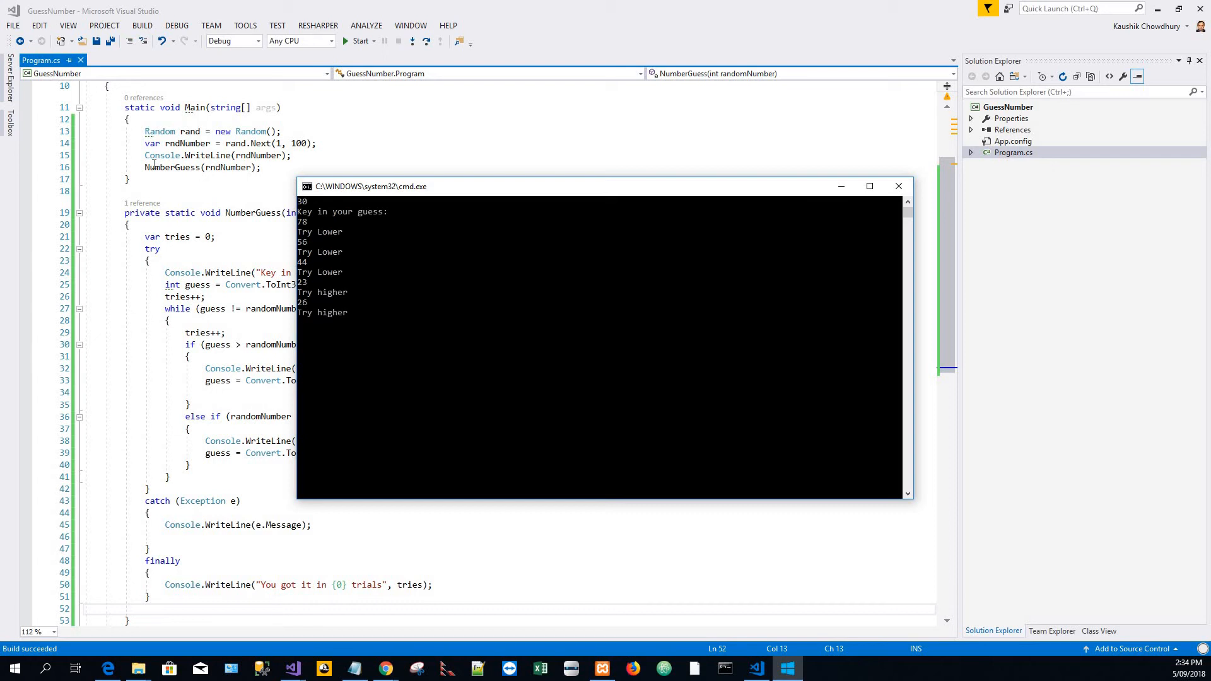
pyautogui.write('3')
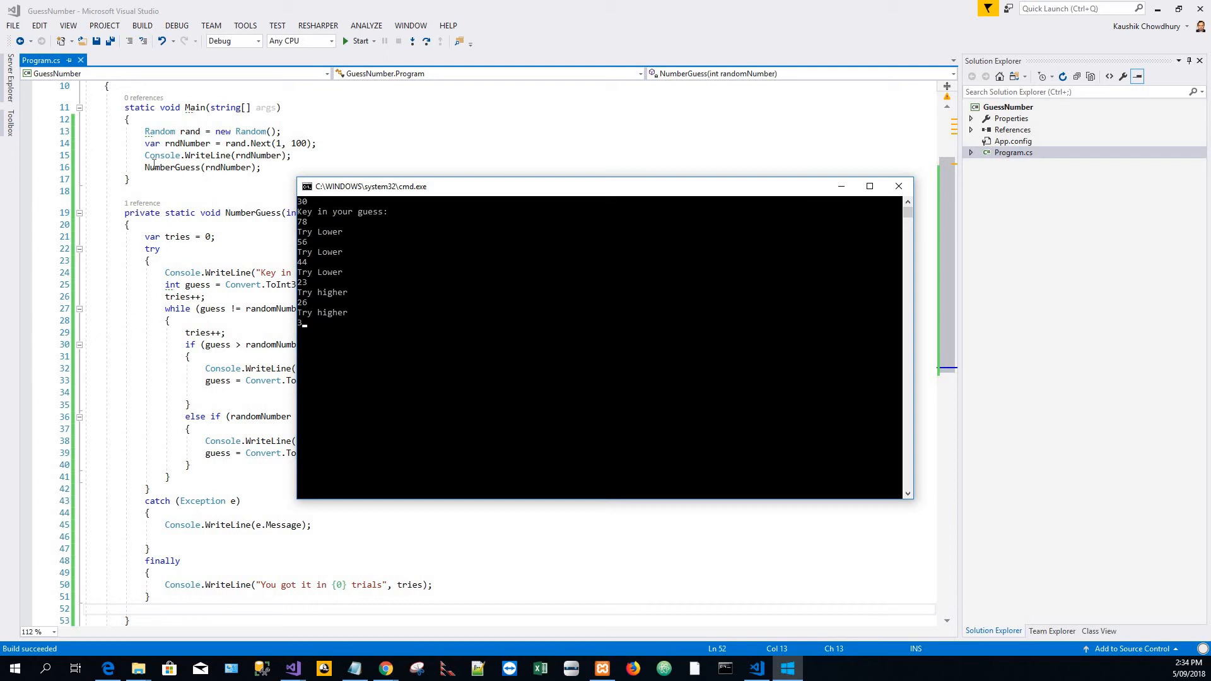
pyautogui.write('30')
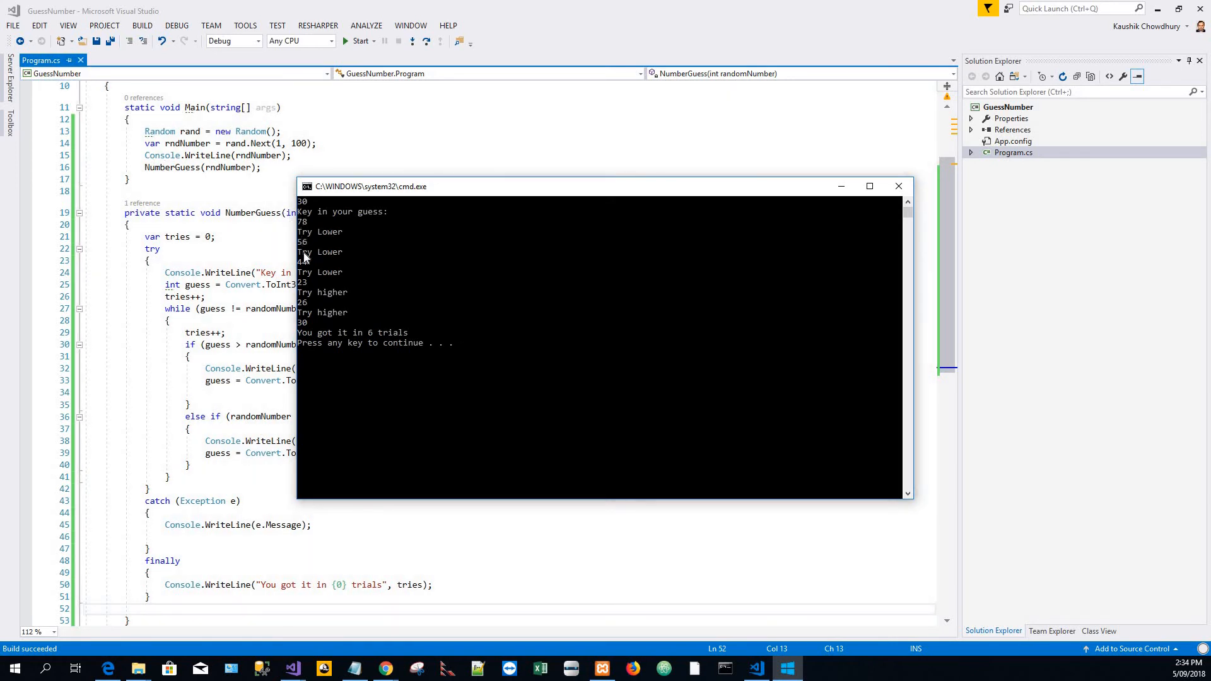
pyautogui.moveTo(398, 363)
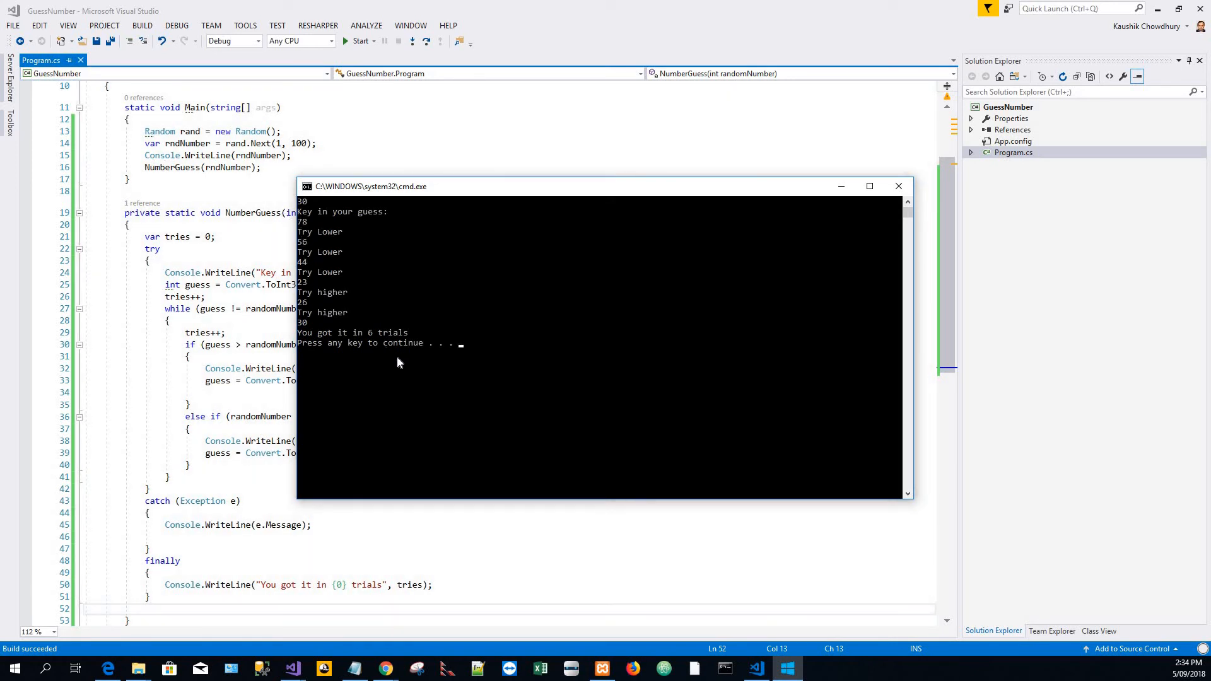
pyautogui.moveTo(365, 337)
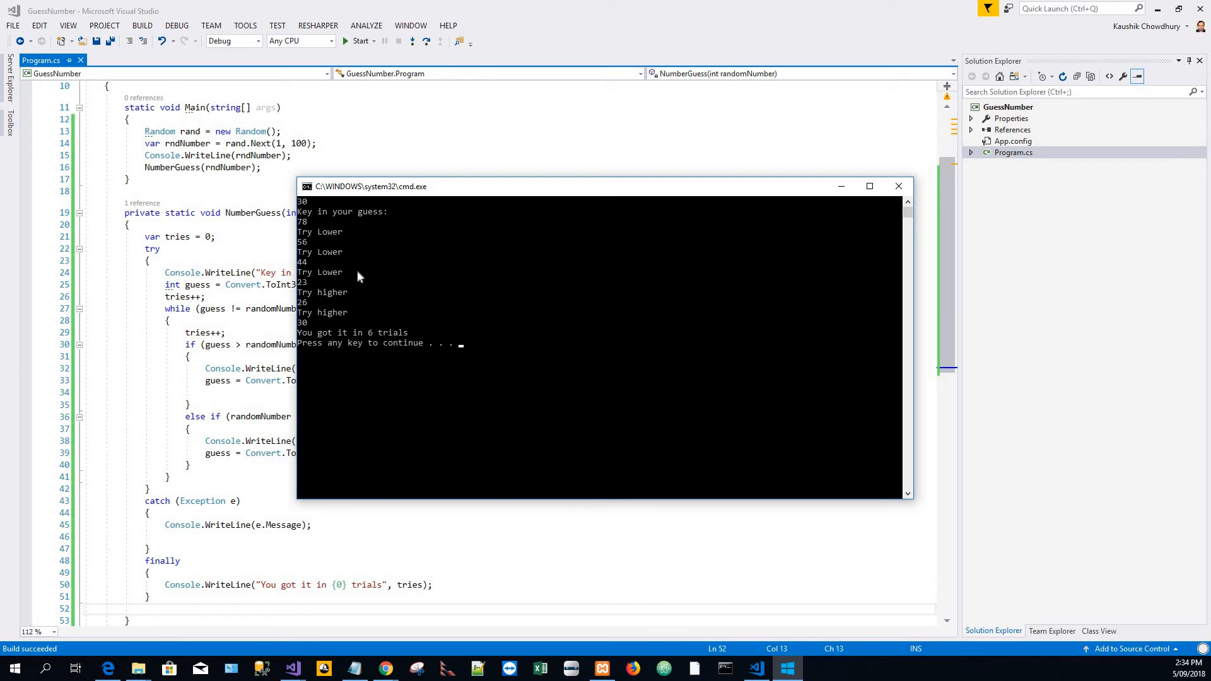
pyautogui.moveTo(406, 411)
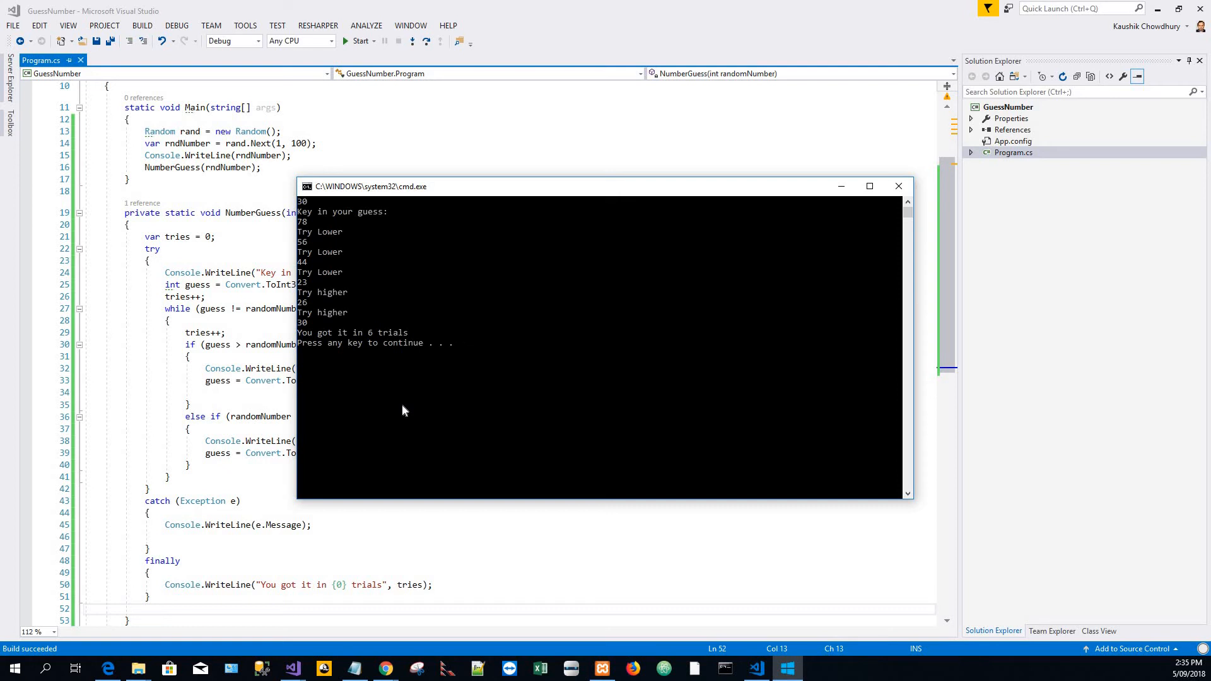
pyautogui.moveTo(367, 245)
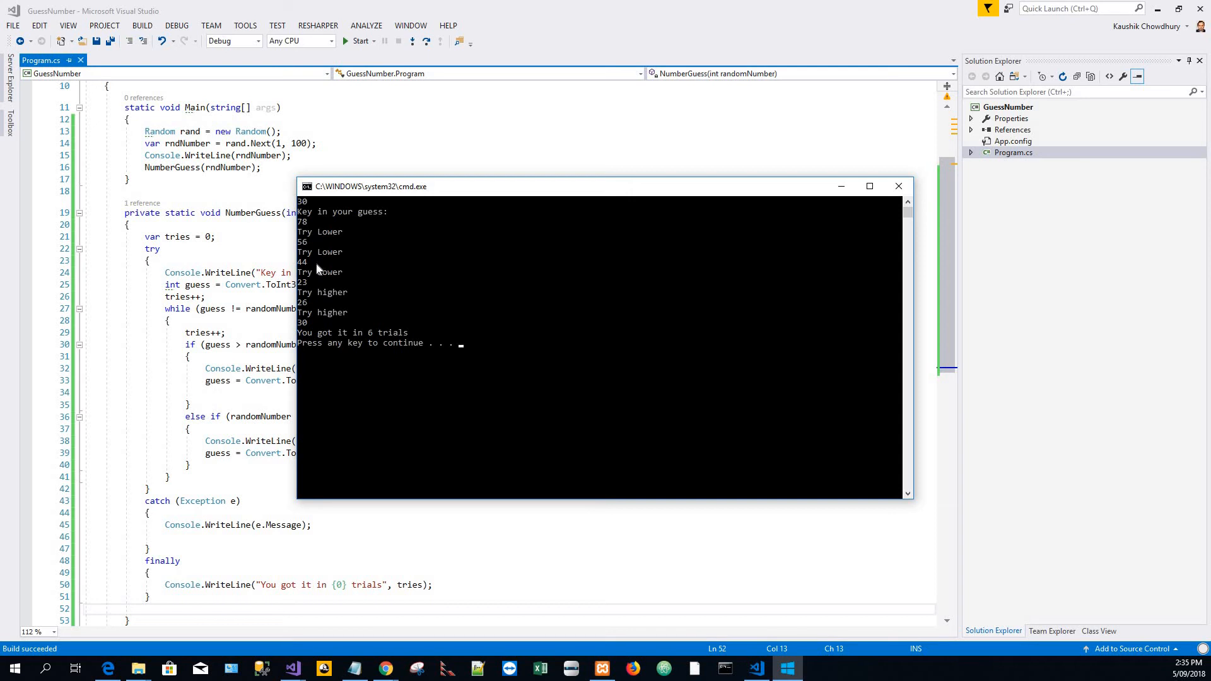
pyautogui.moveTo(320, 282)
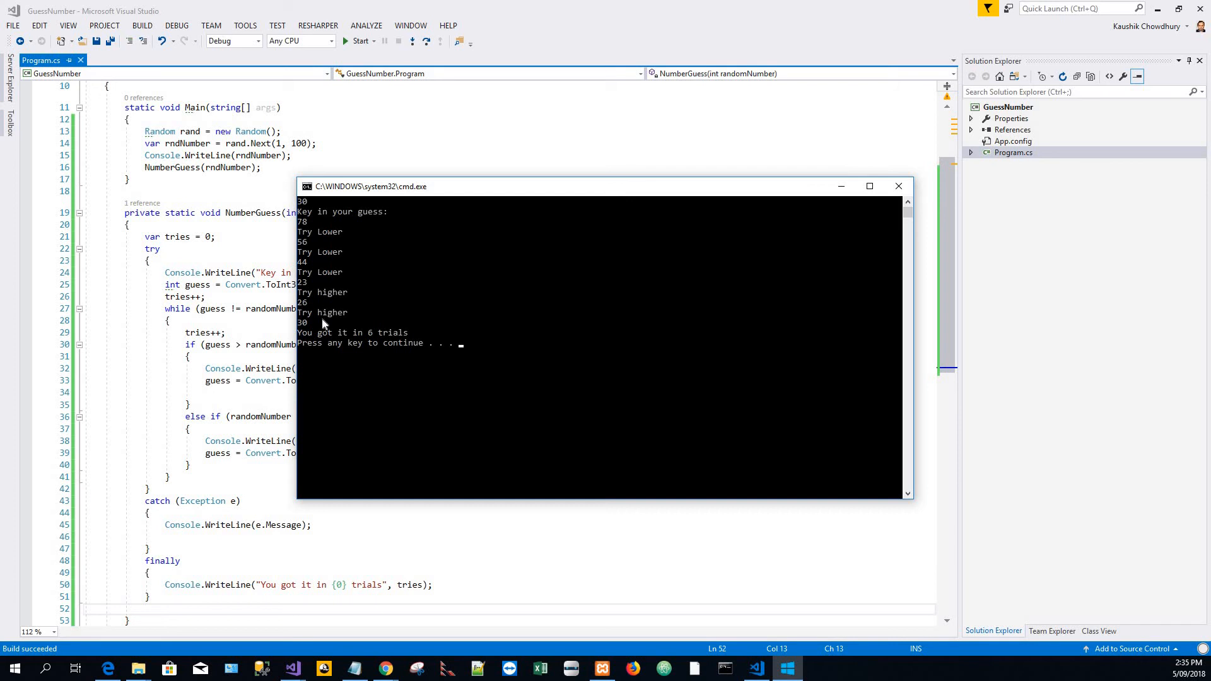
pyautogui.moveTo(323, 313)
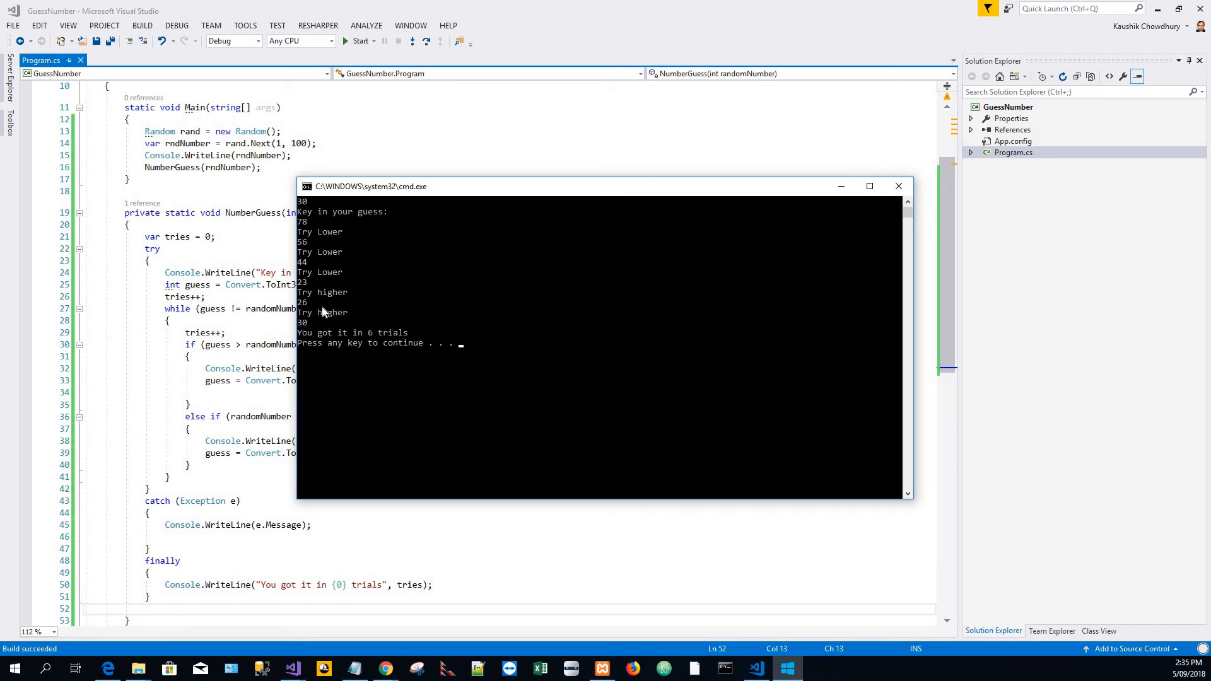
pyautogui.moveTo(313, 310)
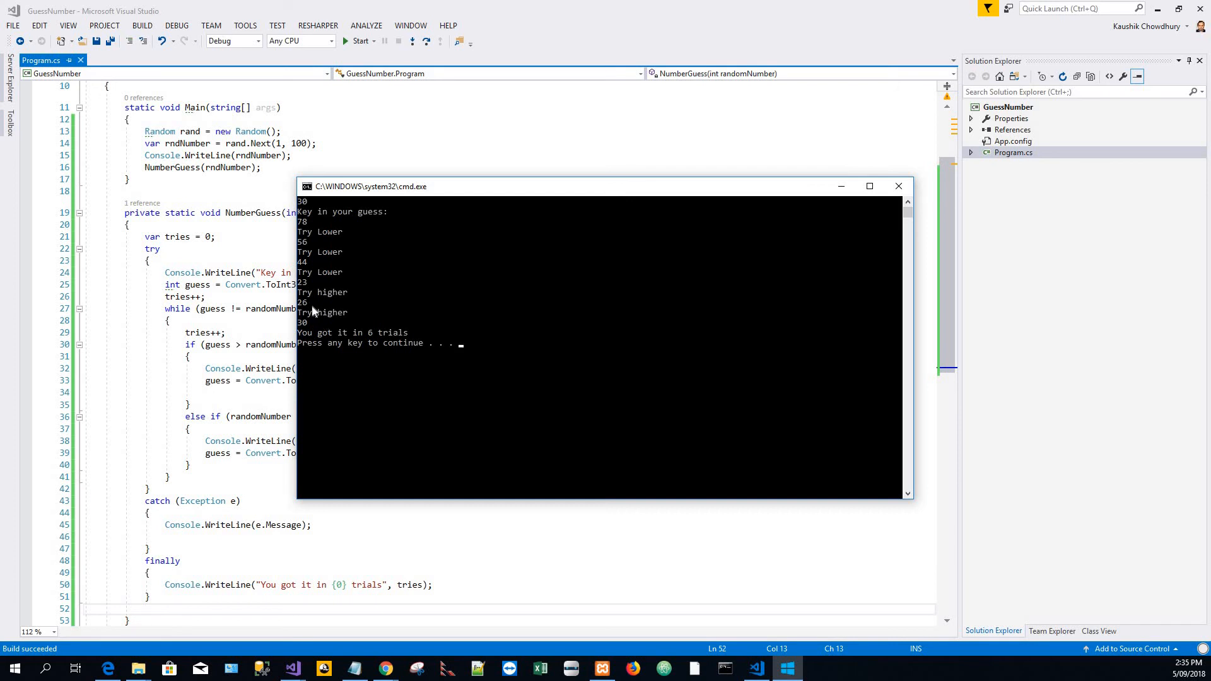
pyautogui.moveTo(315, 305)
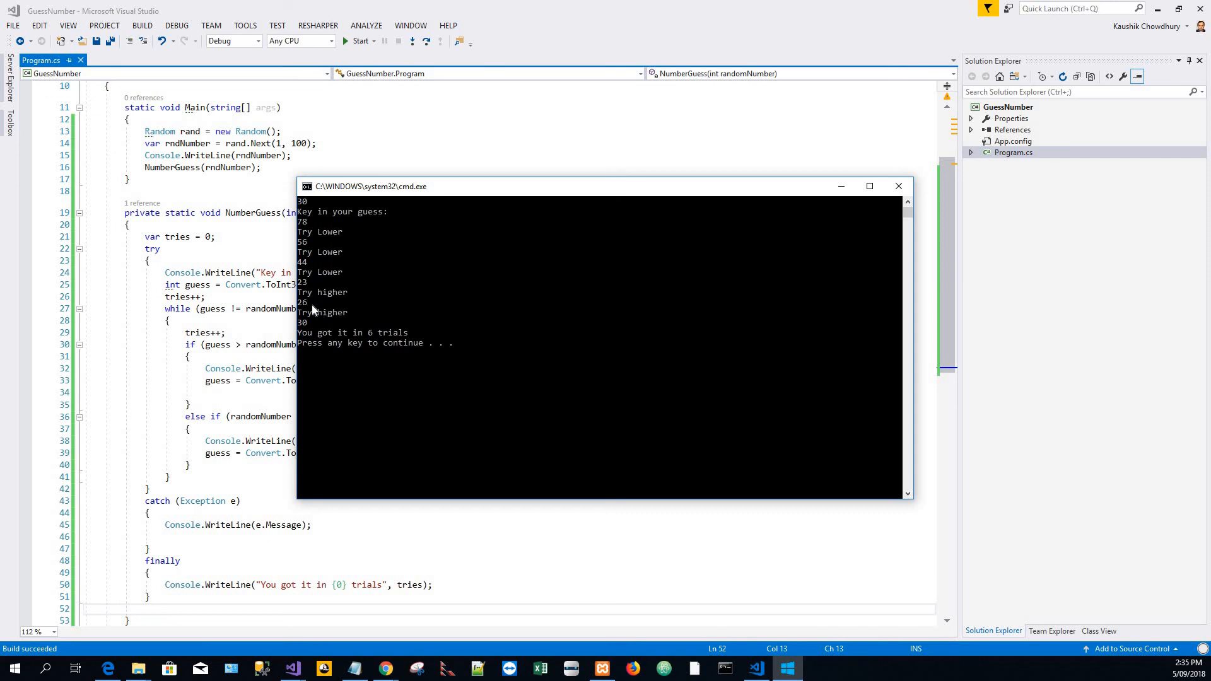
pyautogui.moveTo(327, 312)
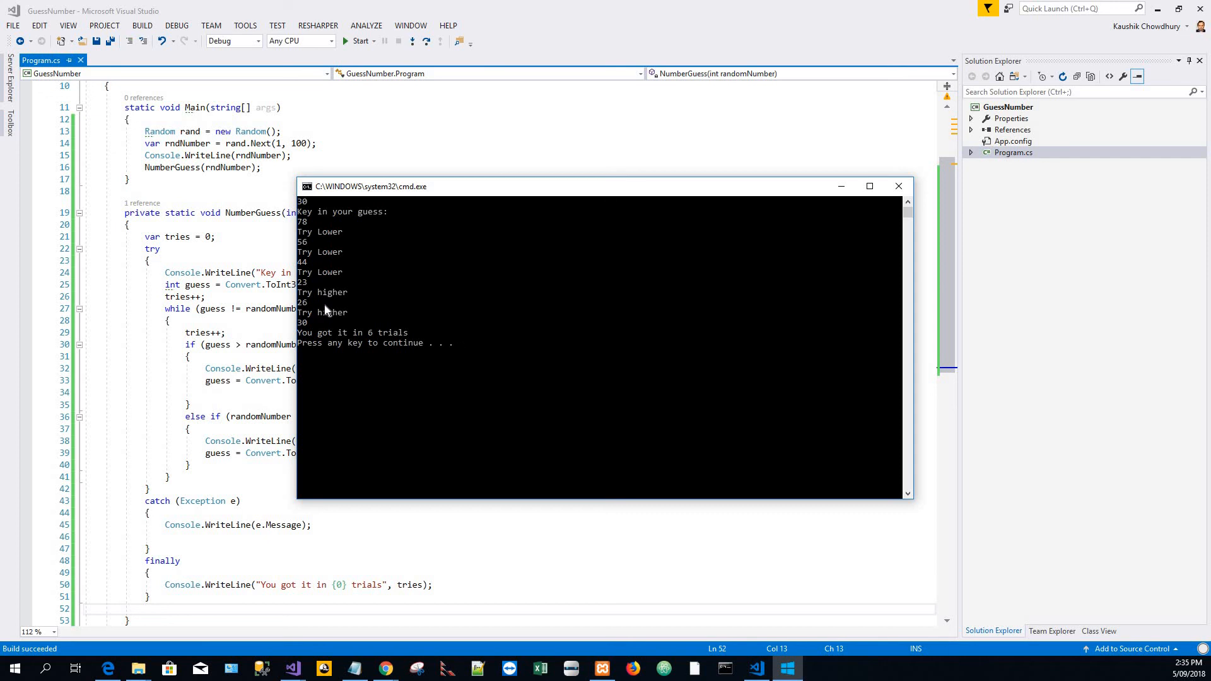
pyautogui.moveTo(318, 300)
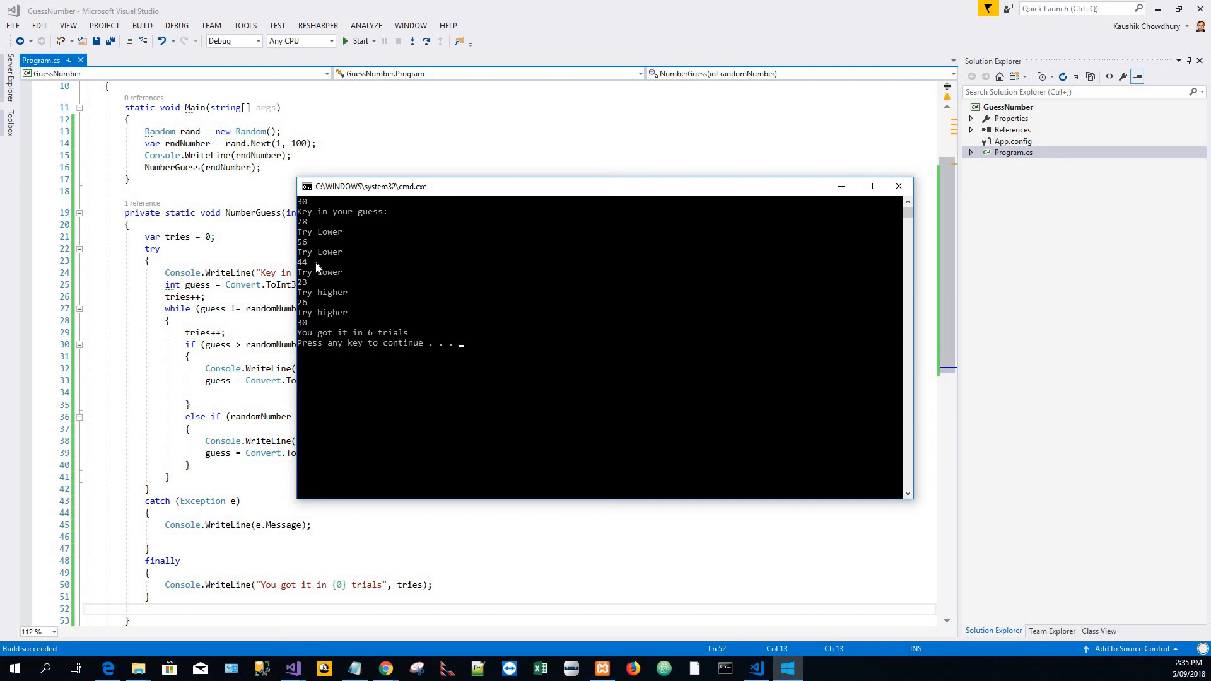
pyautogui.moveTo(474, 396)
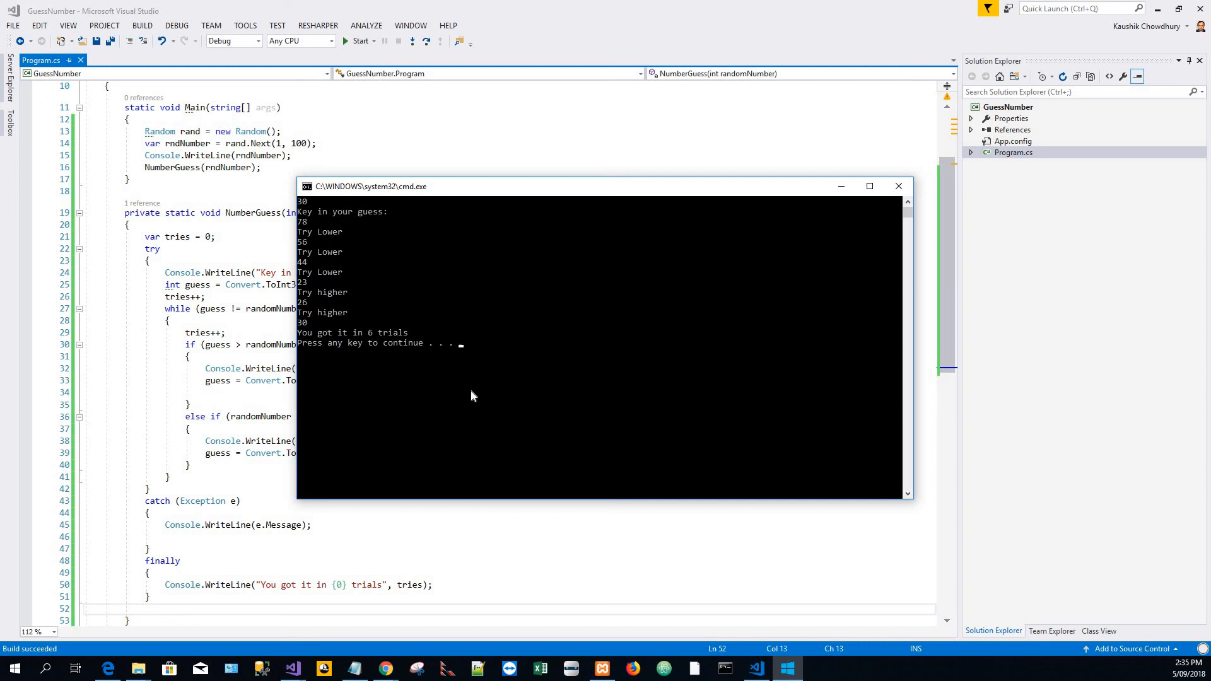